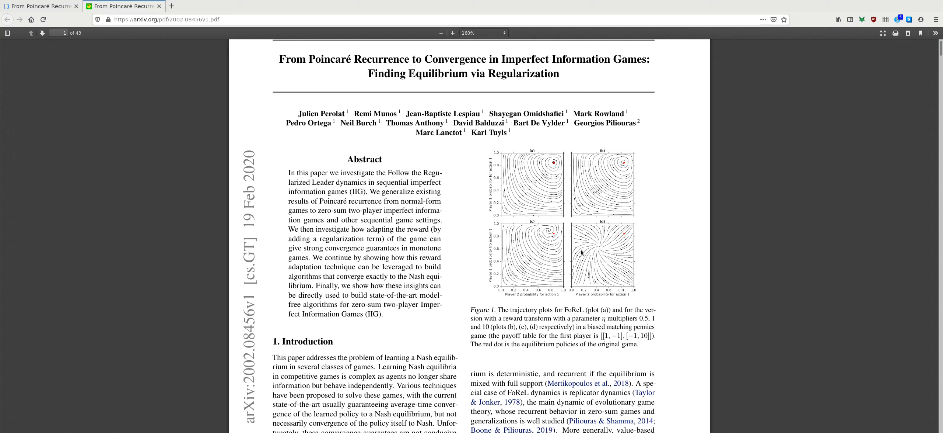
{"action": "mouse_move", "coordinate": [713, 272]}
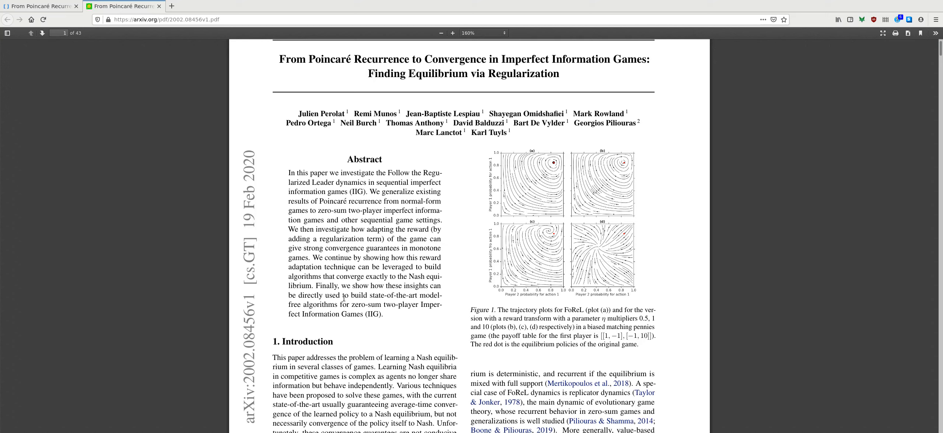
{"action": "mouse_move", "coordinate": [211, 311]}
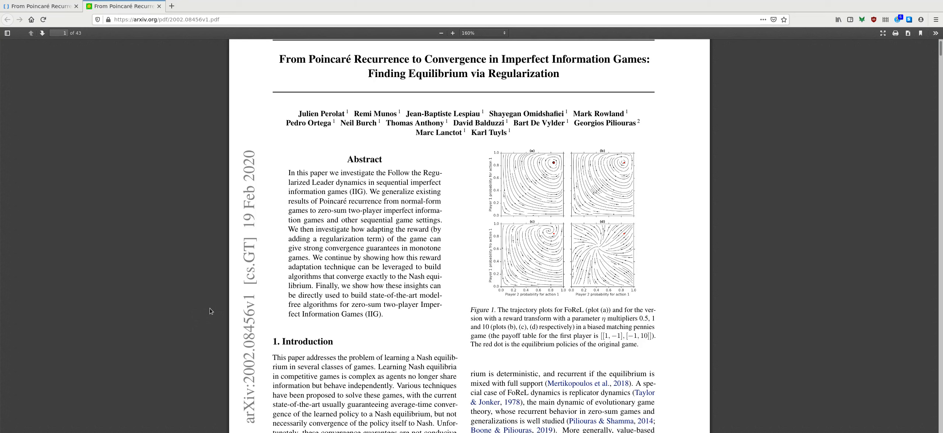
{"action": "mouse_move", "coordinate": [224, 303]}
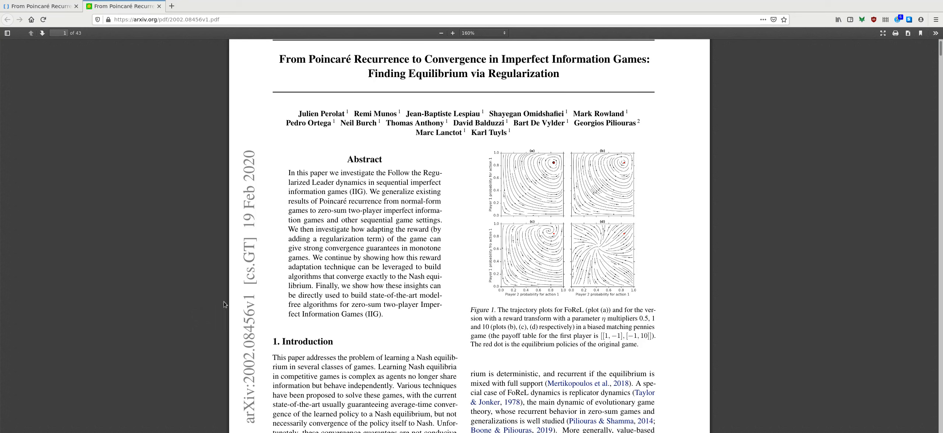
{"action": "scroll", "scroll_direction": "down", "scroll_amount": 3}
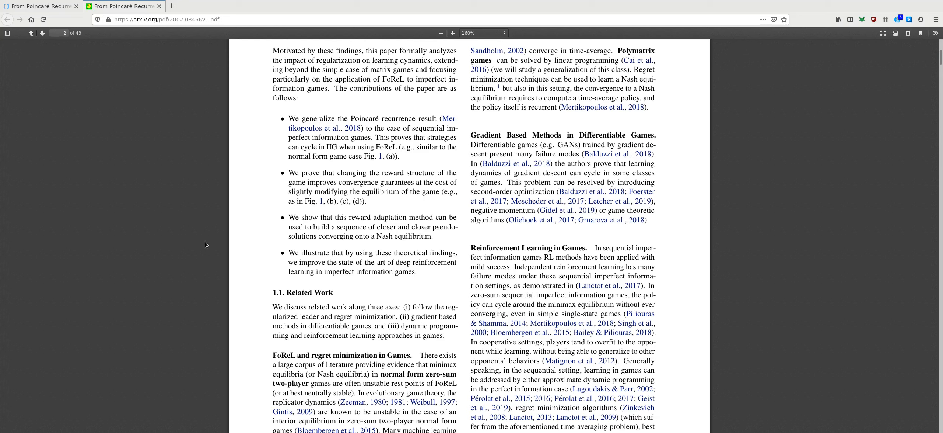
{"action": "mouse_move", "coordinate": [365, 248]}
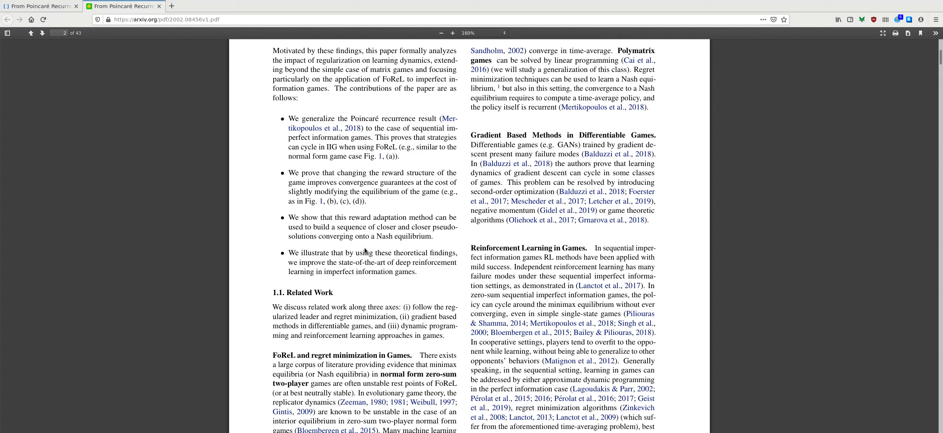
{"action": "mouse_move", "coordinate": [366, 251]}
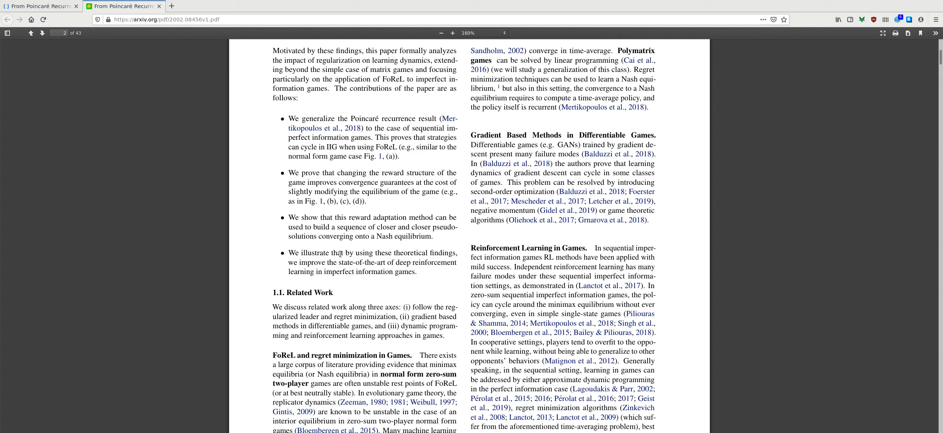
{"action": "scroll", "scroll_direction": "down", "scroll_amount": 3}
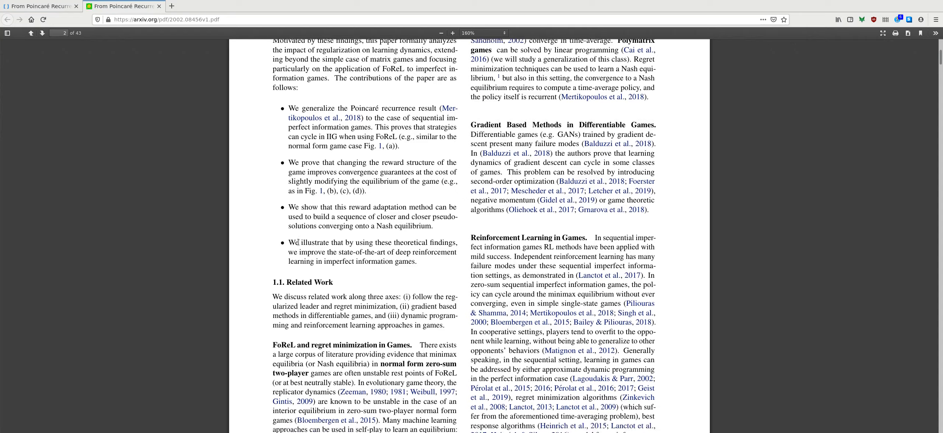
{"action": "scroll", "scroll_direction": "down", "scroll_amount": 3}
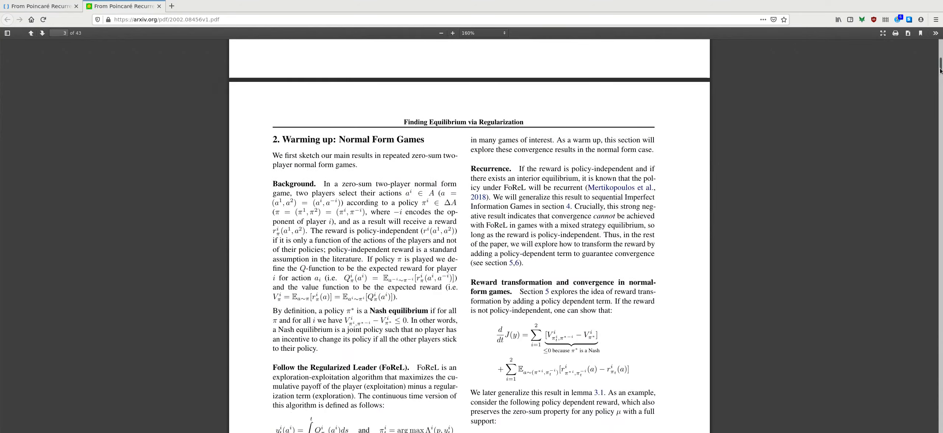
{"action": "scroll", "scroll_direction": "down", "scroll_amount": 3}
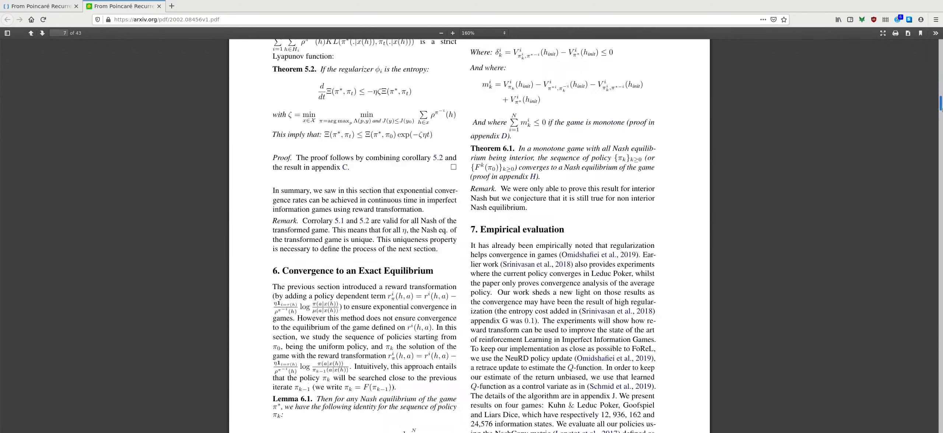
{"action": "scroll", "scroll_direction": "down", "scroll_amount": 3}
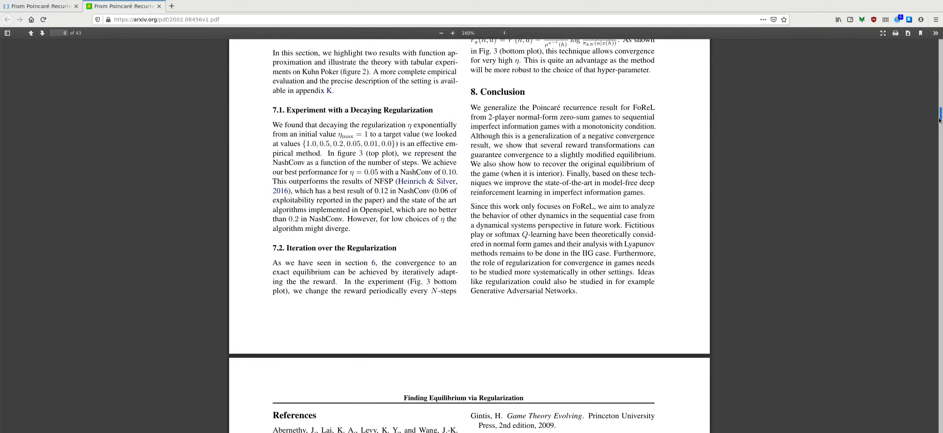
{"action": "scroll", "scroll_direction": "up", "scroll_amount": 3}
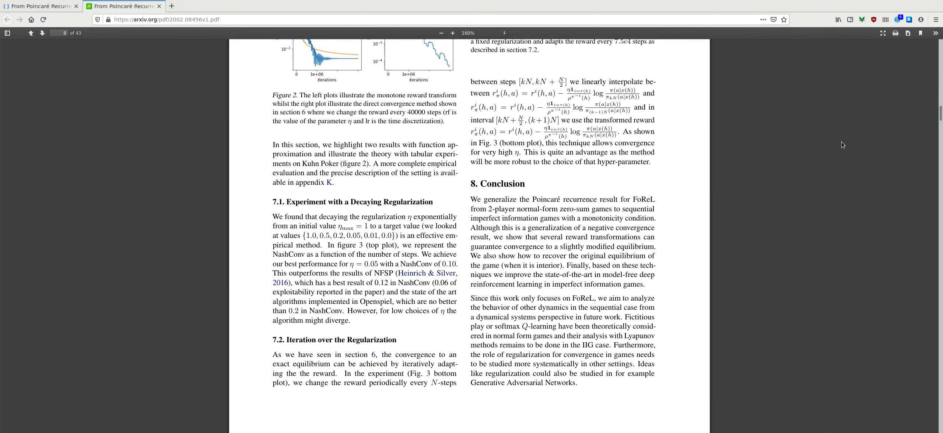
{"action": "mouse_move", "coordinate": [741, 208]}
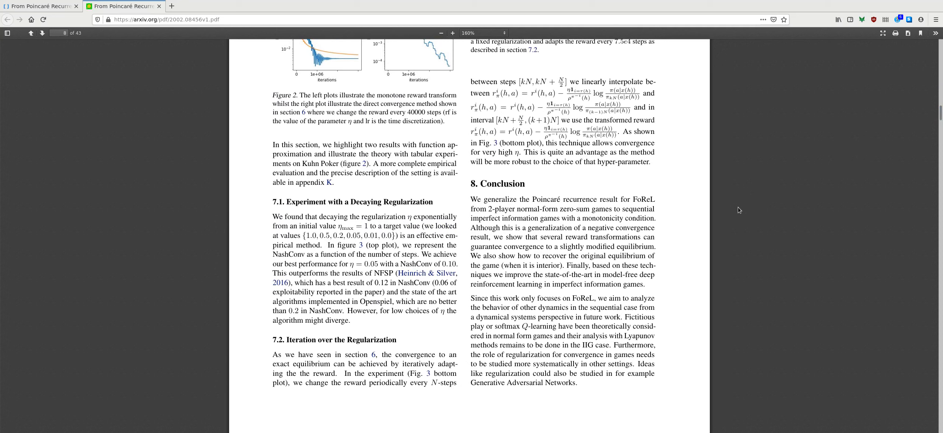
{"action": "mouse_move", "coordinate": [717, 219]}
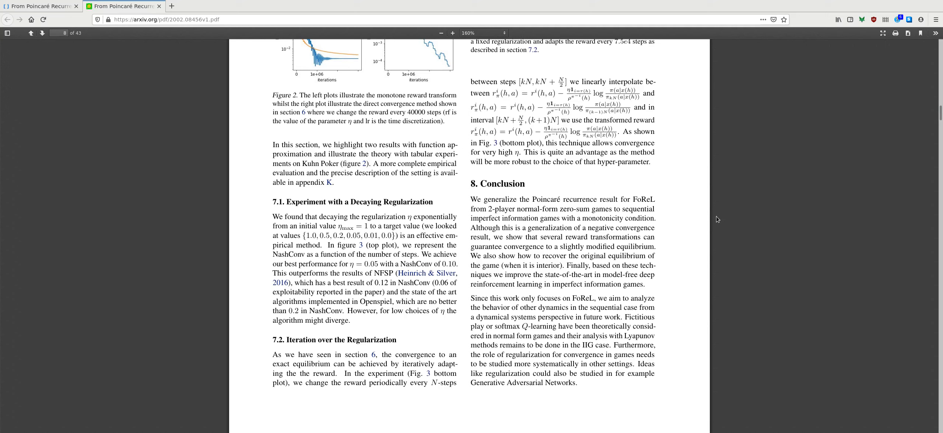
{"action": "mouse_move", "coordinate": [718, 218]}
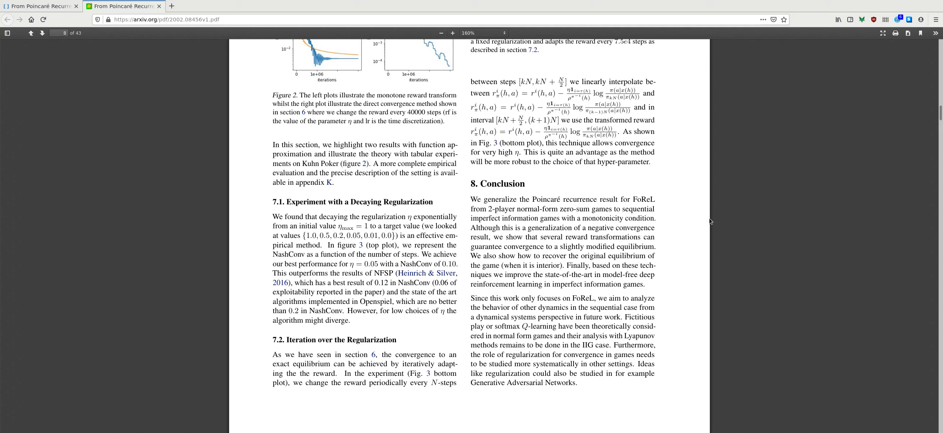
{"action": "mouse_move", "coordinate": [731, 224]}
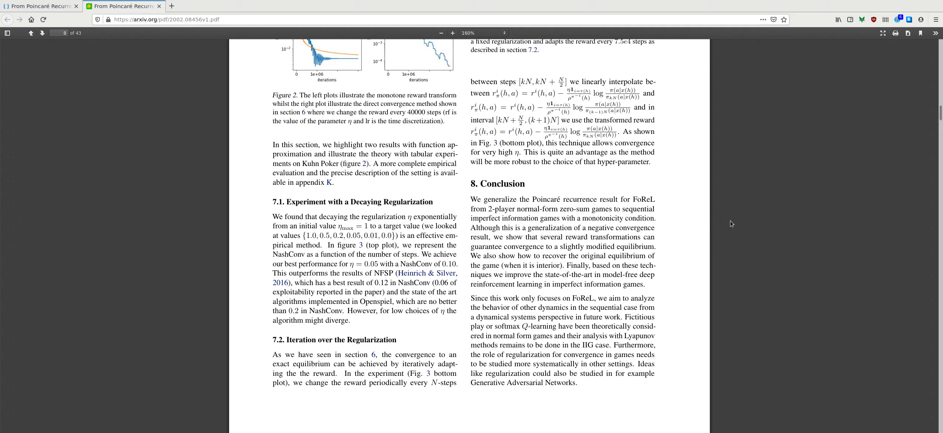
{"action": "mouse_move", "coordinate": [729, 208]}
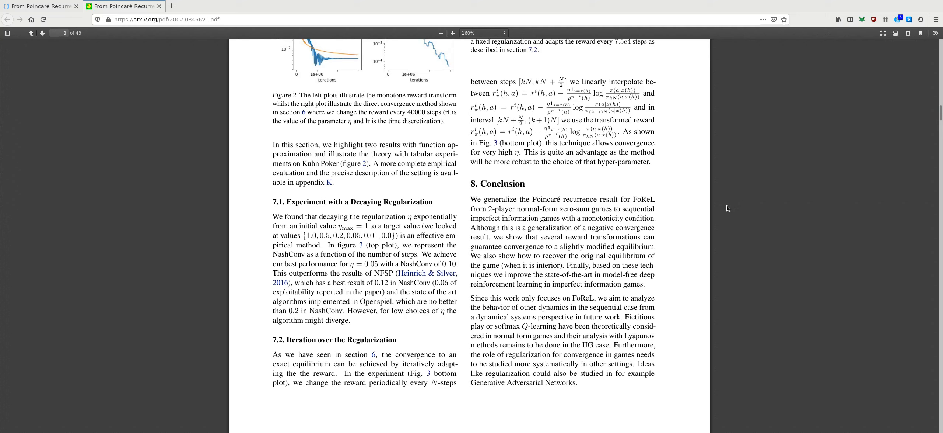
{"action": "mouse_move", "coordinate": [607, 286]}
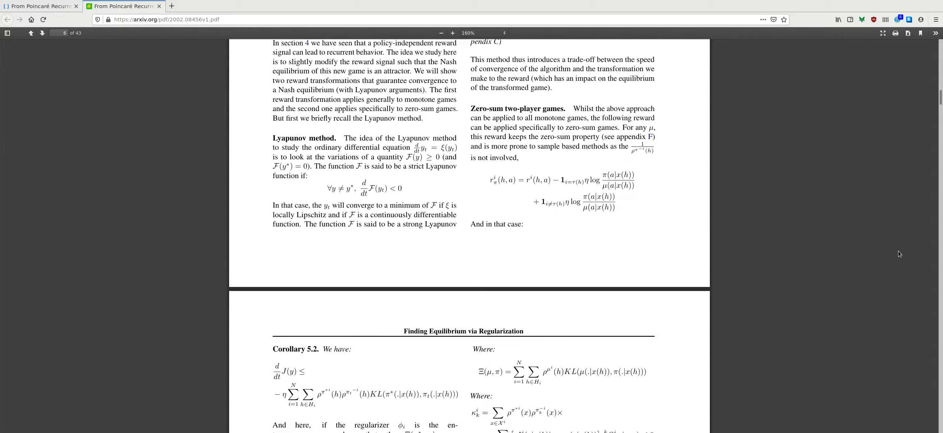
{"action": "scroll", "scroll_direction": "up", "scroll_amount": 3}
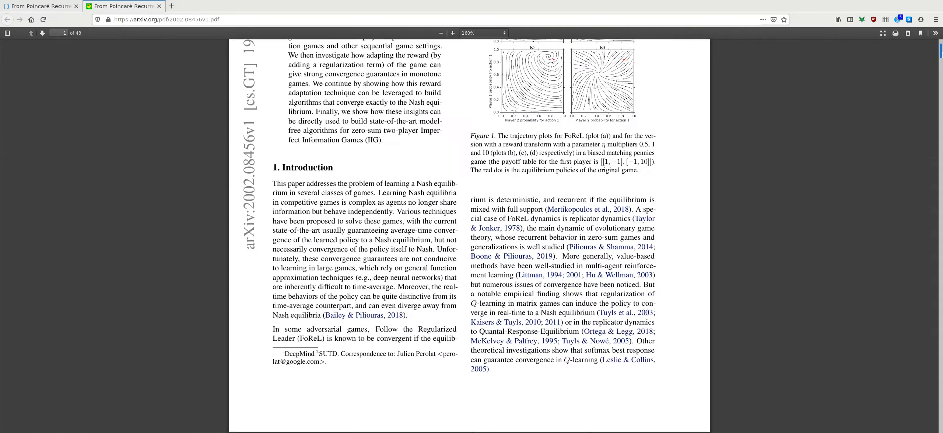
{"action": "scroll", "scroll_direction": "down", "scroll_amount": 3}
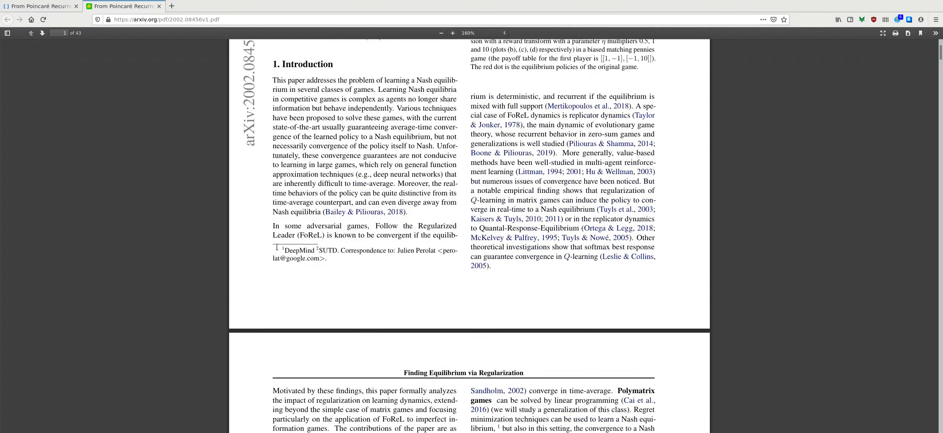
{"action": "scroll", "scroll_direction": "up", "scroll_amount": 3}
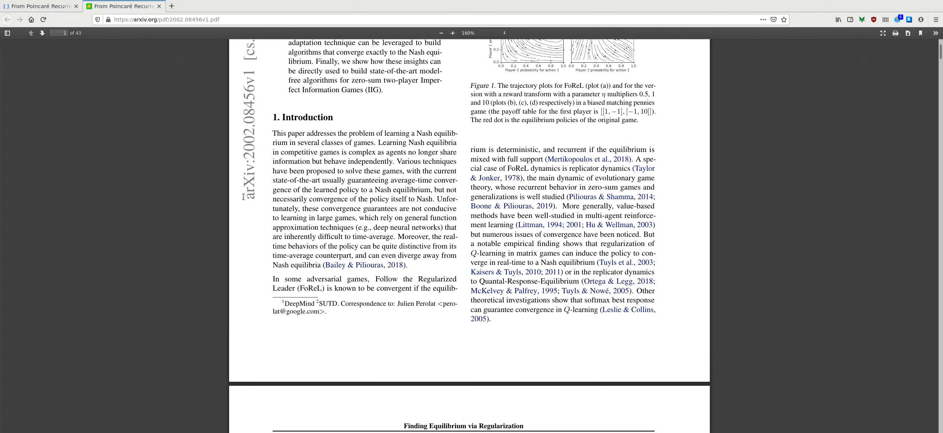
{"action": "mouse_move", "coordinate": [321, 158]}
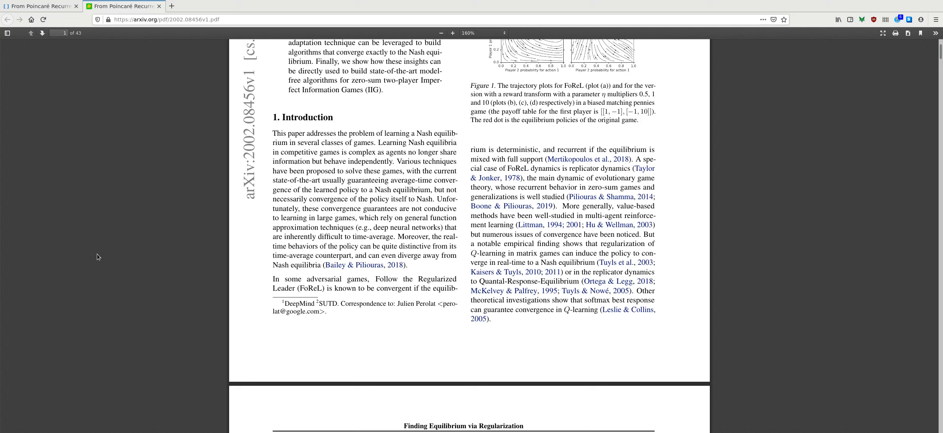
{"action": "mouse_move", "coordinate": [23, 299]}
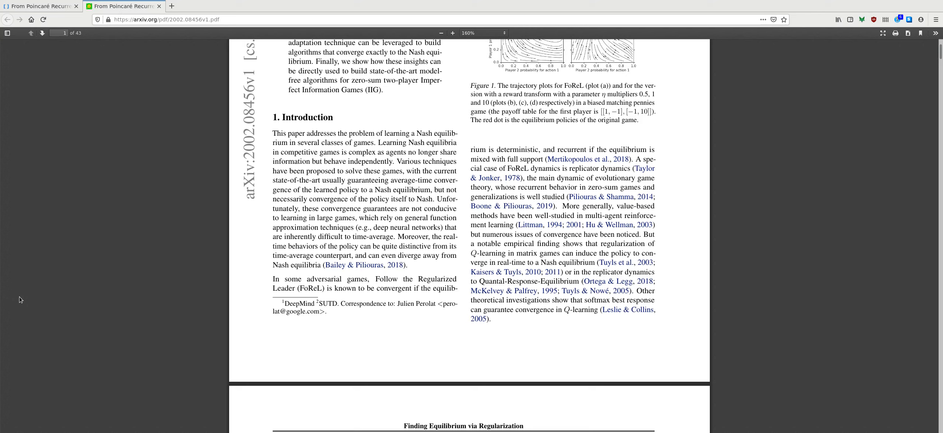
{"action": "mouse_move", "coordinate": [52, 320]}
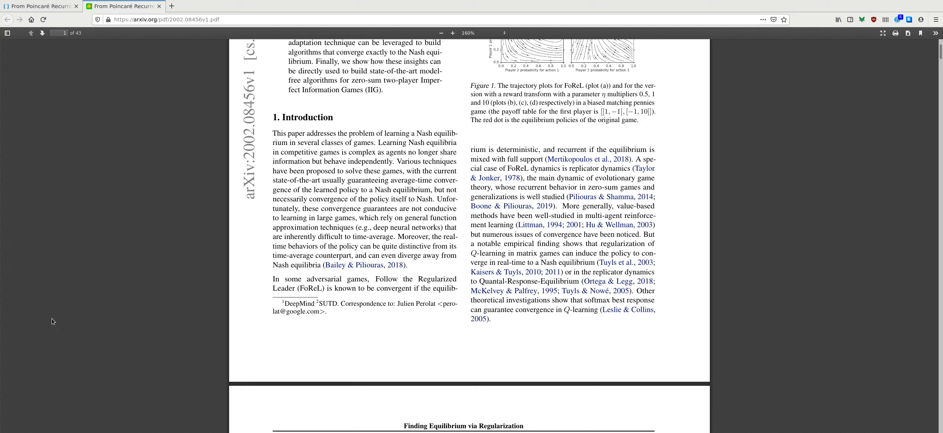
{"action": "mouse_move", "coordinate": [156, 320]}
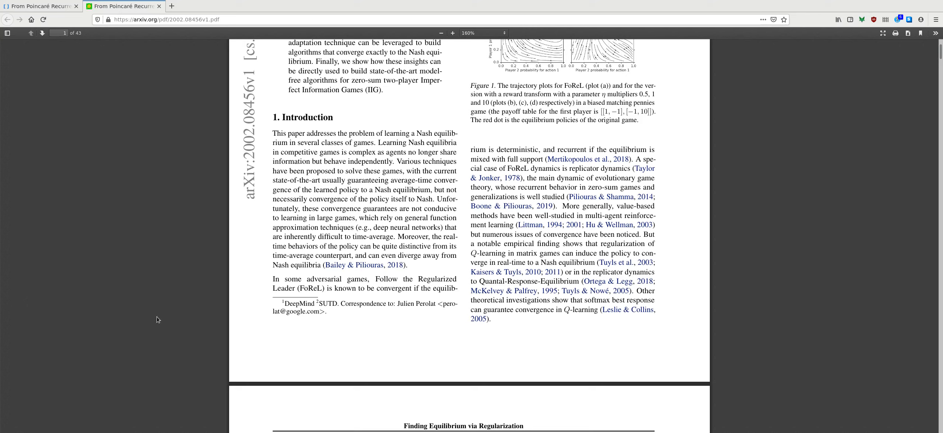
{"action": "mouse_move", "coordinate": [855, 402]}
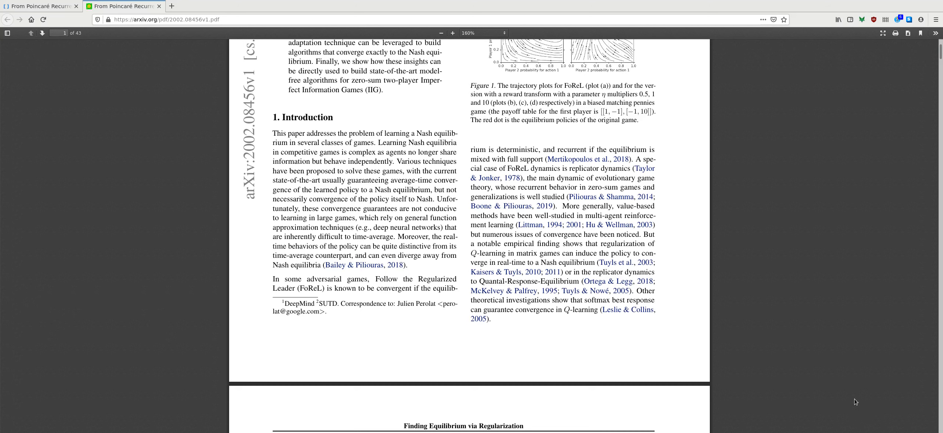
{"action": "scroll", "scroll_direction": "up", "scroll_amount": 3}
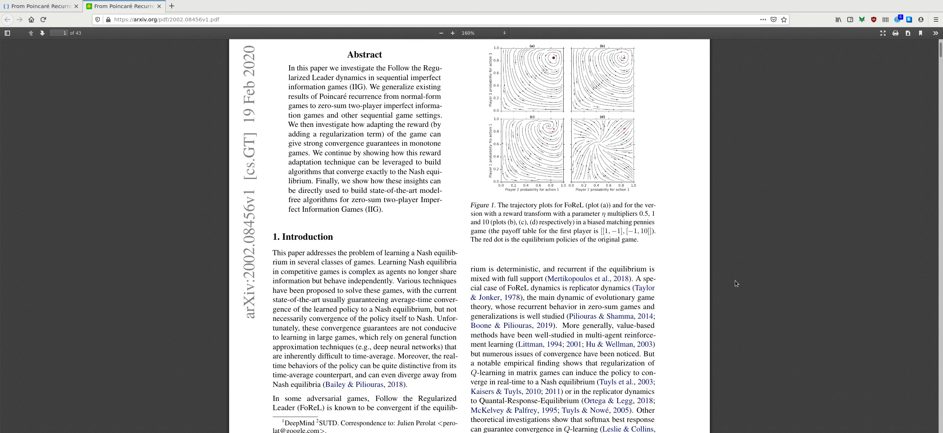
{"action": "scroll", "scroll_direction": "down", "scroll_amount": 3}
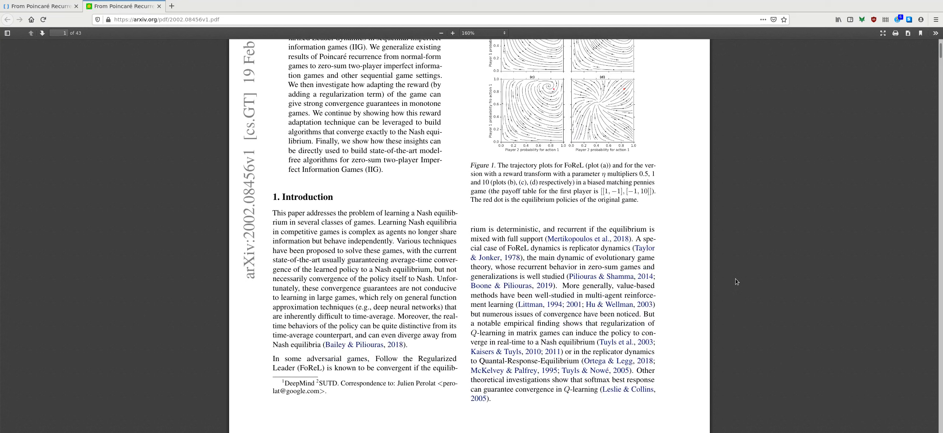
{"action": "mouse_move", "coordinate": [731, 284]}
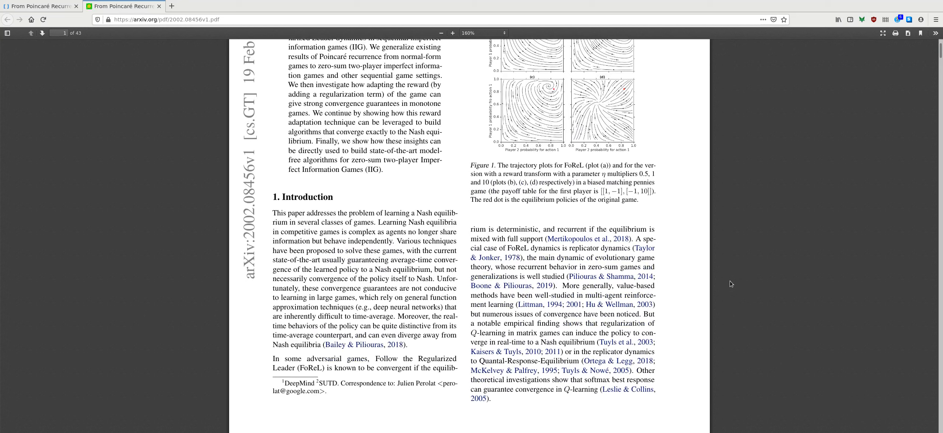
{"action": "mouse_move", "coordinate": [717, 288]}
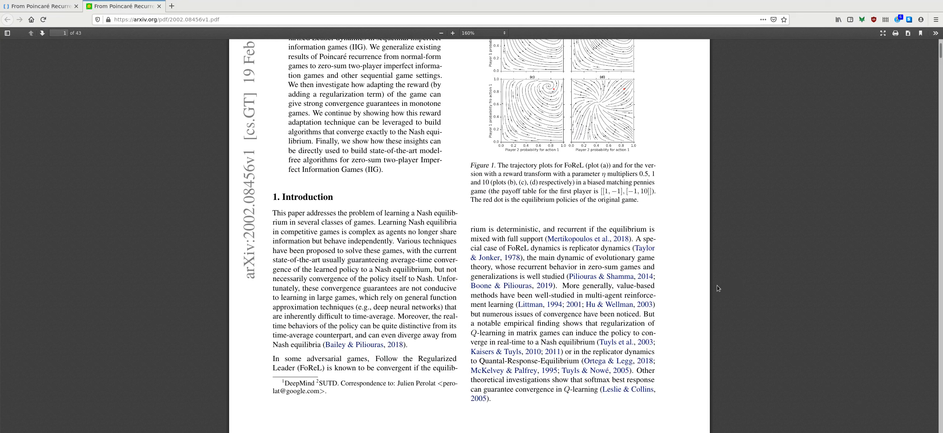
{"action": "mouse_move", "coordinate": [700, 291]}
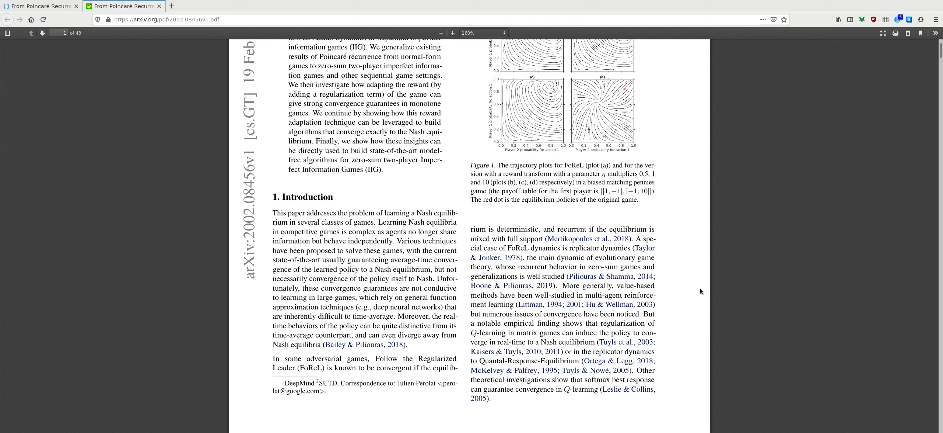
{"action": "mouse_move", "coordinate": [692, 290]}
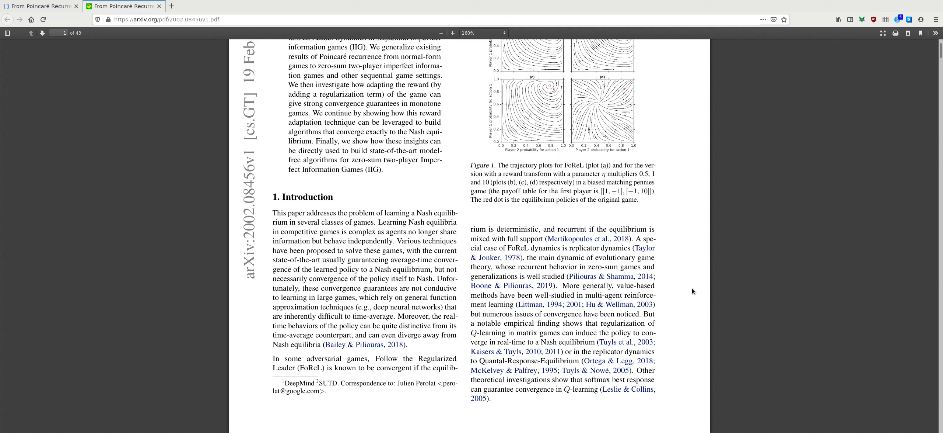
{"action": "mouse_move", "coordinate": [675, 292]}
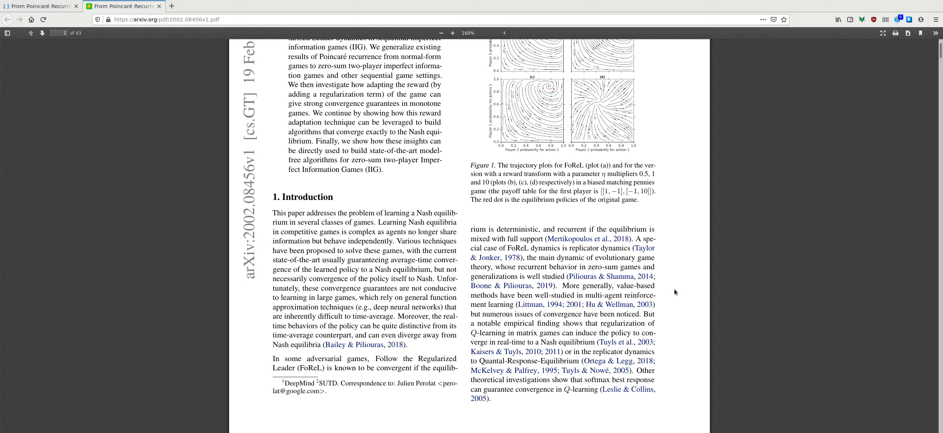
{"action": "scroll", "scroll_direction": "down", "scroll_amount": 3}
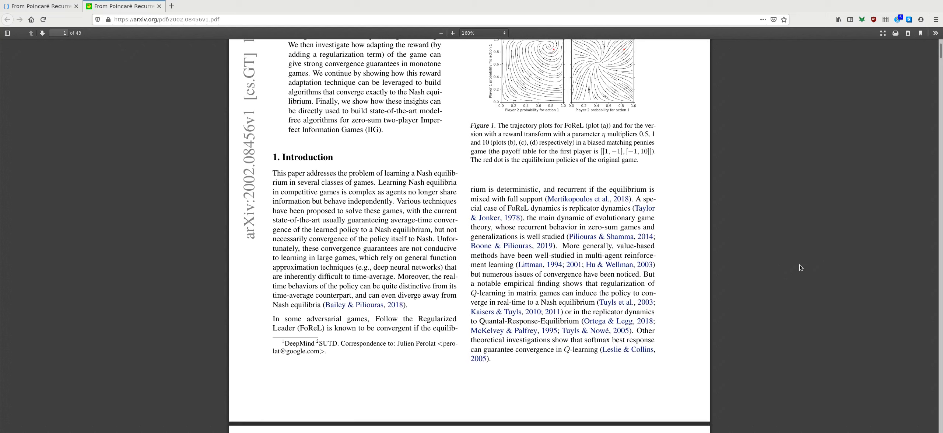
{"action": "mouse_move", "coordinate": [771, 280]}
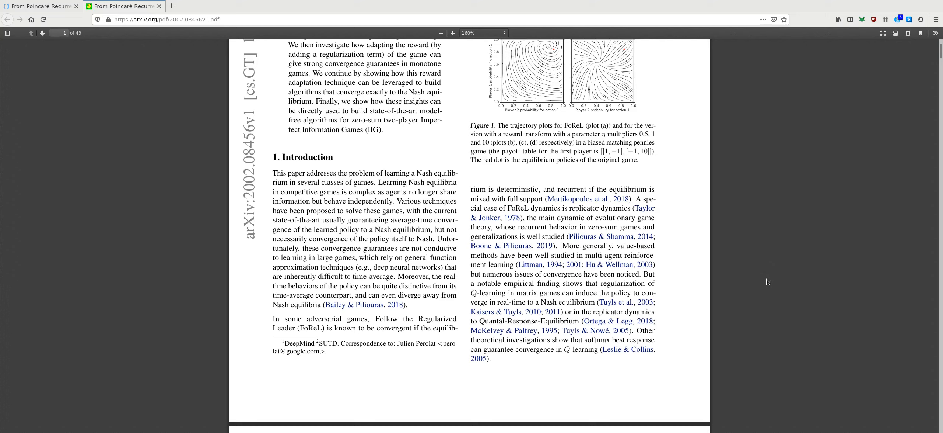
{"action": "mouse_move", "coordinate": [751, 318]}
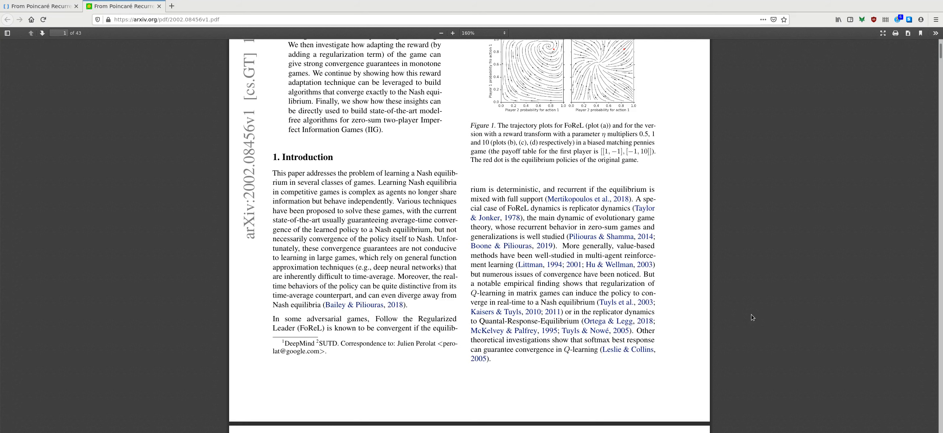
{"action": "scroll", "scroll_direction": "down", "scroll_amount": 3}
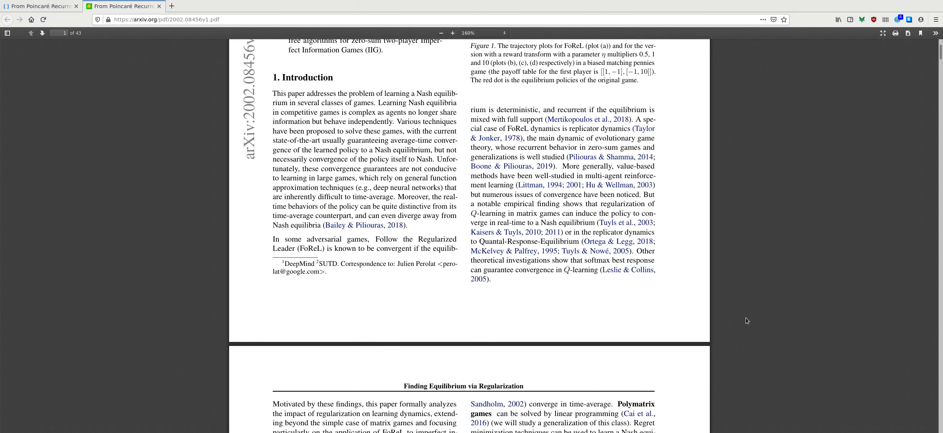
{"action": "scroll", "scroll_direction": "down", "scroll_amount": 3}
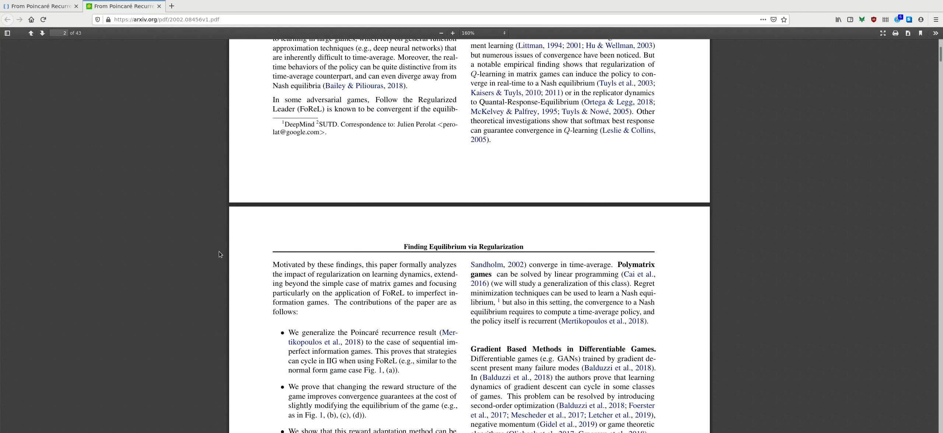
{"action": "scroll", "scroll_direction": "down", "scroll_amount": 3}
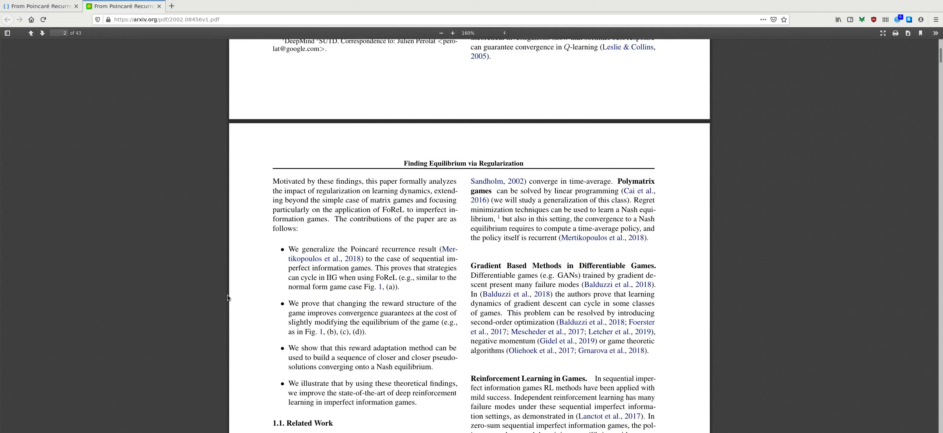
{"action": "scroll", "scroll_direction": "down", "scroll_amount": 3}
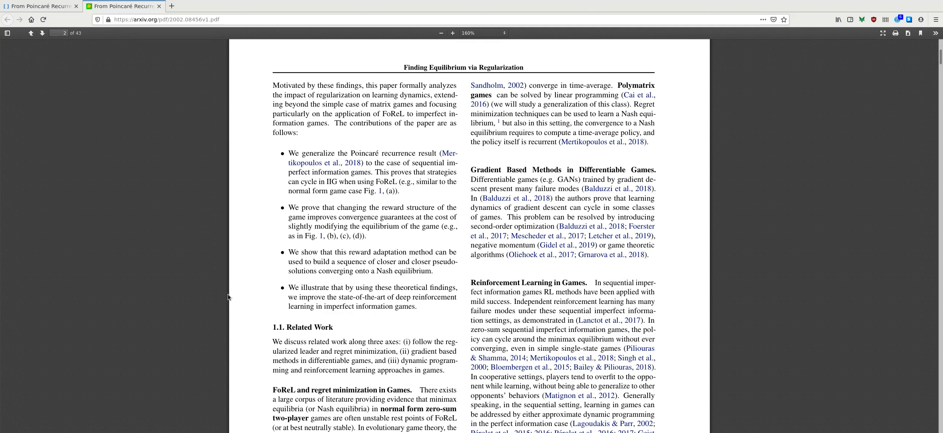
{"action": "scroll", "scroll_direction": "up", "scroll_amount": 3}
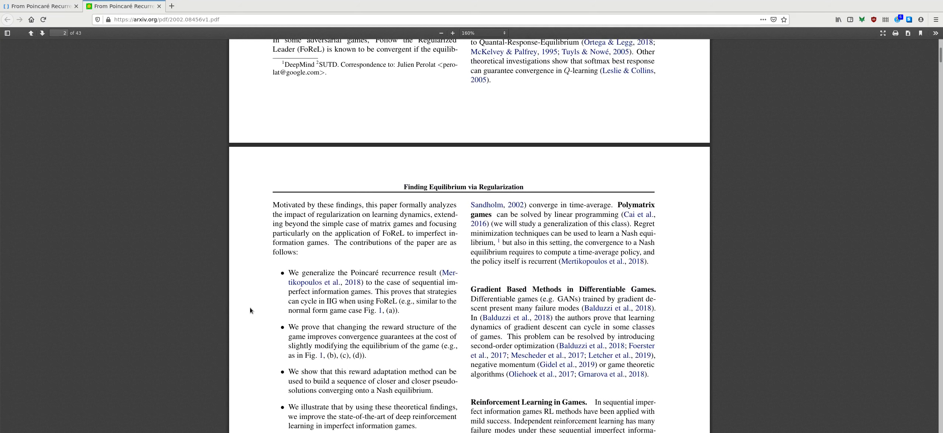
{"action": "scroll", "scroll_direction": "down", "scroll_amount": 3}
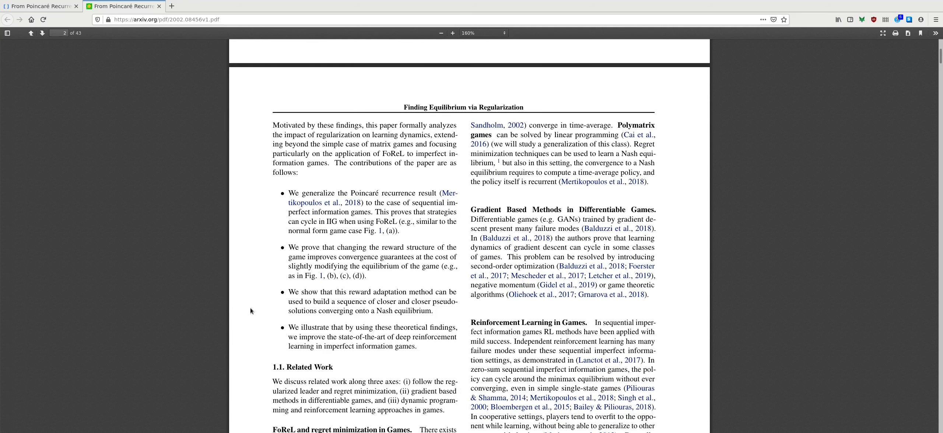
{"action": "scroll", "scroll_direction": "down", "scroll_amount": 3}
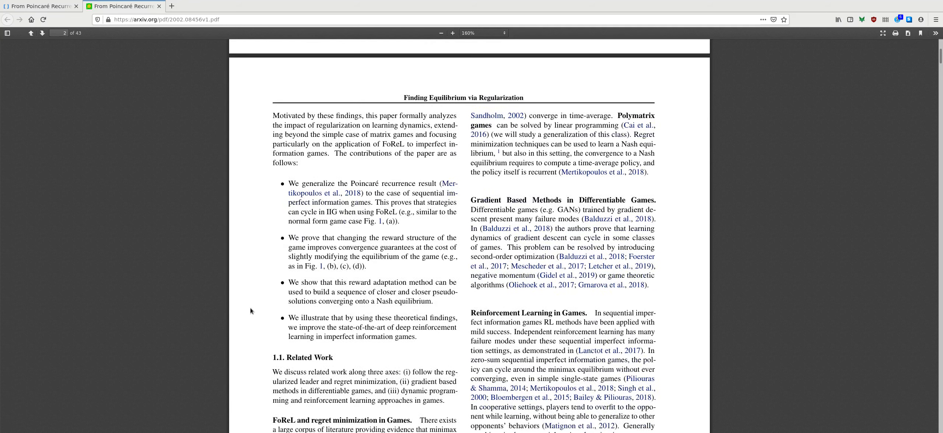
{"action": "scroll", "scroll_direction": "down", "scroll_amount": 3}
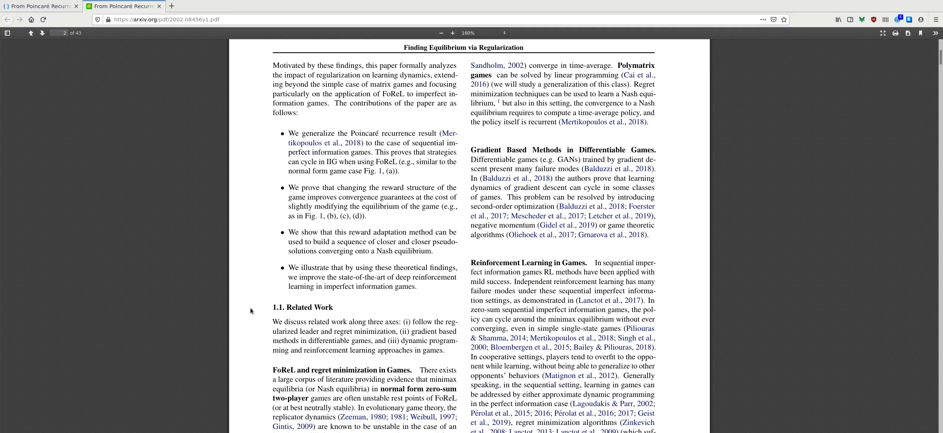
{"action": "scroll", "scroll_direction": "down", "scroll_amount": 3}
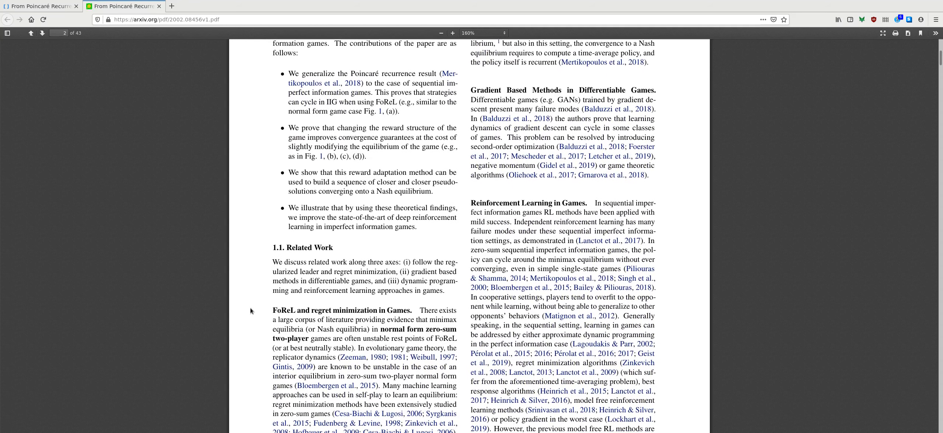
{"action": "mouse_move", "coordinate": [264, 289]}
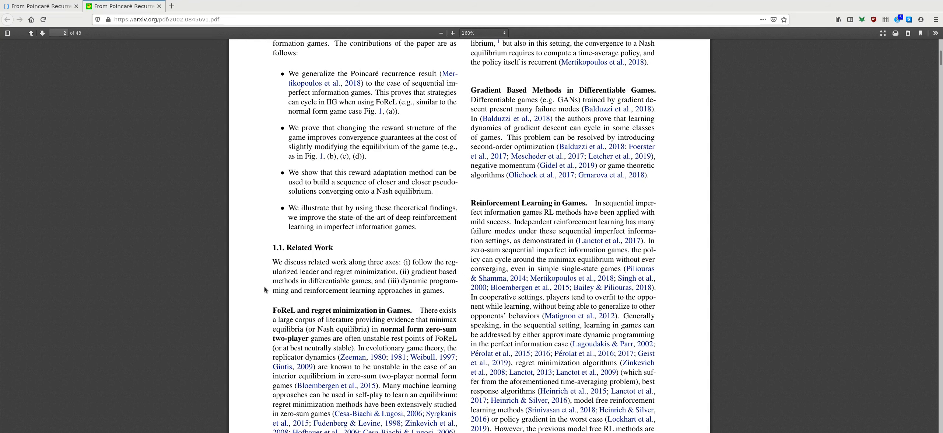
{"action": "scroll", "scroll_direction": "up", "scroll_amount": 3}
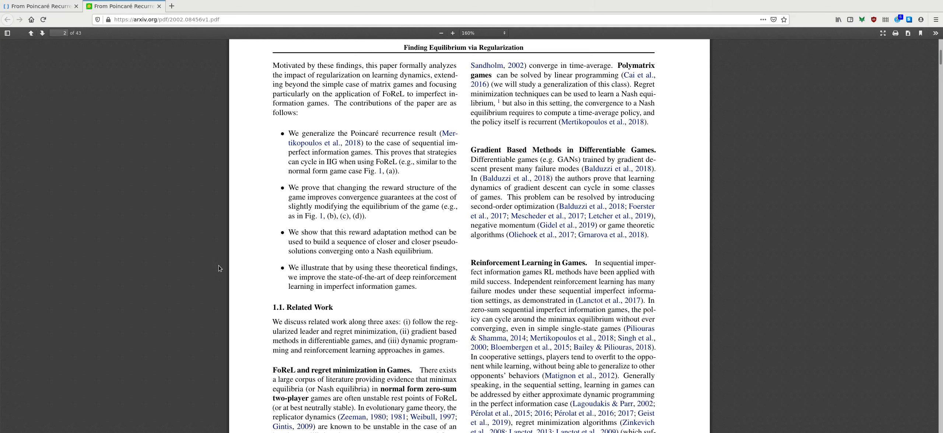
{"action": "scroll", "scroll_direction": "down", "scroll_amount": 3}
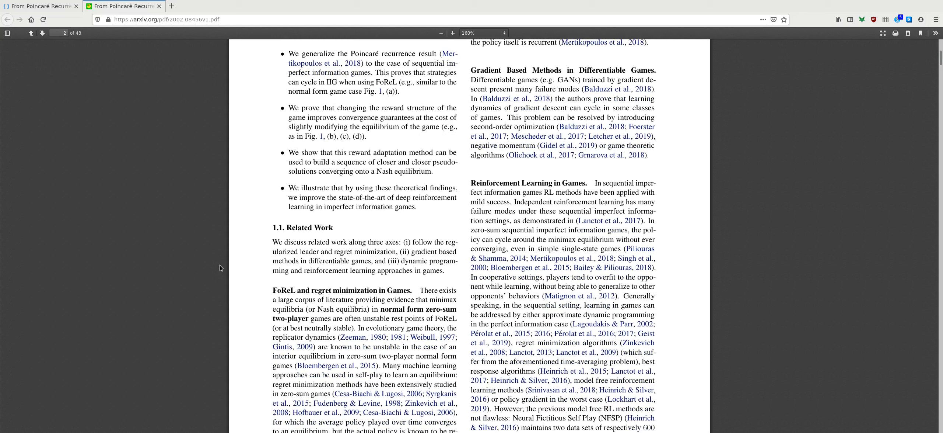
{"action": "mouse_move", "coordinate": [230, 253]}
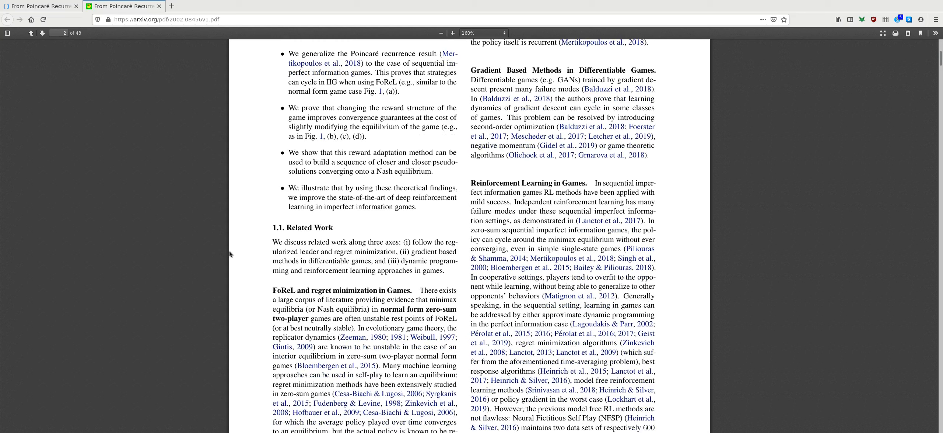
{"action": "scroll", "scroll_direction": "down", "scroll_amount": 3}
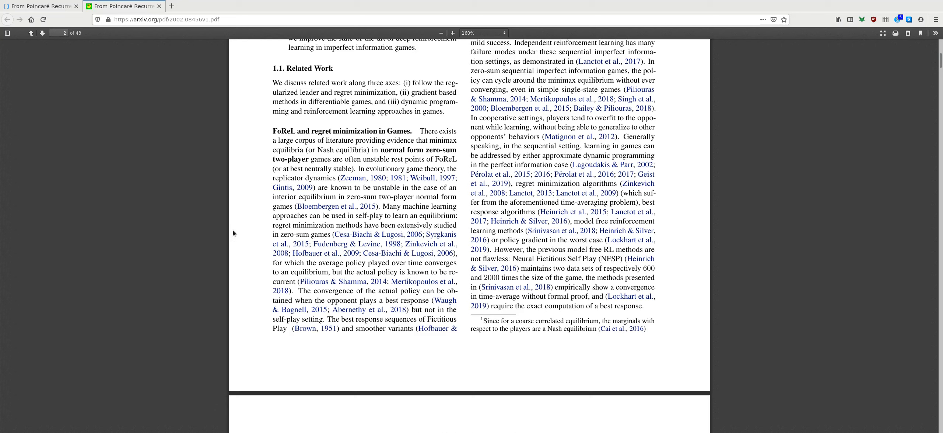
{"action": "mouse_move", "coordinate": [213, 264]}
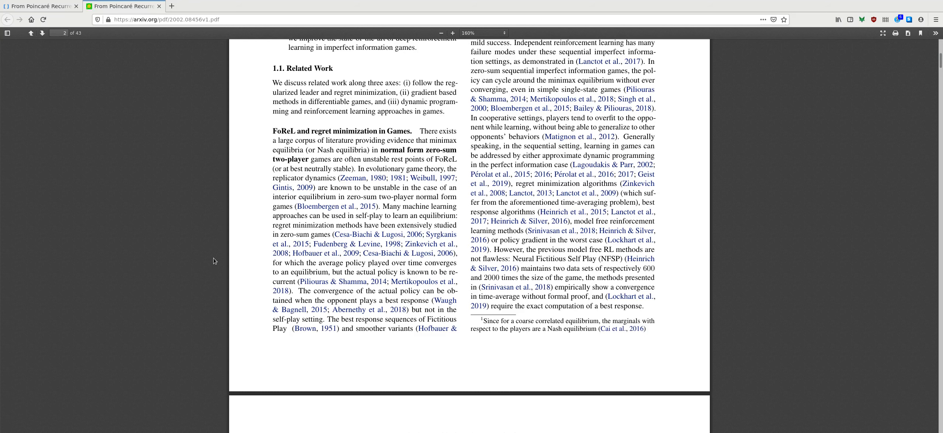
{"action": "scroll", "scroll_direction": "down", "scroll_amount": 3}
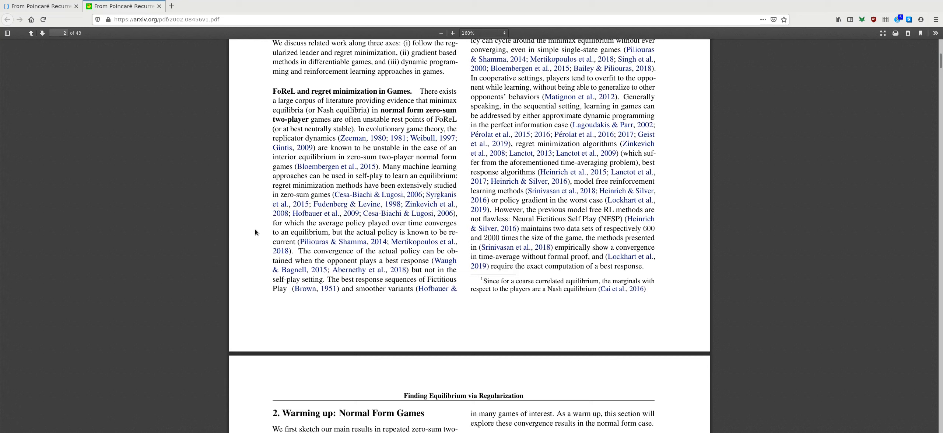
{"action": "mouse_move", "coordinate": [313, 231]}
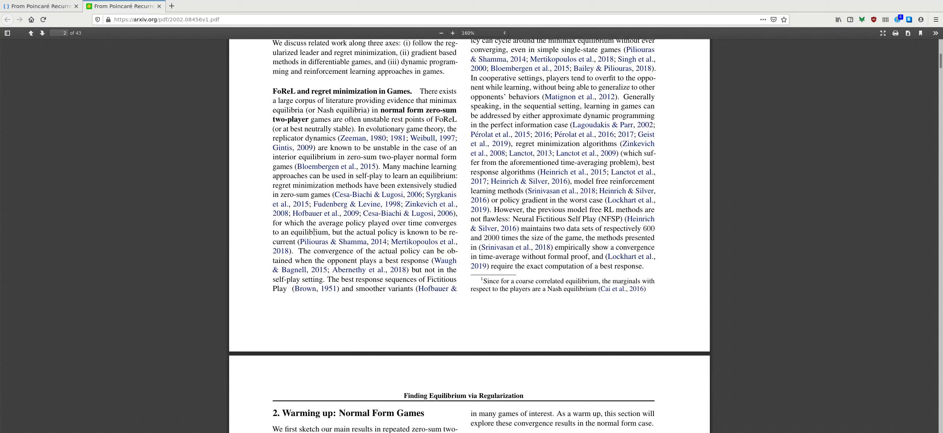
{"action": "mouse_move", "coordinate": [205, 217]}
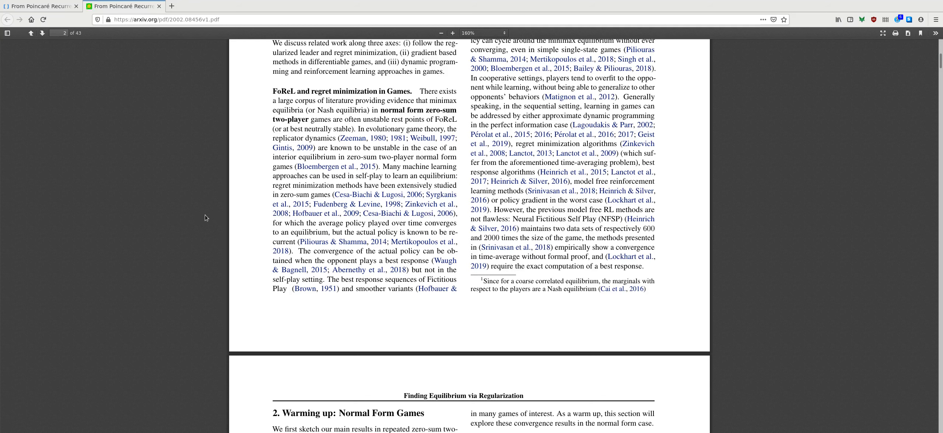
{"action": "scroll", "scroll_direction": "down", "scroll_amount": 3}
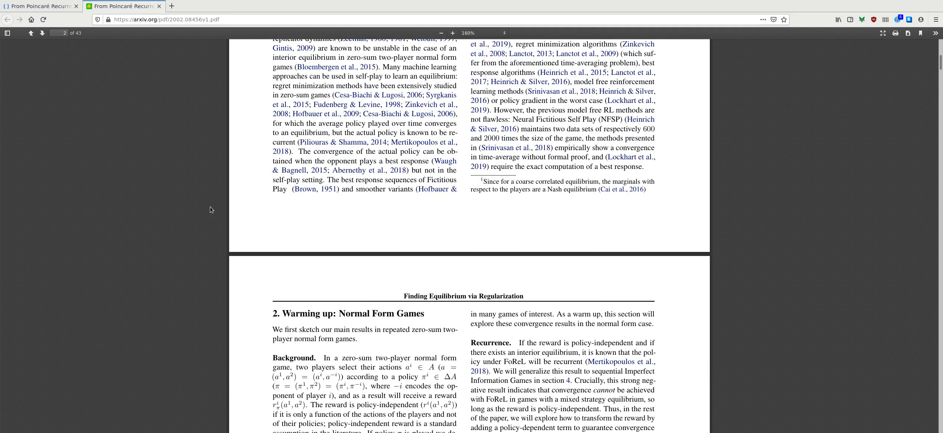
{"action": "scroll", "scroll_direction": "down", "scroll_amount": 3}
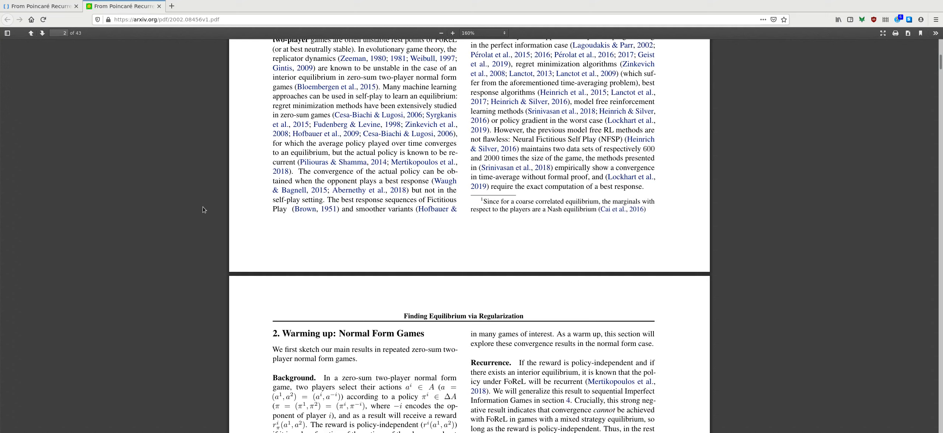
{"action": "mouse_move", "coordinate": [461, 338]}
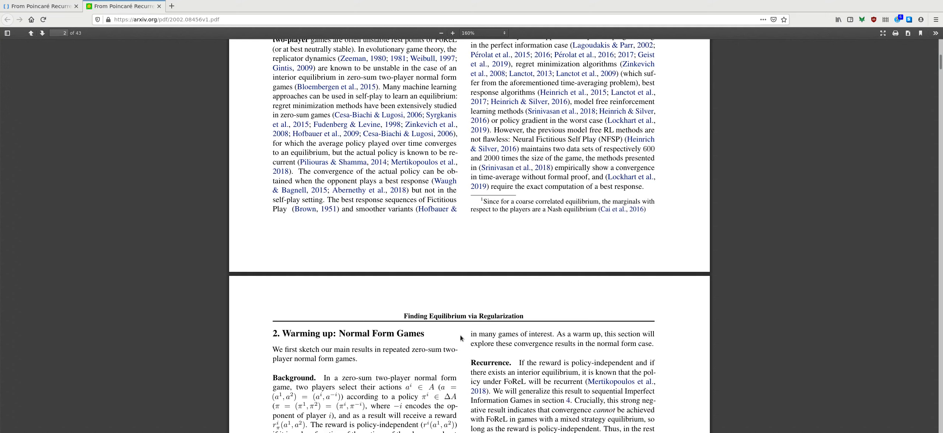
{"action": "scroll", "scroll_direction": "up", "scroll_amount": 3}
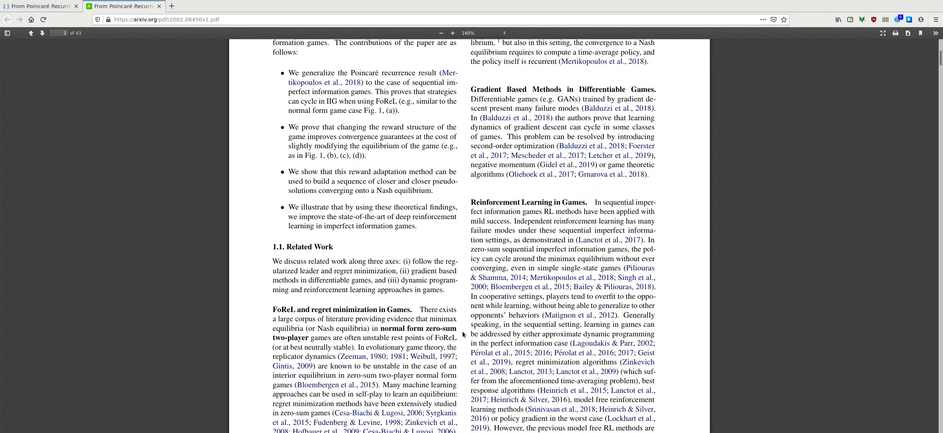
{"action": "scroll", "scroll_direction": "up", "scroll_amount": 3}
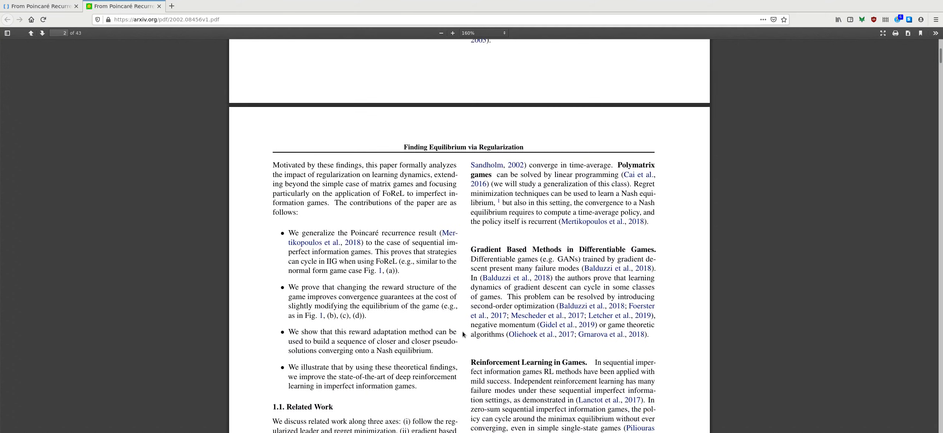
{"action": "mouse_move", "coordinate": [438, 320]}
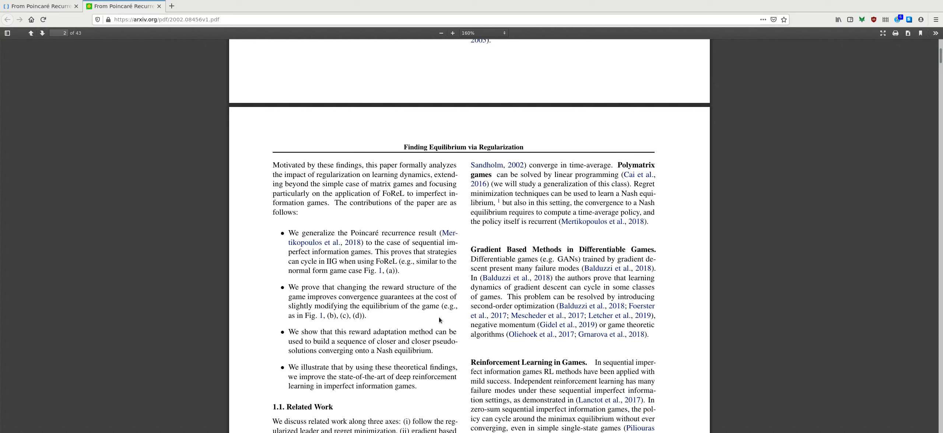
{"action": "mouse_move", "coordinate": [460, 296]}
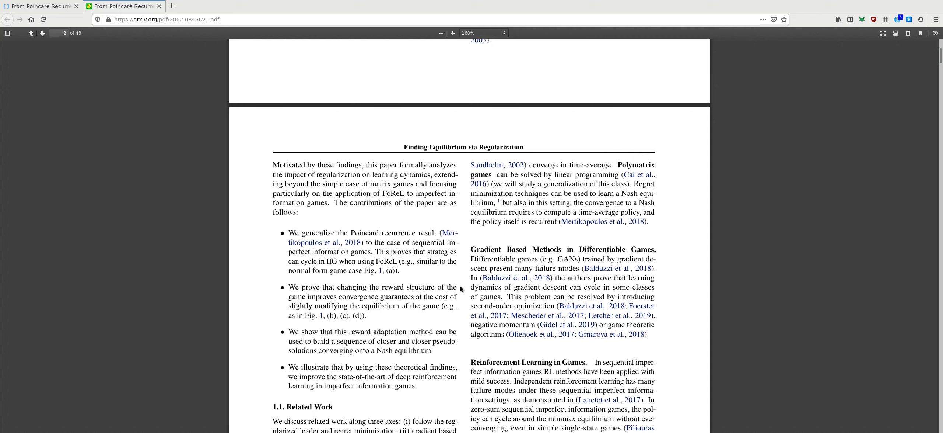
{"action": "mouse_move", "coordinate": [506, 277]}
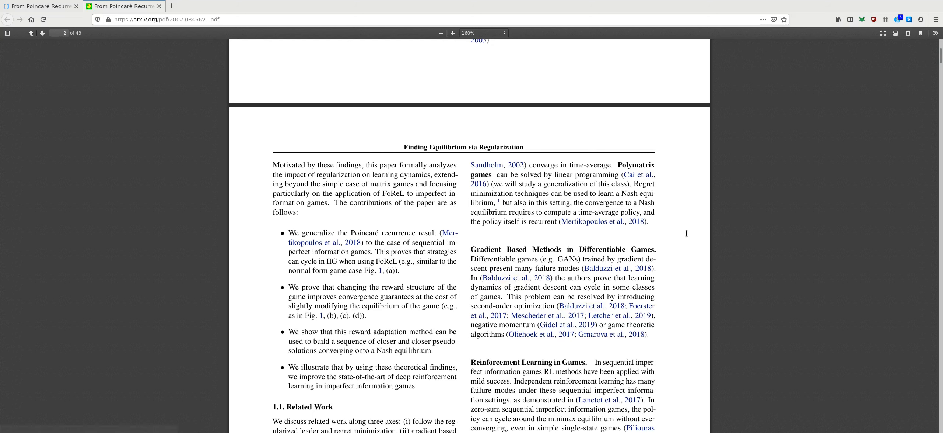
{"action": "scroll", "scroll_direction": "down", "scroll_amount": 3}
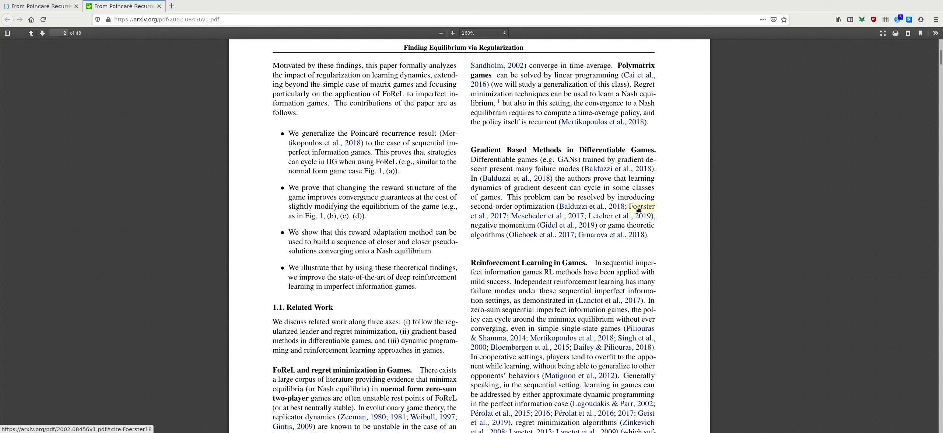
{"action": "mouse_move", "coordinate": [504, 178]}
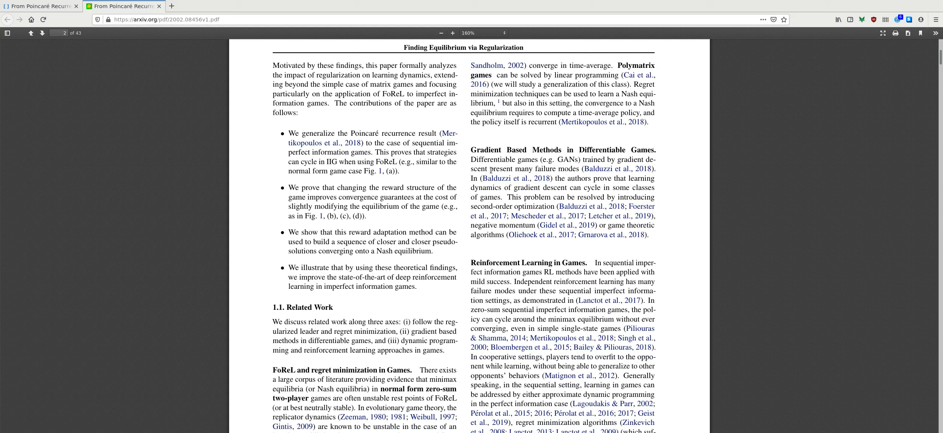
{"action": "mouse_move", "coordinate": [383, 249]}
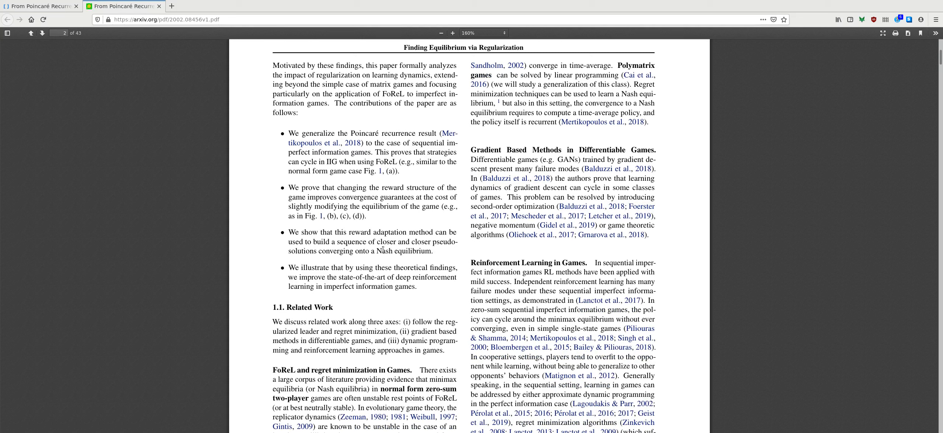
{"action": "mouse_move", "coordinate": [463, 252]}
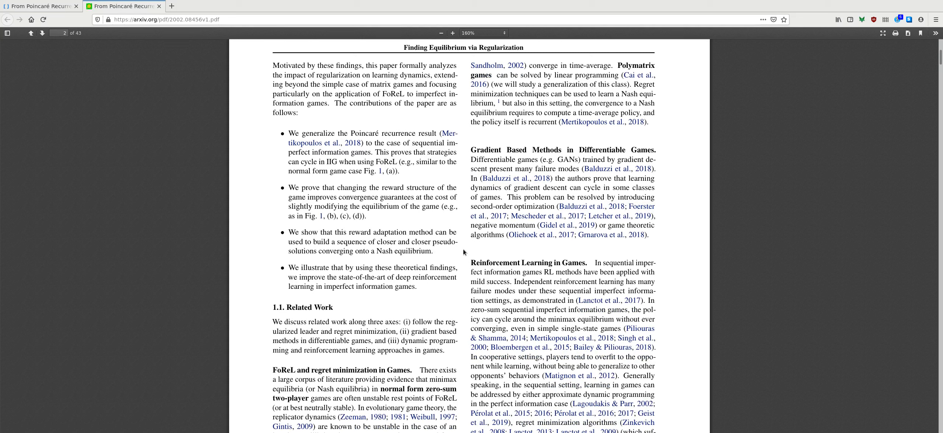
{"action": "mouse_move", "coordinate": [466, 250]}
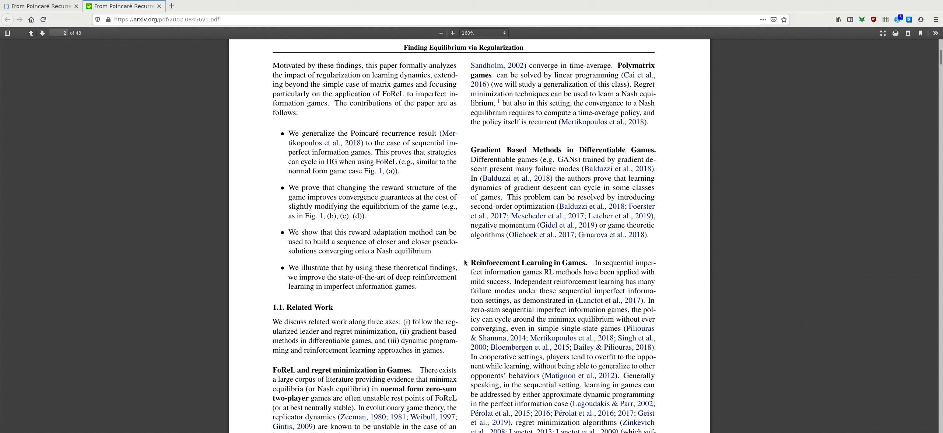
{"action": "mouse_move", "coordinate": [464, 264]}
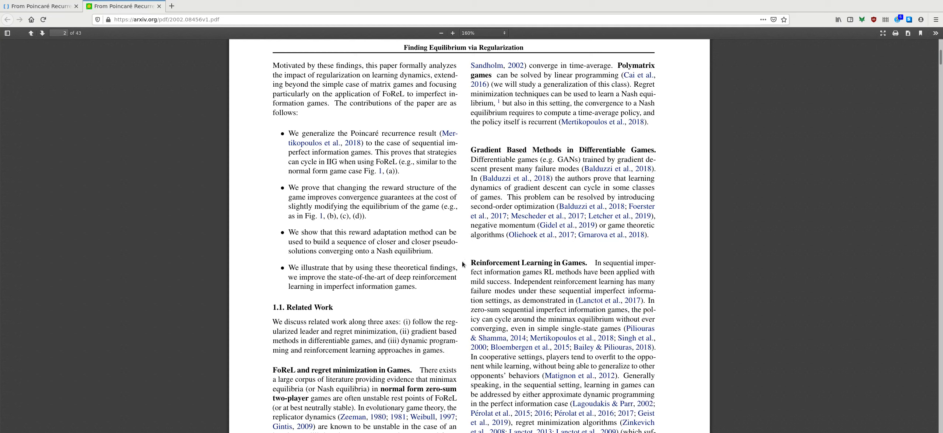
{"action": "mouse_move", "coordinate": [454, 239]}
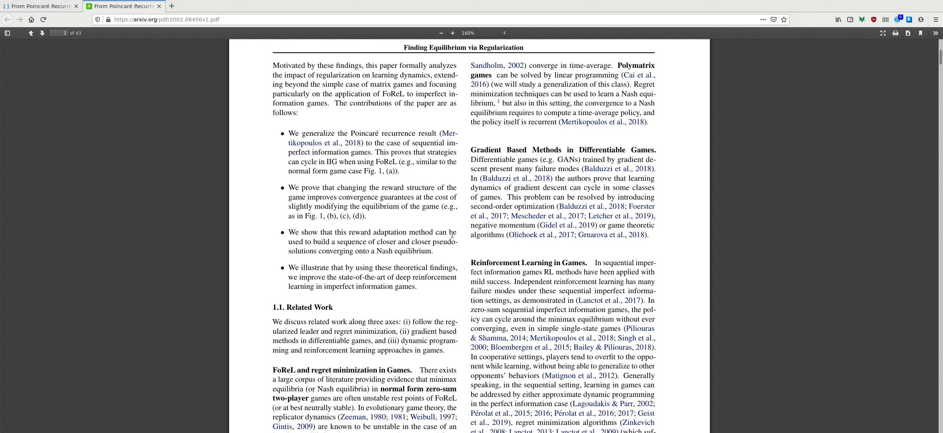
{"action": "mouse_move", "coordinate": [429, 261]}
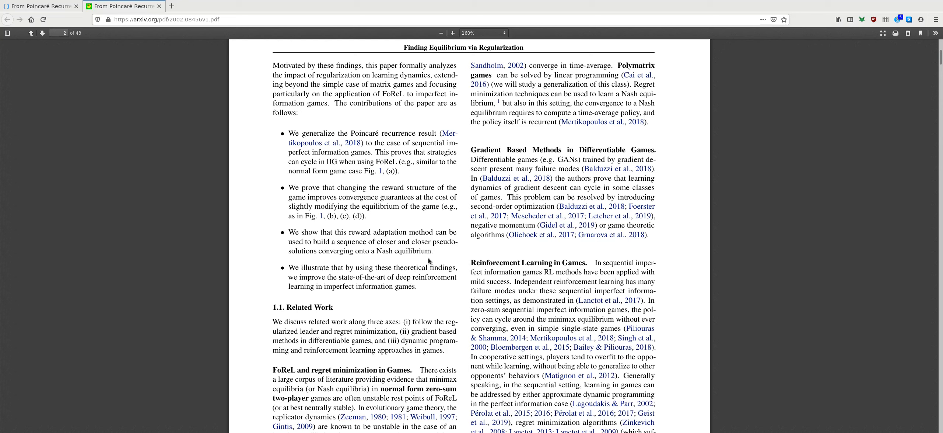
{"action": "mouse_move", "coordinate": [529, 249]}
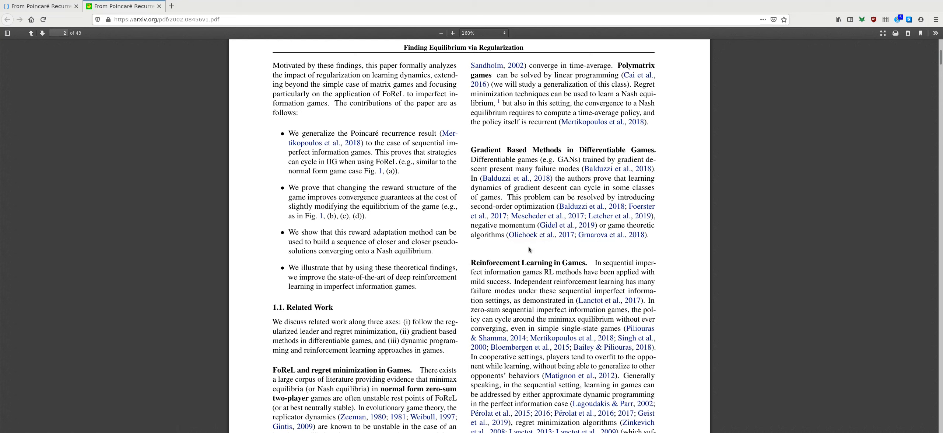
{"action": "mouse_move", "coordinate": [521, 259]}
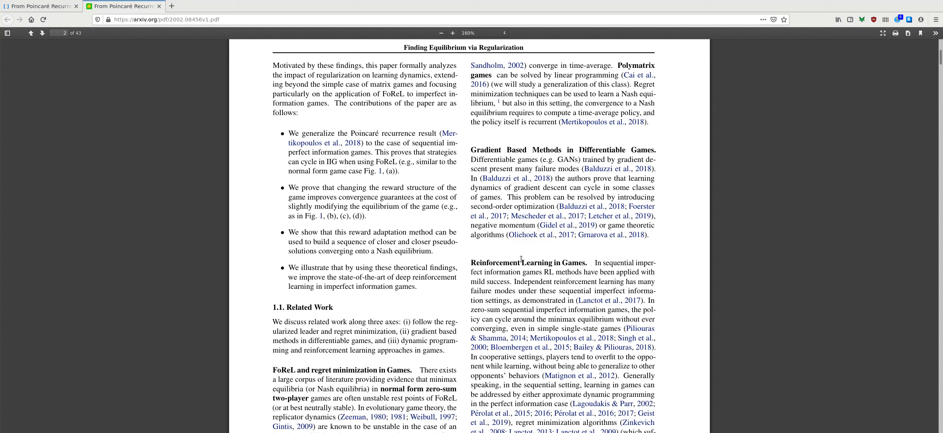
{"action": "scroll", "scroll_direction": "down", "scroll_amount": 3}
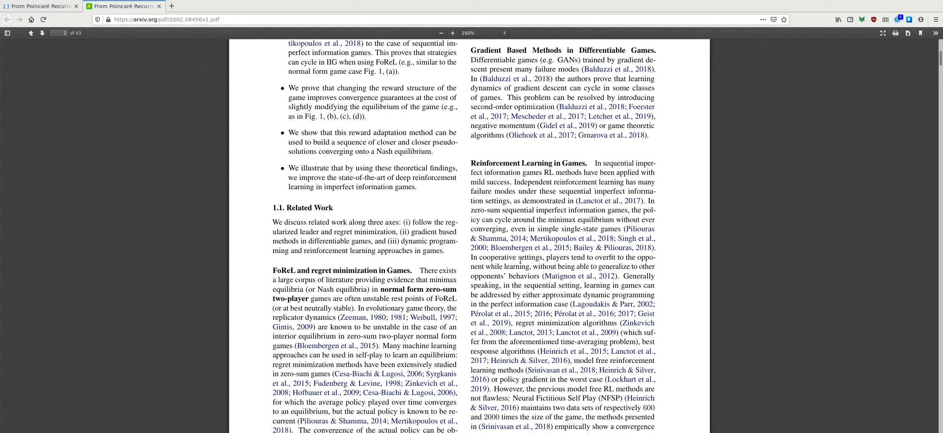
{"action": "scroll", "scroll_direction": "down", "scroll_amount": 3}
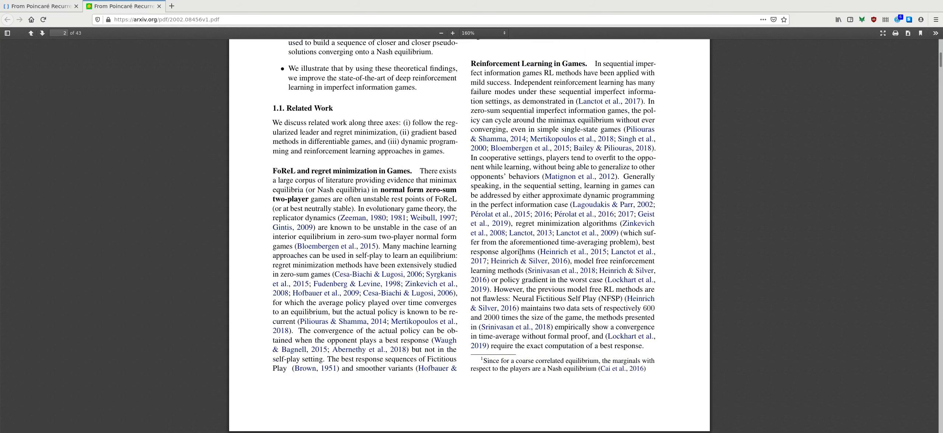
{"action": "scroll", "scroll_direction": "up", "scroll_amount": 3}
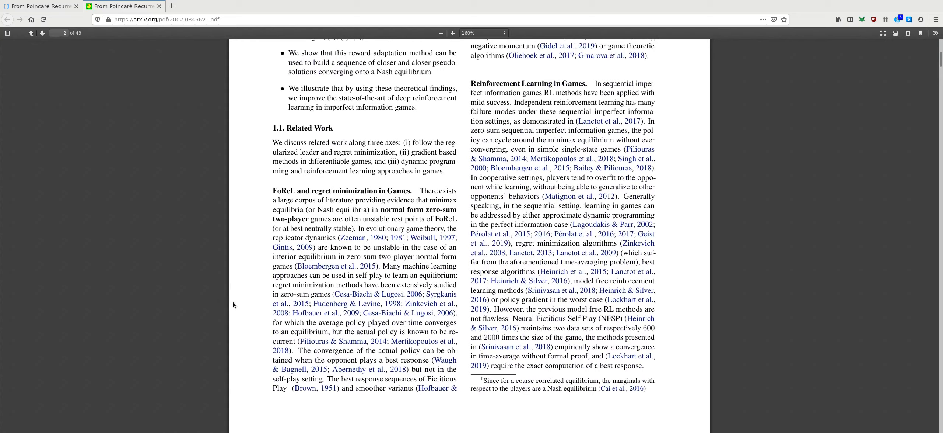
{"action": "scroll", "scroll_direction": "up", "scroll_amount": 3}
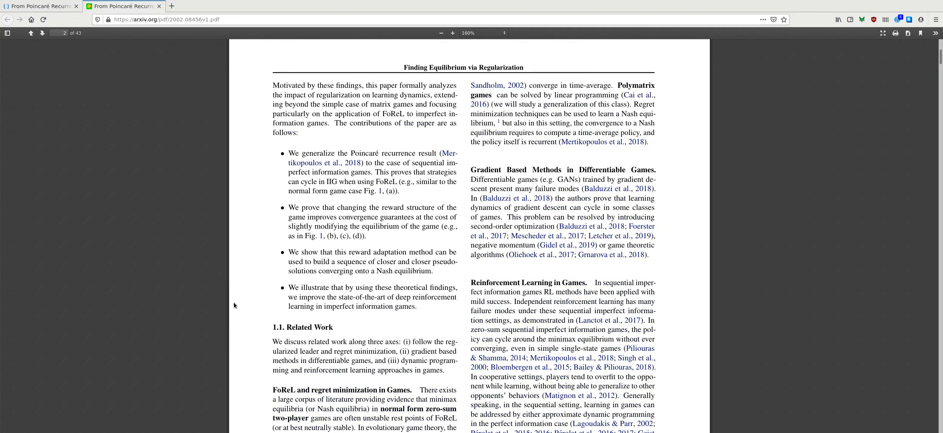
{"action": "scroll", "scroll_direction": "down", "scroll_amount": 3}
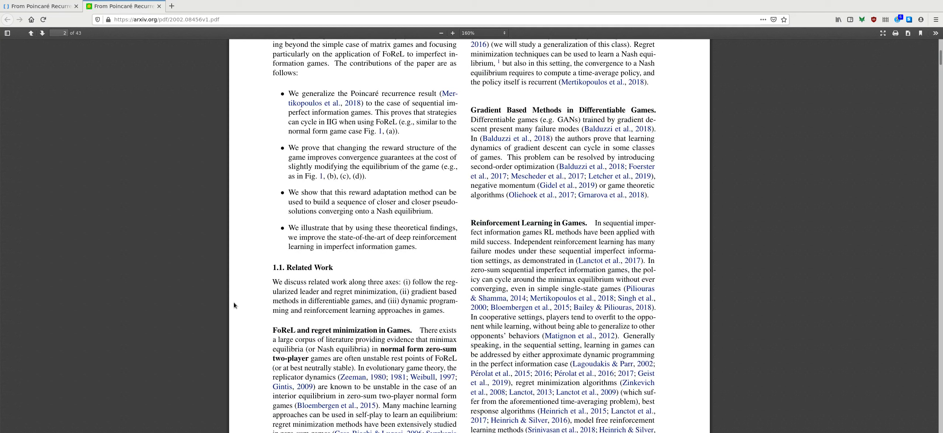
{"action": "mouse_move", "coordinate": [245, 310]}
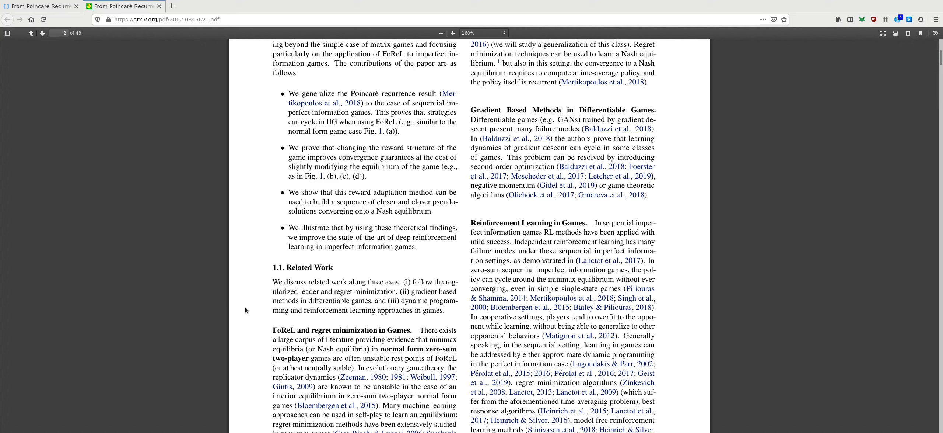
{"action": "mouse_move", "coordinate": [202, 339]}
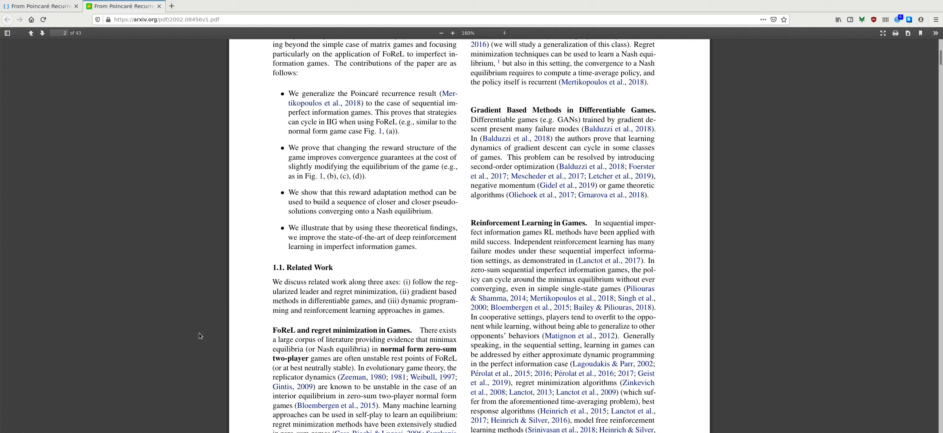
{"action": "mouse_move", "coordinate": [221, 284]}
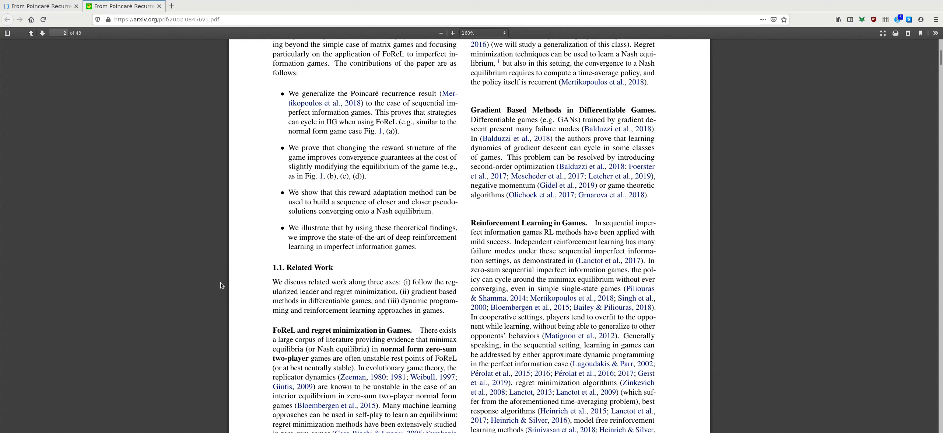
{"action": "mouse_move", "coordinate": [679, 241]}
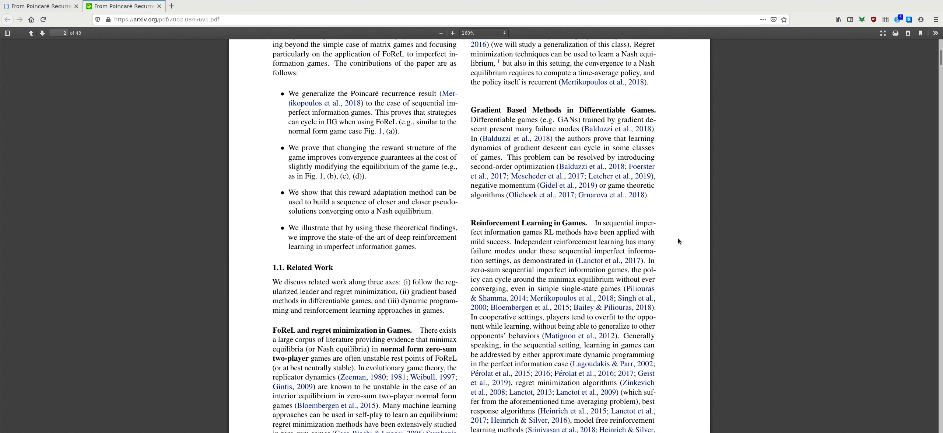
{"action": "scroll", "scroll_direction": "down", "scroll_amount": 3}
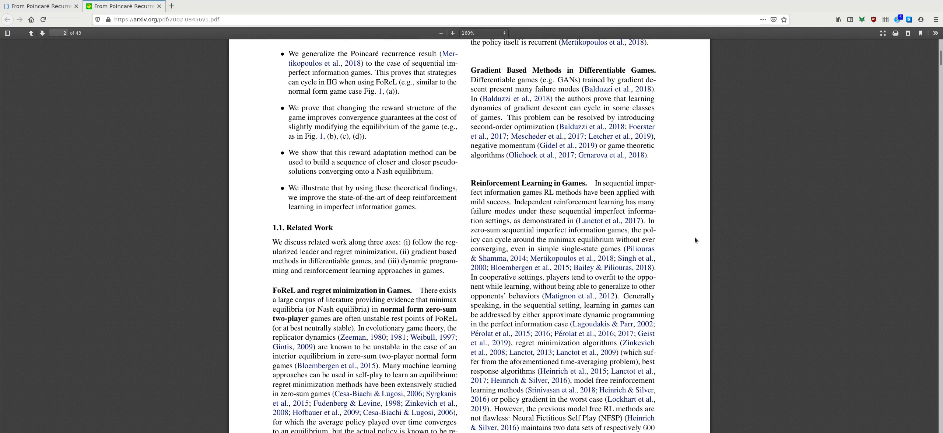
{"action": "scroll", "scroll_direction": "down", "scroll_amount": 3}
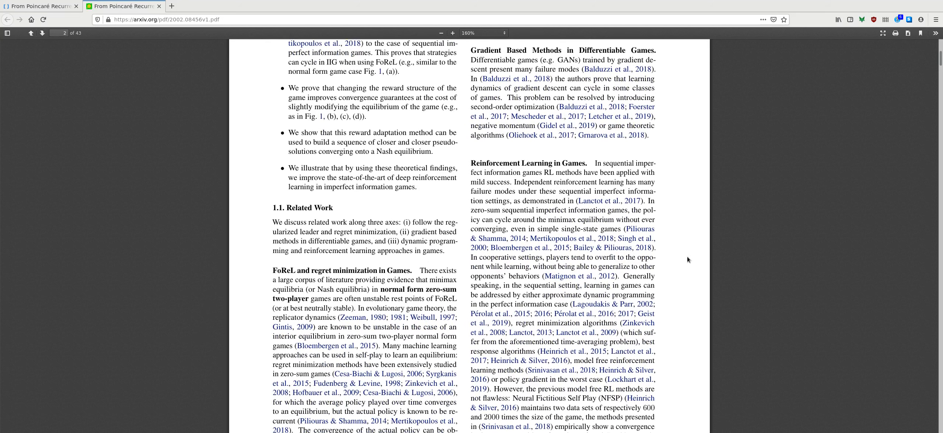
{"action": "mouse_move", "coordinate": [684, 278]}
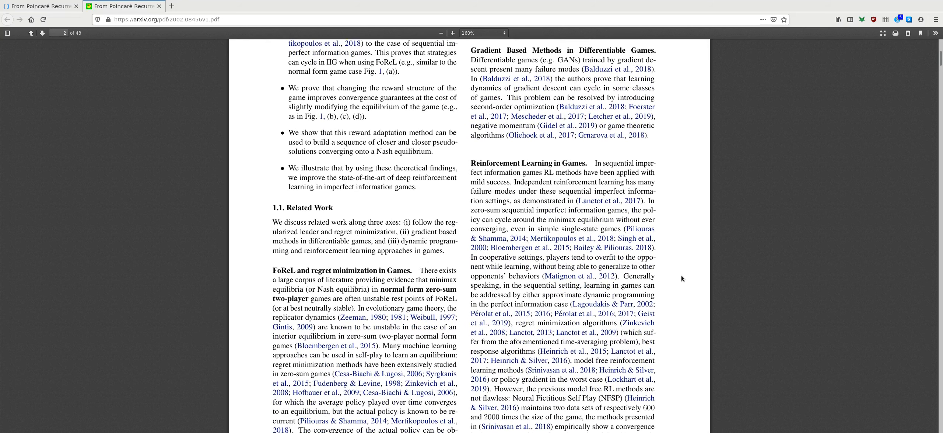
{"action": "mouse_move", "coordinate": [292, 289]}
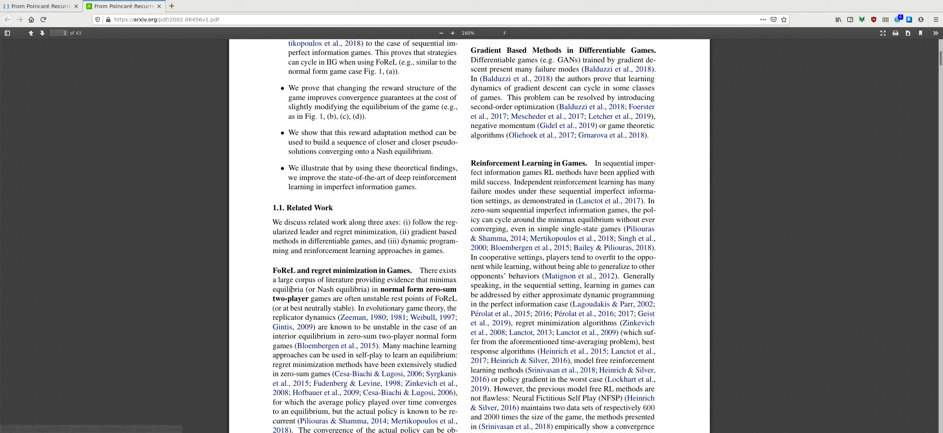
{"action": "mouse_move", "coordinate": [211, 313]}
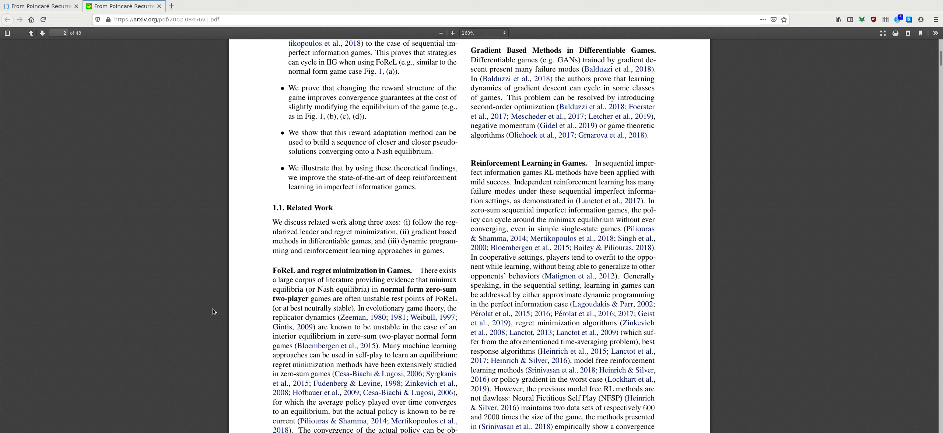
{"action": "mouse_move", "coordinate": [583, 287]}
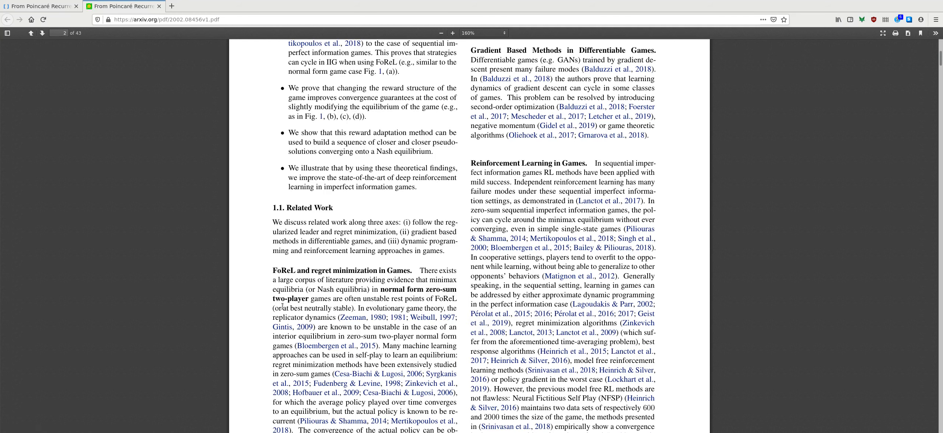
{"action": "scroll", "scroll_direction": "down", "scroll_amount": 3}
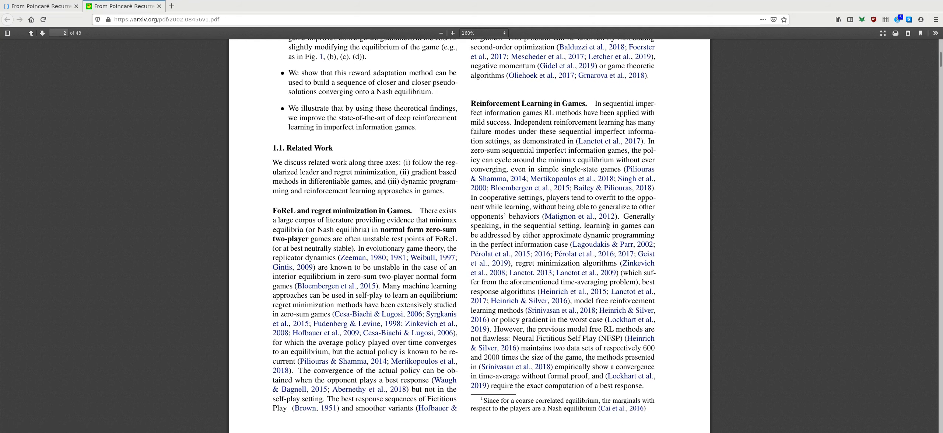
{"action": "mouse_move", "coordinate": [584, 297]}
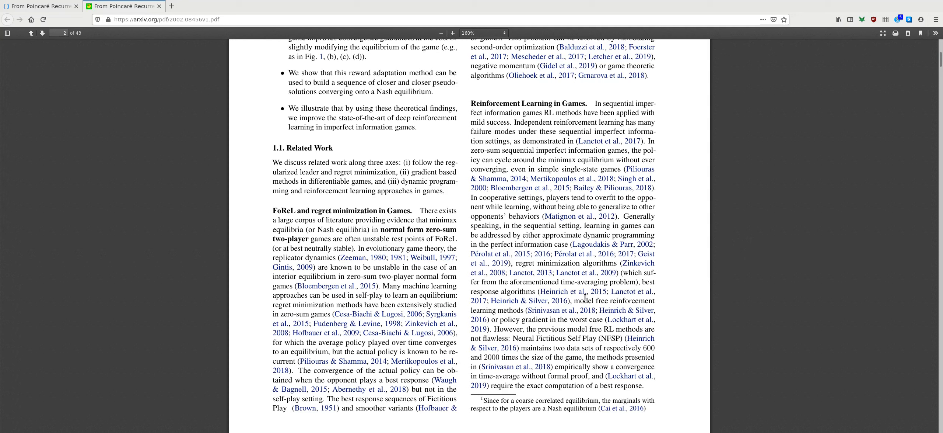
{"action": "mouse_move", "coordinate": [725, 295]}
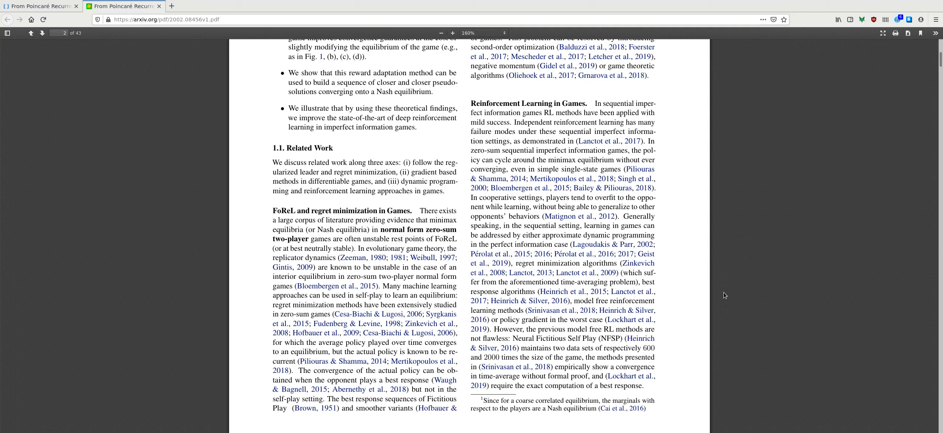
{"action": "mouse_move", "coordinate": [478, 300]}
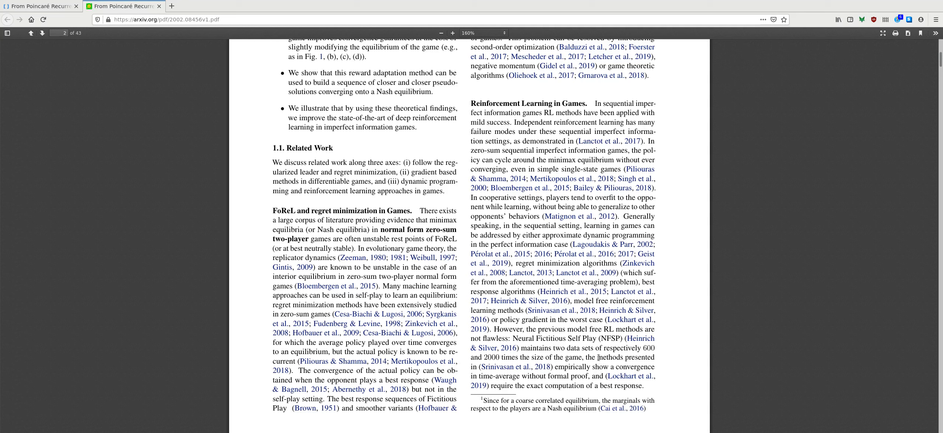
{"action": "mouse_move", "coordinate": [602, 393]}
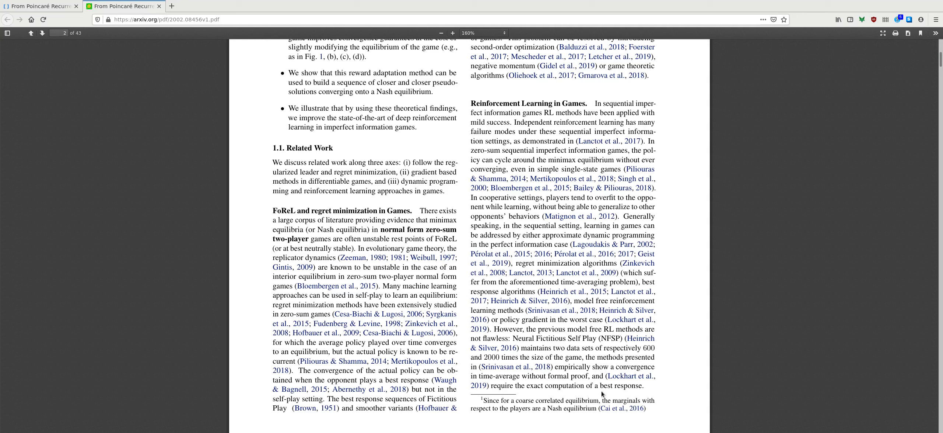
{"action": "scroll", "scroll_direction": "down", "scroll_amount": 3}
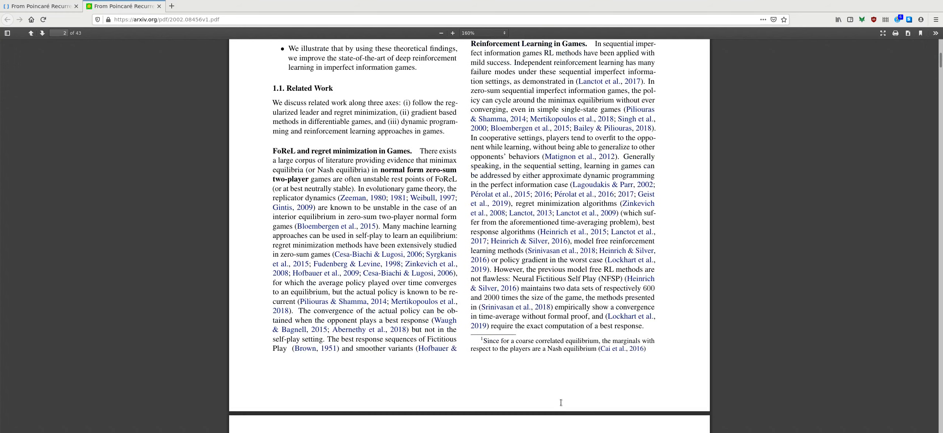
{"action": "mouse_move", "coordinate": [562, 401]}
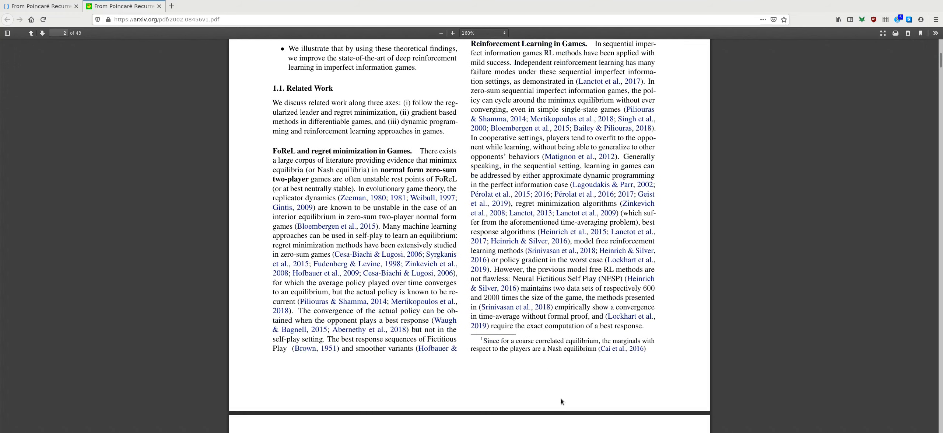
{"action": "mouse_move", "coordinate": [562, 313]}
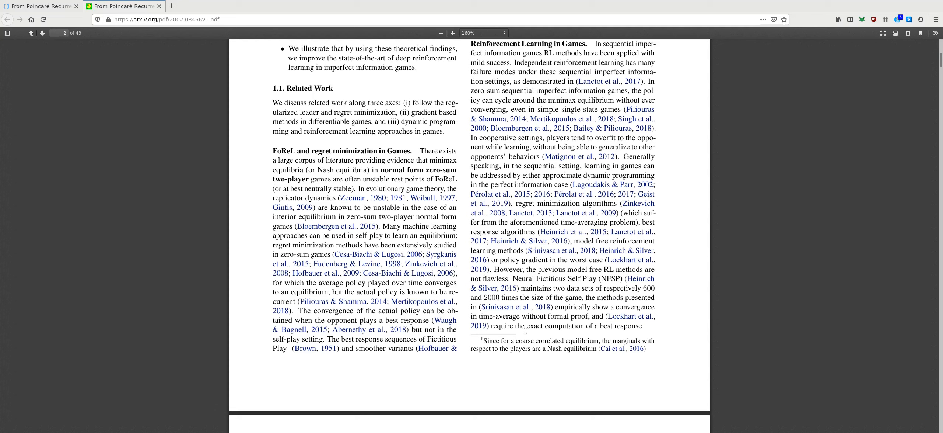
{"action": "scroll", "scroll_direction": "down", "scroll_amount": 3}
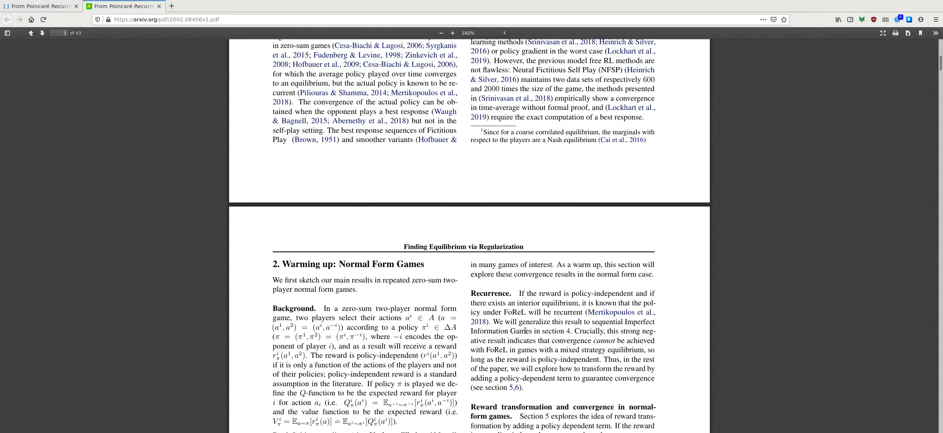
{"action": "scroll", "scroll_direction": "down", "scroll_amount": 3}
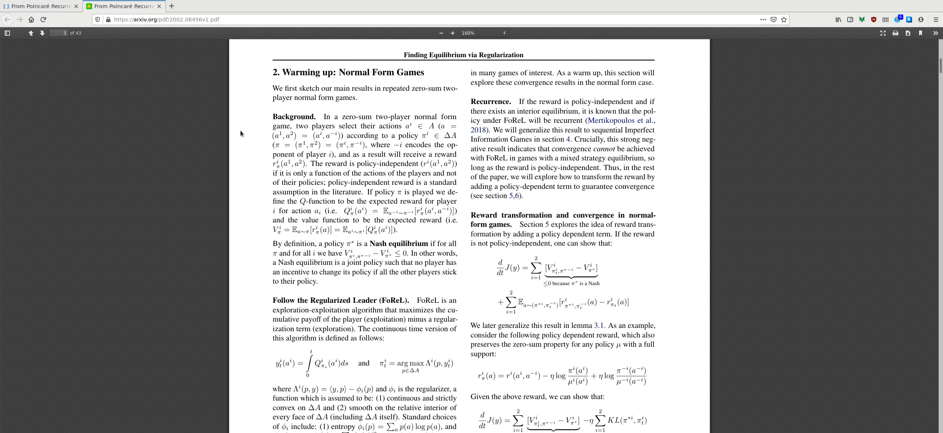
{"action": "scroll", "scroll_direction": "down", "scroll_amount": 3}
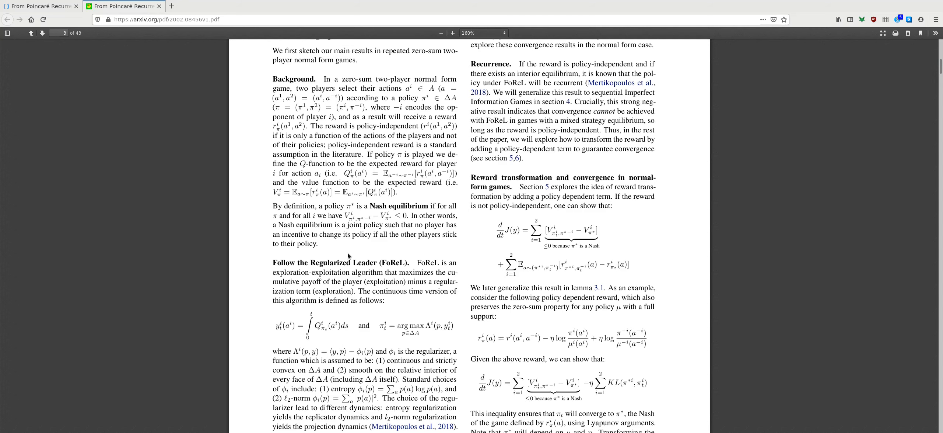
{"action": "scroll", "scroll_direction": "up", "scroll_amount": 3}
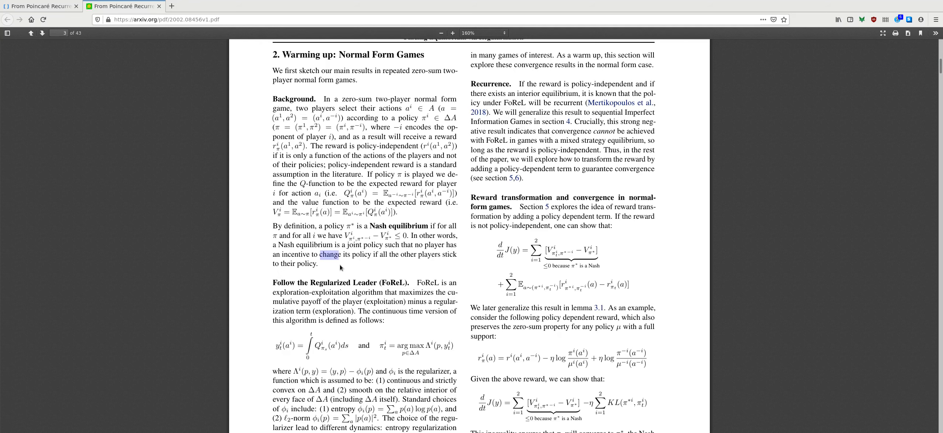
{"action": "scroll", "scroll_direction": "down", "scroll_amount": 3}
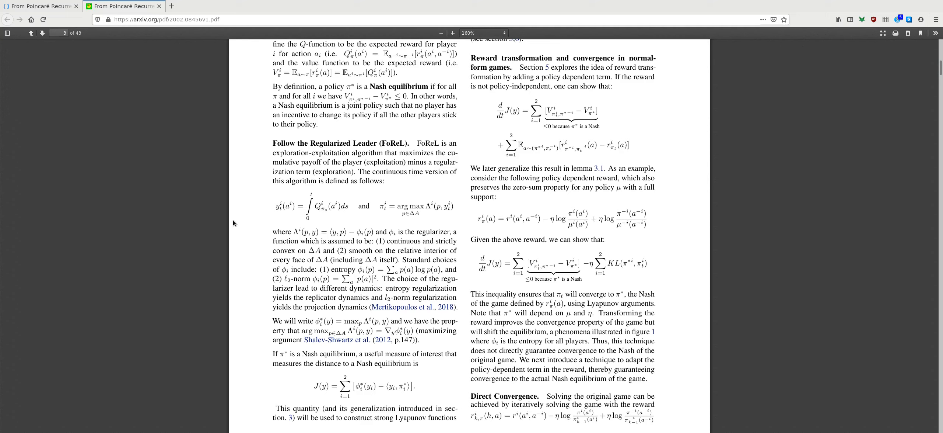
{"action": "mouse_move", "coordinate": [267, 137]}
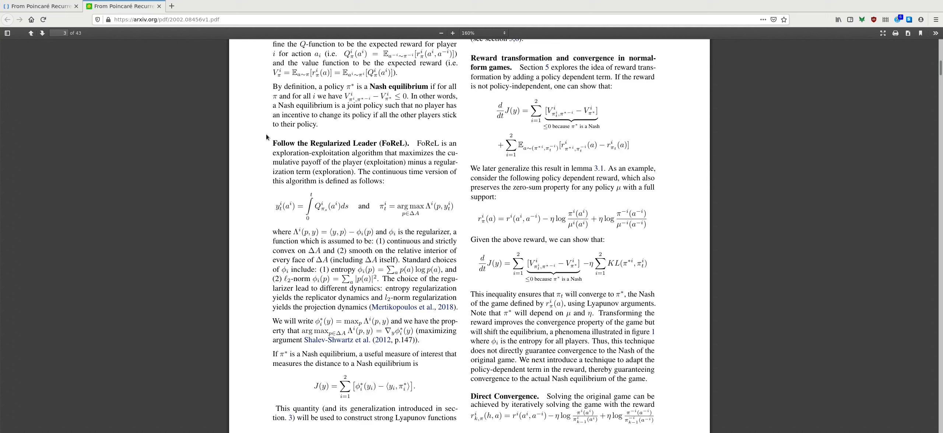
{"action": "mouse_move", "coordinate": [16, 212]}
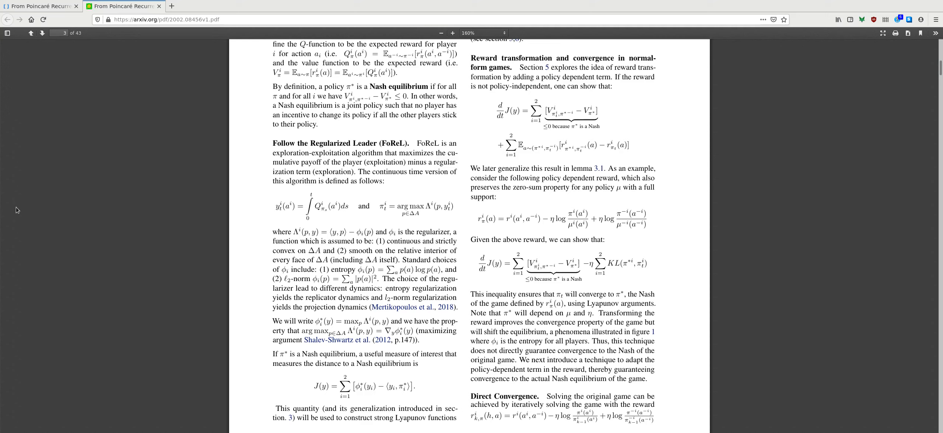
{"action": "mouse_move", "coordinate": [11, 203]}
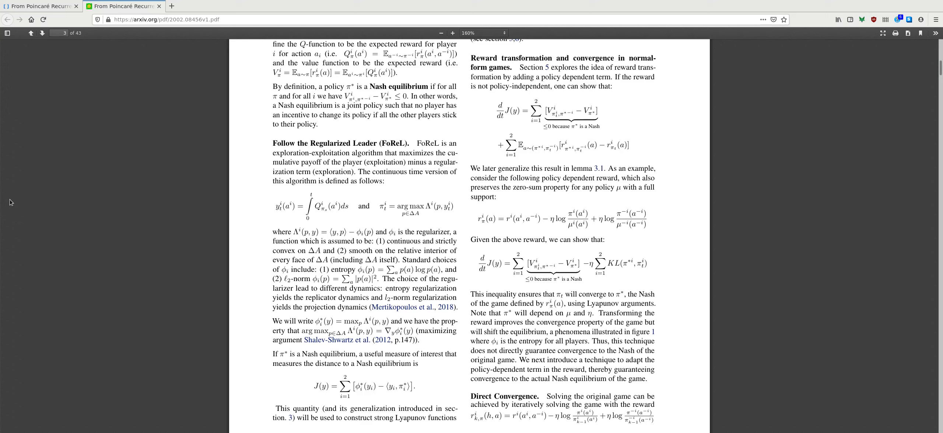
{"action": "mouse_move", "coordinate": [21, 208]}
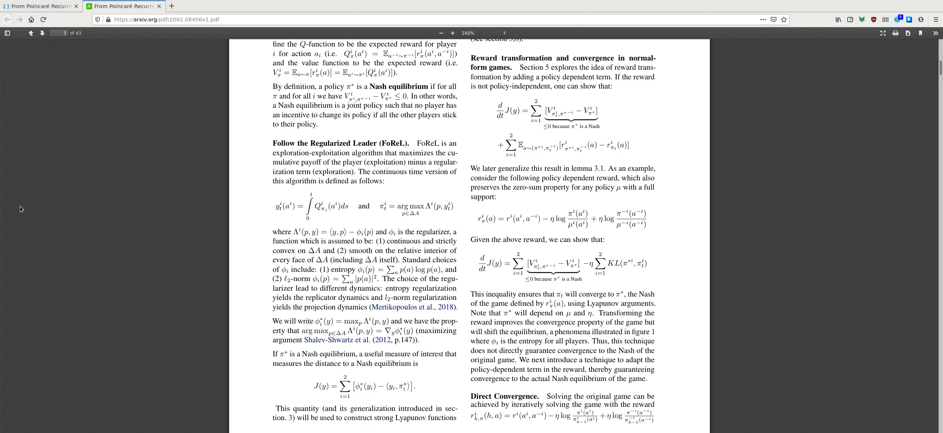
{"action": "mouse_move", "coordinate": [28, 215]}
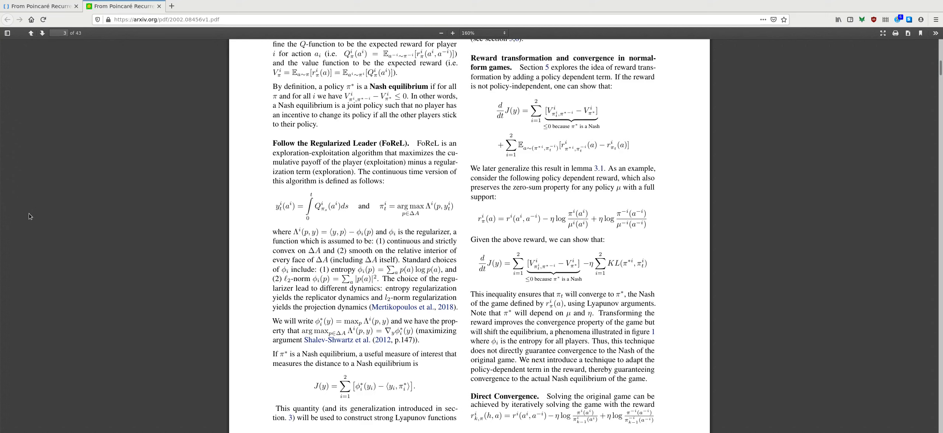
{"action": "mouse_move", "coordinate": [101, 267]}
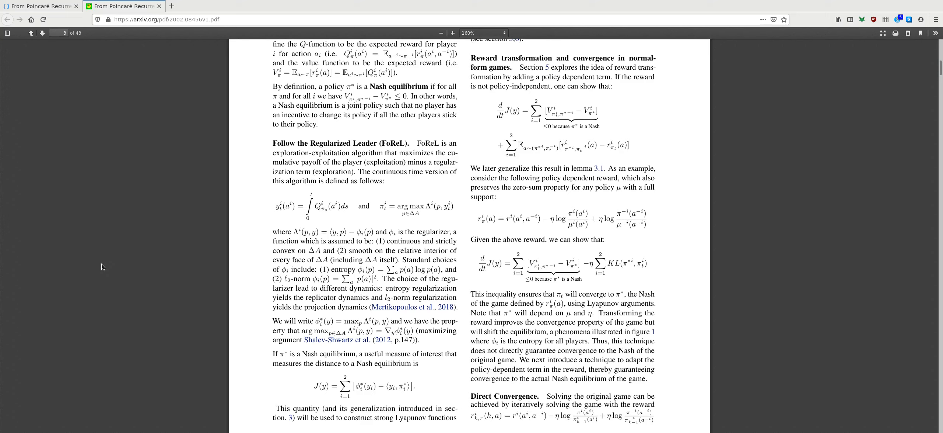
{"action": "mouse_move", "coordinate": [103, 295]}
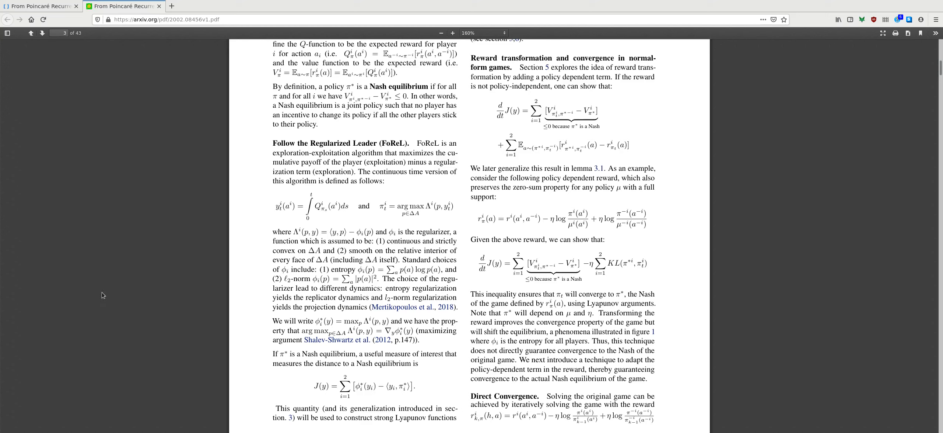
{"action": "mouse_move", "coordinate": [110, 142]}
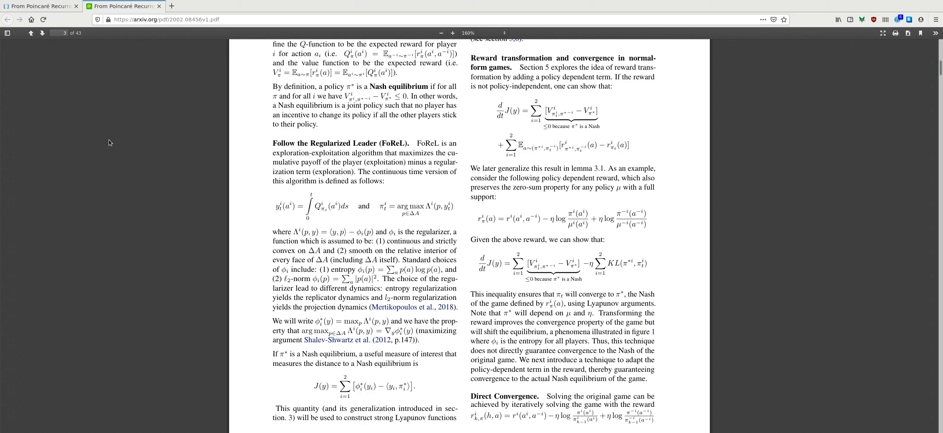
{"action": "mouse_move", "coordinate": [118, 149]}
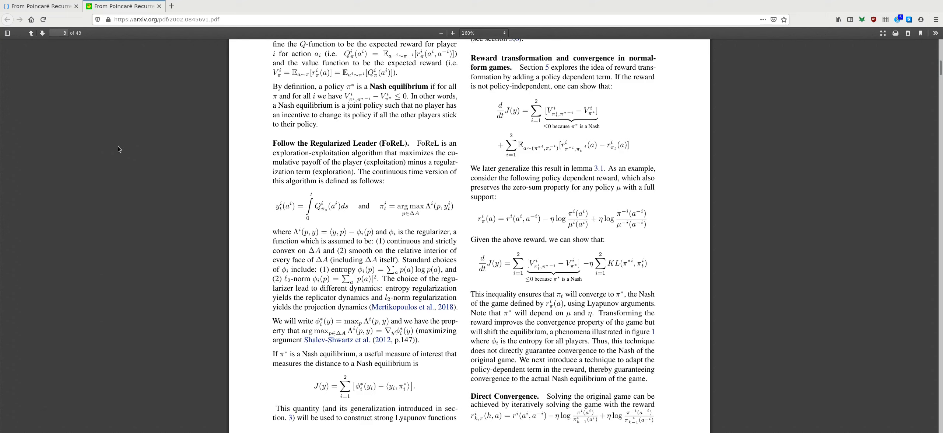
{"action": "mouse_move", "coordinate": [388, 238]}
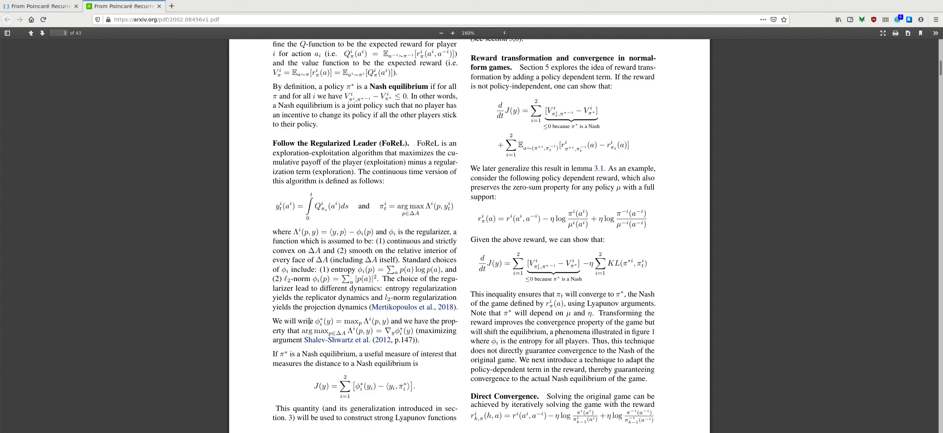
{"action": "mouse_move", "coordinate": [192, 259]}
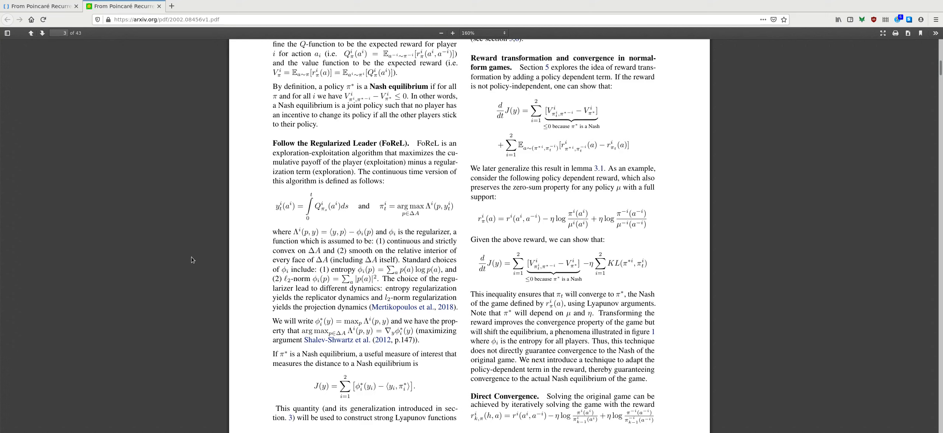
{"action": "mouse_move", "coordinate": [201, 197]}
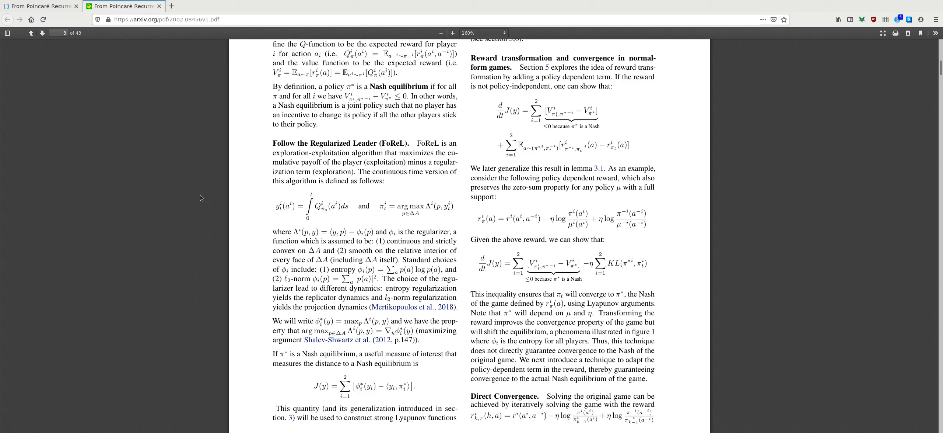
{"action": "mouse_move", "coordinate": [137, 270]}
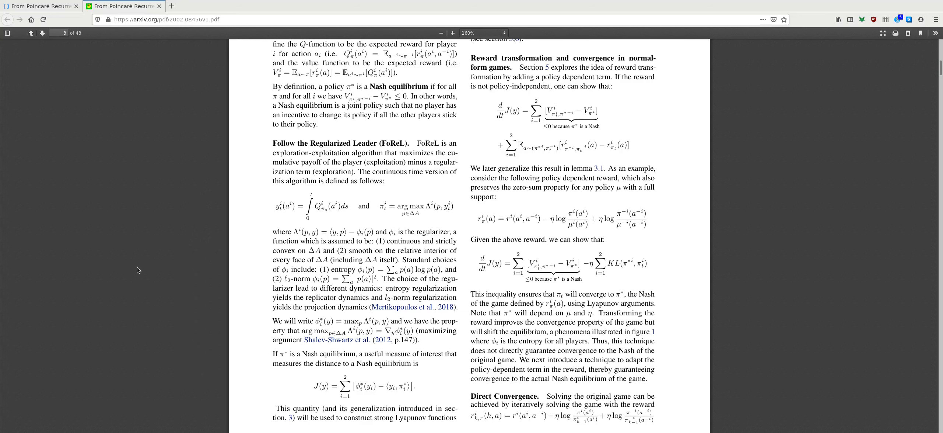
{"action": "scroll", "scroll_direction": "down", "scroll_amount": 3}
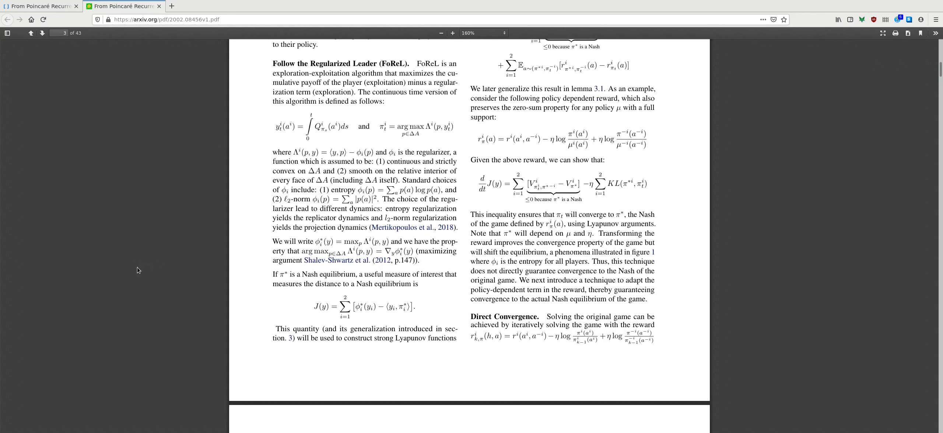
{"action": "scroll", "scroll_direction": "down", "scroll_amount": 3}
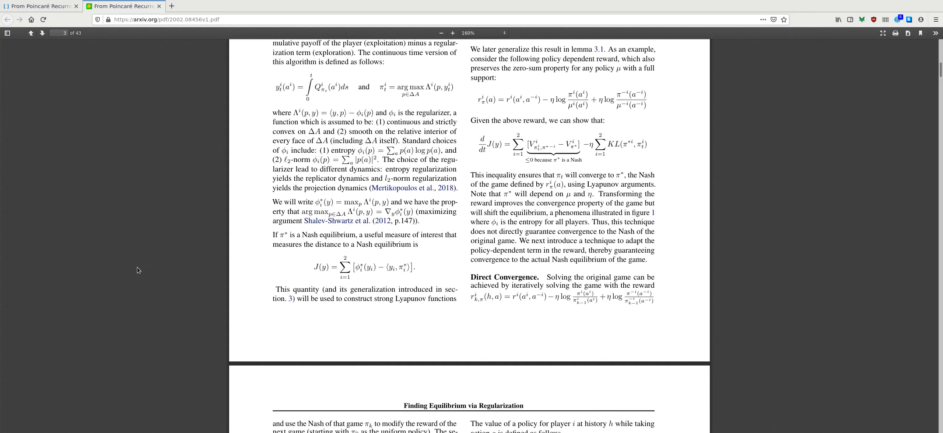
{"action": "scroll", "scroll_direction": "down", "scroll_amount": 3}
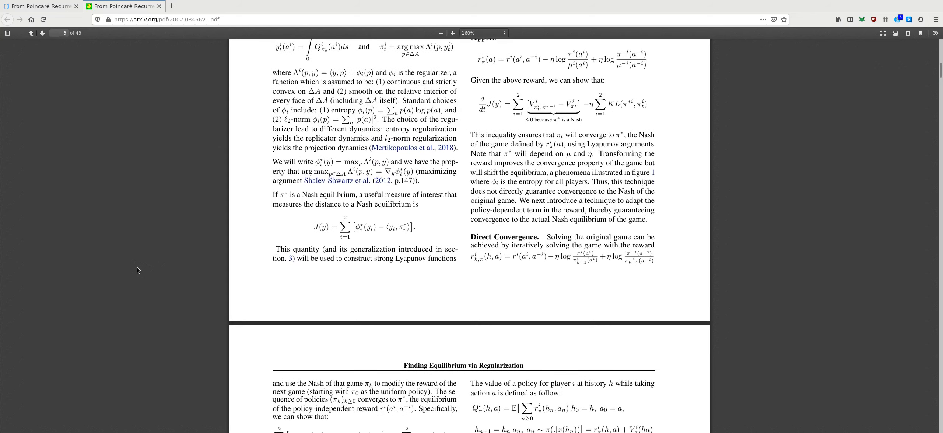
{"action": "scroll", "scroll_direction": "up", "scroll_amount": 3}
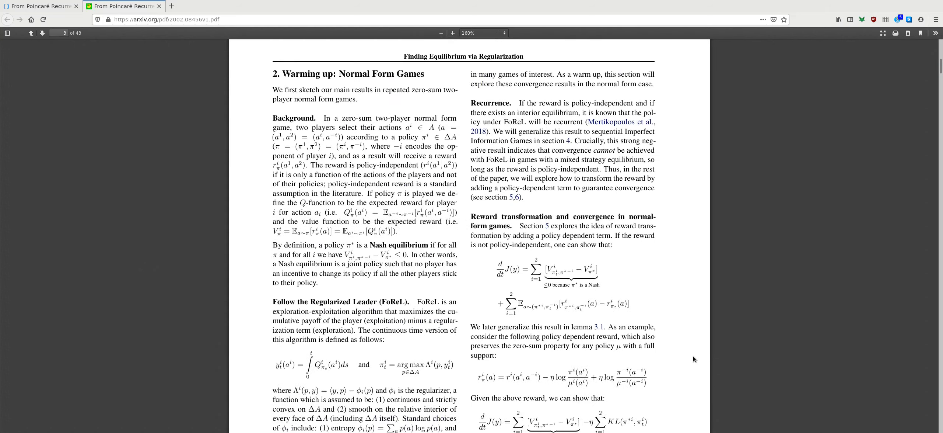
{"action": "scroll", "scroll_direction": "down", "scroll_amount": 3}
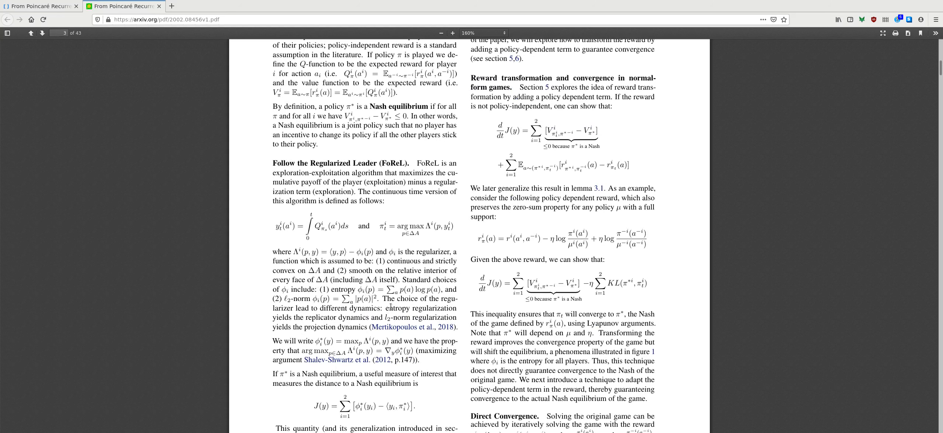
{"action": "scroll", "scroll_direction": "down", "scroll_amount": 3}
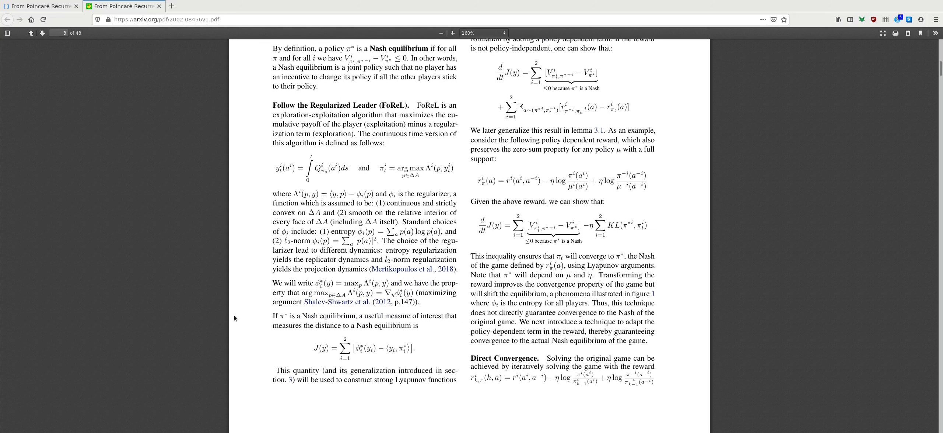
{"action": "scroll", "scroll_direction": "up", "scroll_amount": 3}
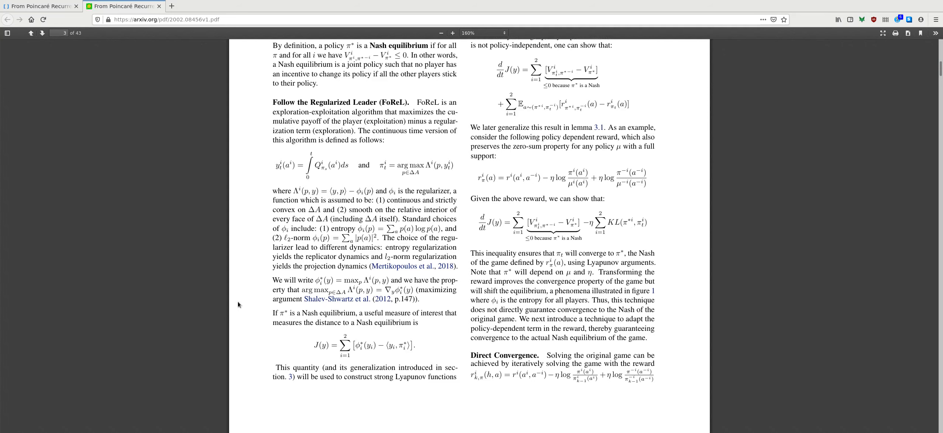
{"action": "scroll", "scroll_direction": "down", "scroll_amount": 3}
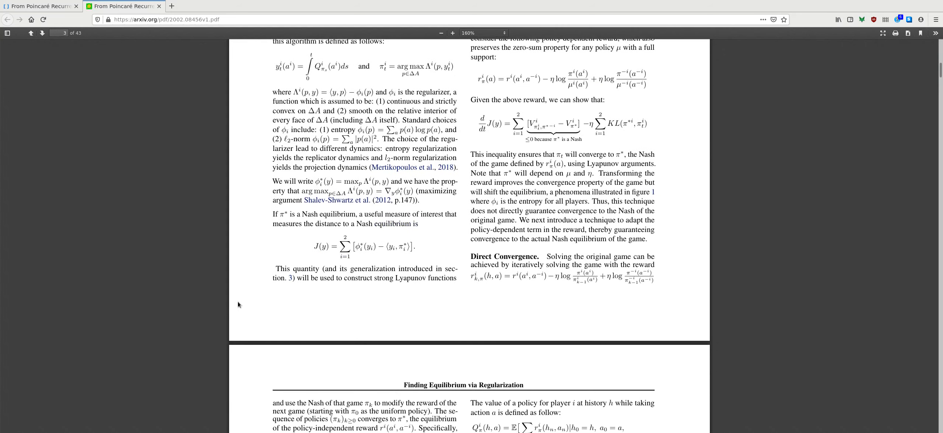
{"action": "scroll", "scroll_direction": "down", "scroll_amount": 3}
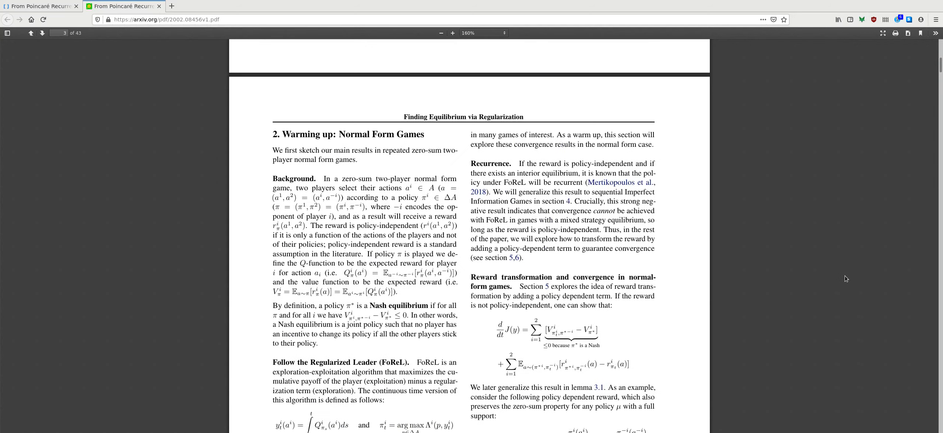
{"action": "mouse_move", "coordinate": [420, 250]}
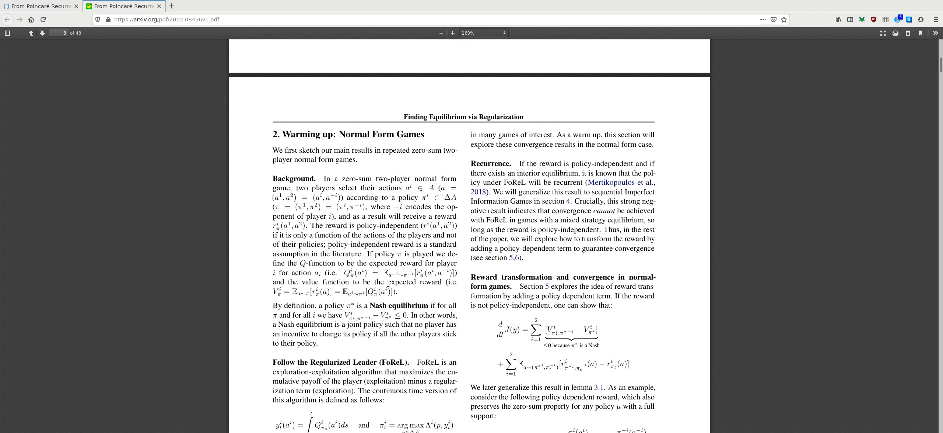
{"action": "scroll", "scroll_direction": "down", "scroll_amount": 3}
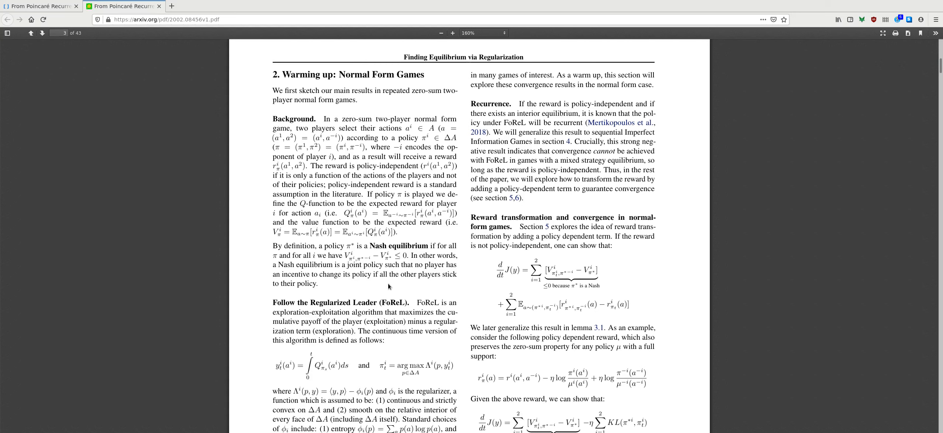
{"action": "scroll", "scroll_direction": "down", "scroll_amount": 3}
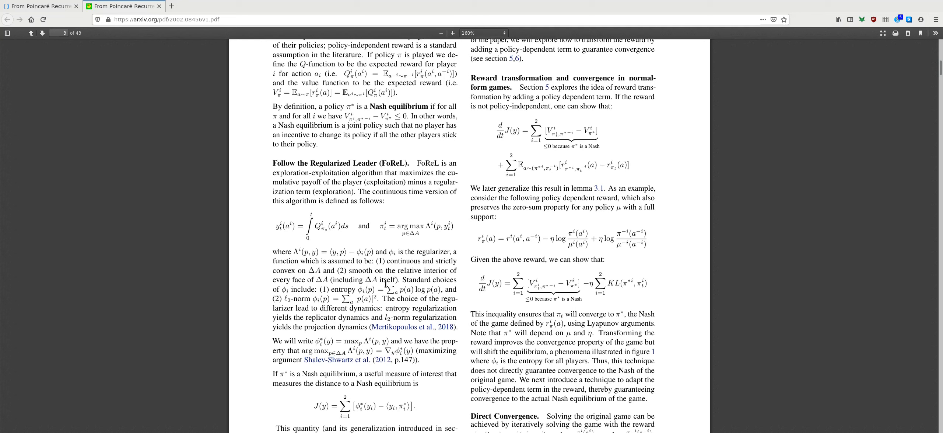
{"action": "scroll", "scroll_direction": "down", "scroll_amount": 3}
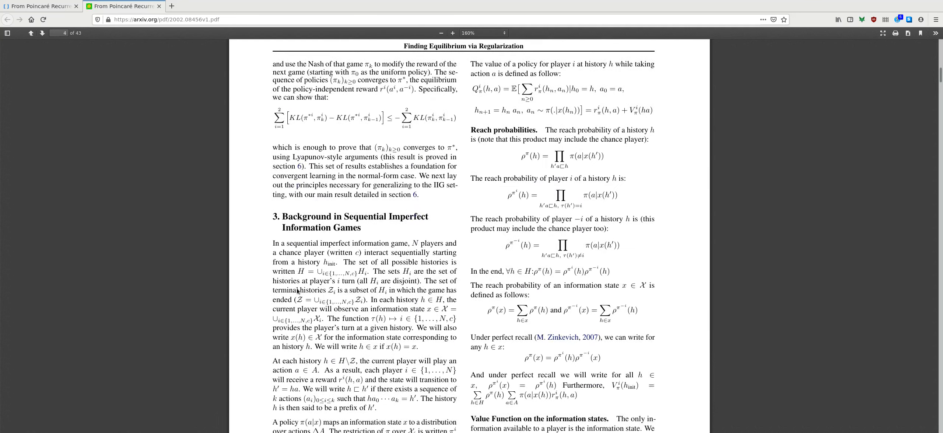
{"action": "scroll", "scroll_direction": "down", "scroll_amount": 3}
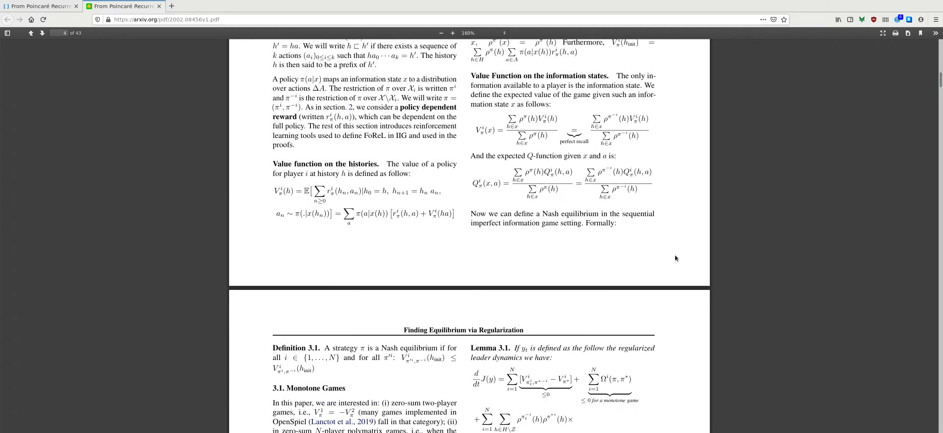
{"action": "scroll", "scroll_direction": "down", "scroll_amount": 3}
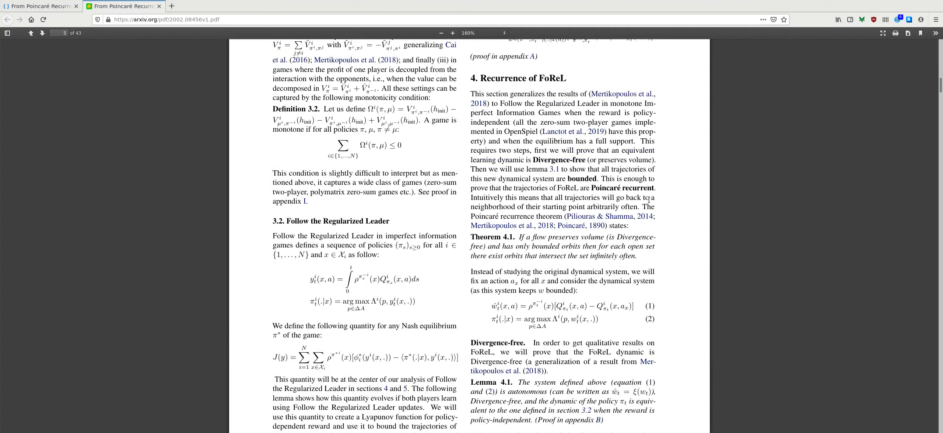
{"action": "scroll", "scroll_direction": "up", "scroll_amount": 3}
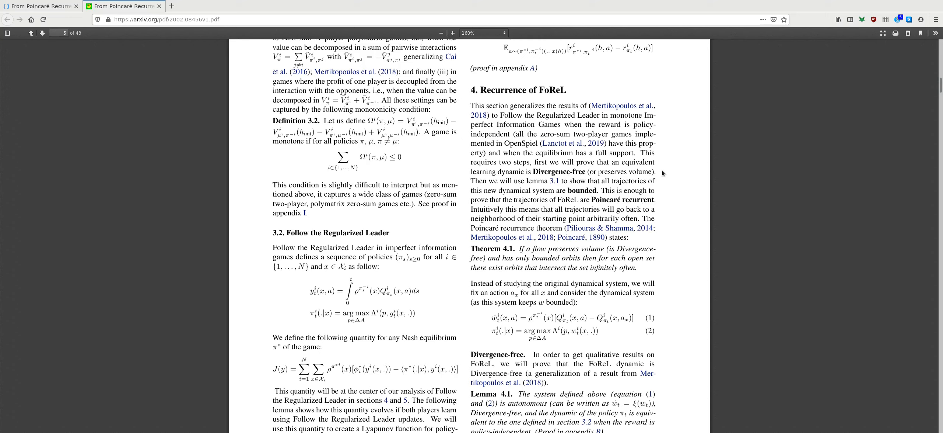
{"action": "mouse_move", "coordinate": [529, 314]}
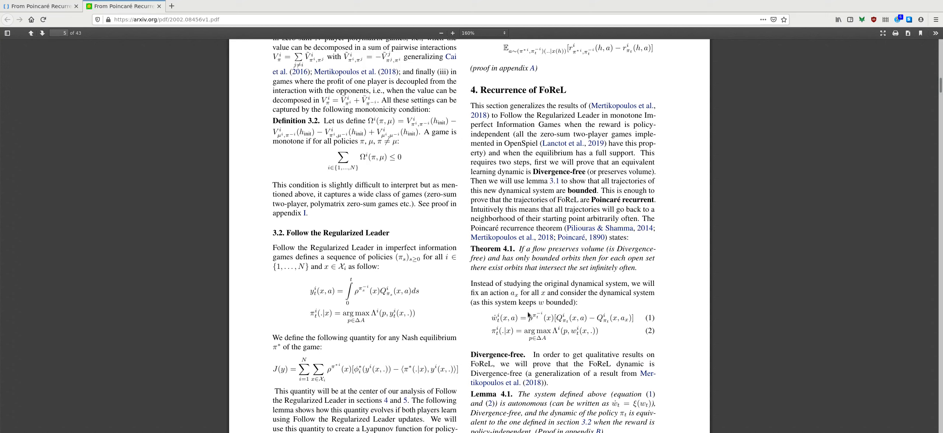
{"action": "mouse_move", "coordinate": [546, 303]}
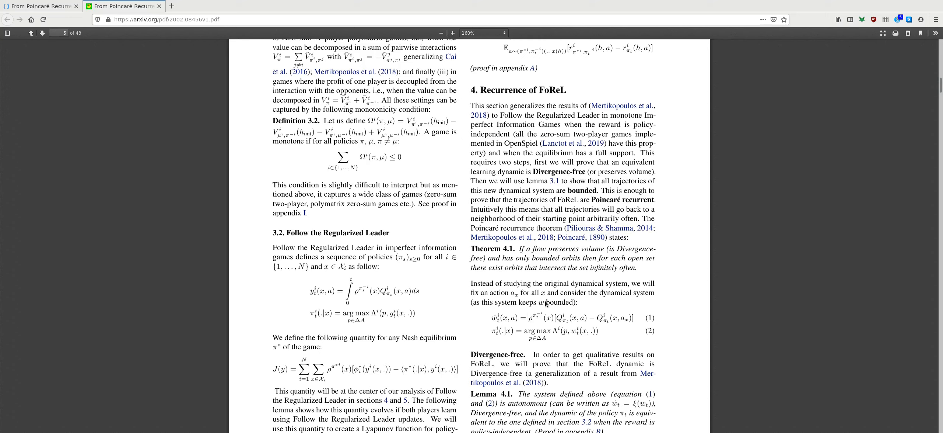
{"action": "mouse_move", "coordinate": [562, 355]}
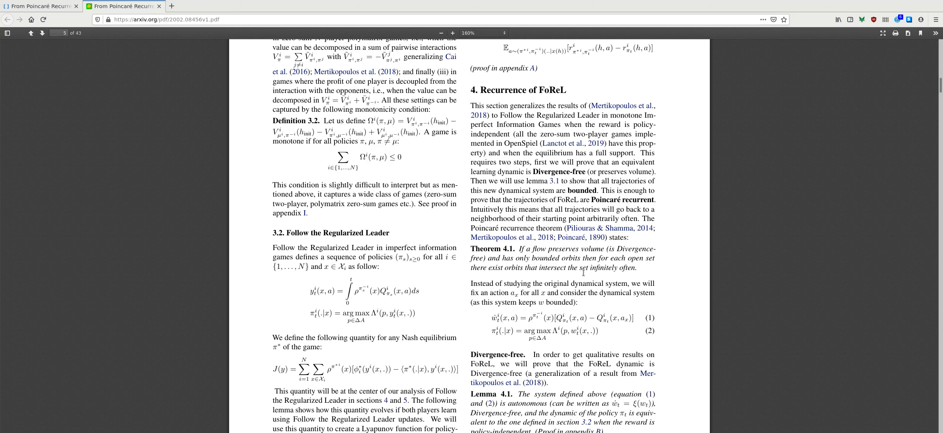
{"action": "scroll", "scroll_direction": "down", "scroll_amount": 3}
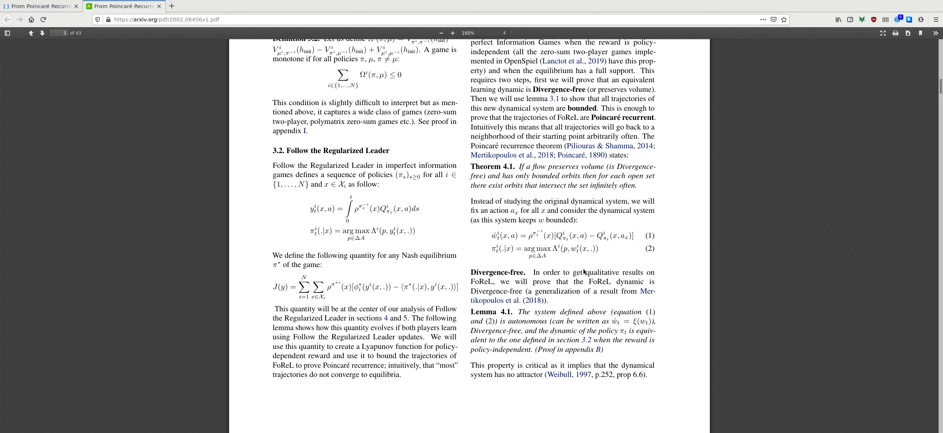
{"action": "scroll", "scroll_direction": "down", "scroll_amount": 3}
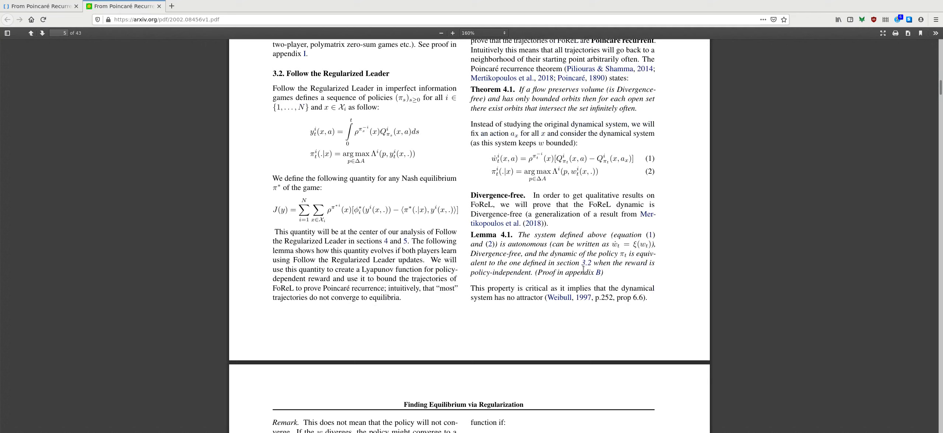
{"action": "mouse_move", "coordinate": [583, 262]}
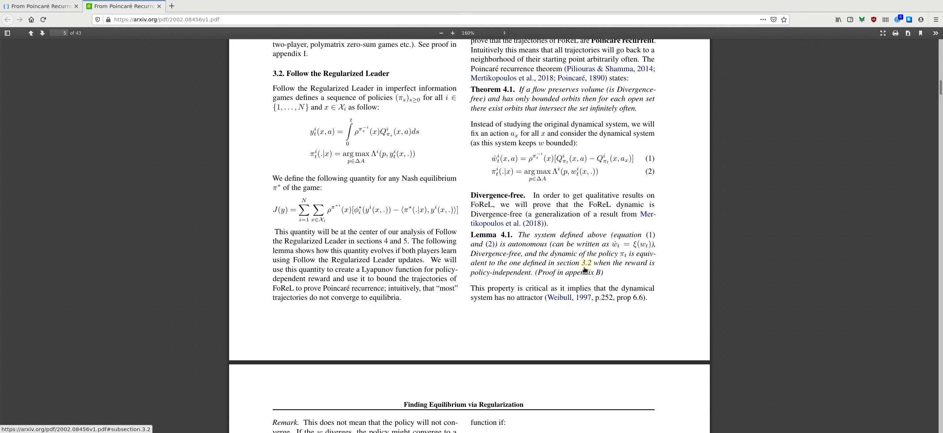
{"action": "scroll", "scroll_direction": "down", "scroll_amount": 3}
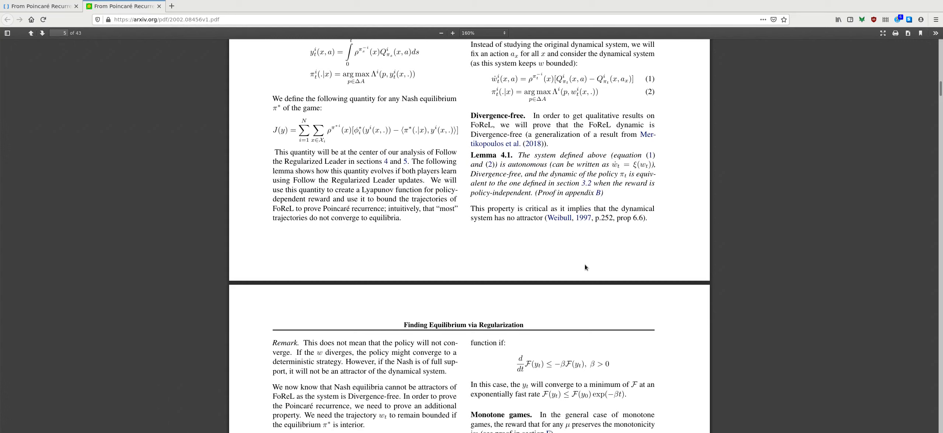
{"action": "scroll", "scroll_direction": "down", "scroll_amount": 3}
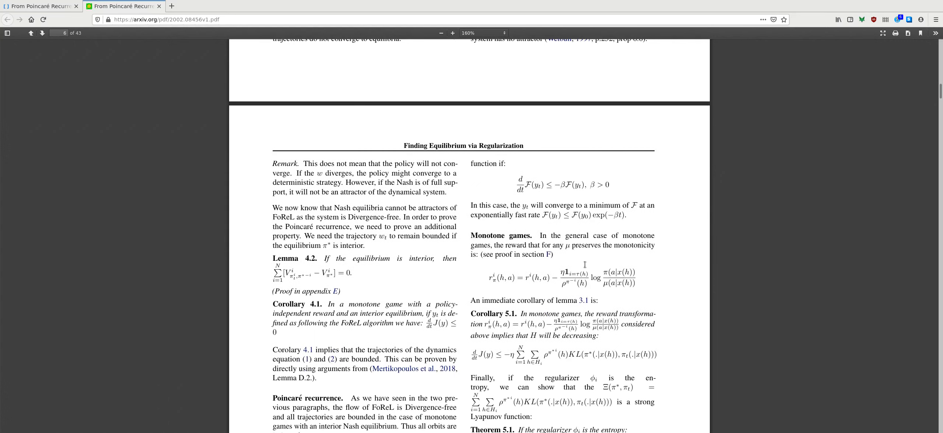
{"action": "mouse_move", "coordinate": [344, 210]}
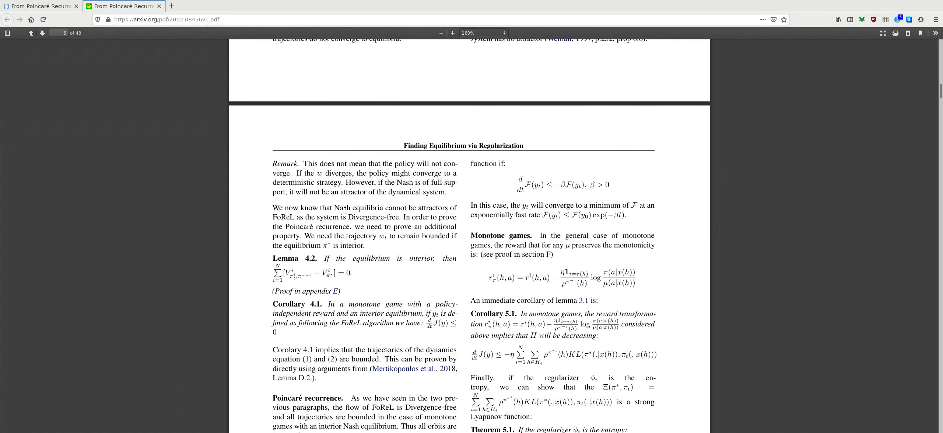
{"action": "scroll", "scroll_direction": "down", "scroll_amount": 3}
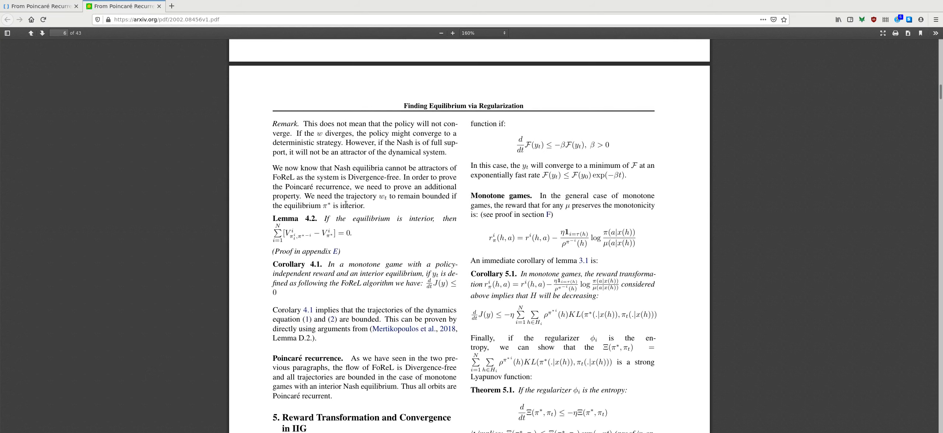
{"action": "scroll", "scroll_direction": "down", "scroll_amount": 3}
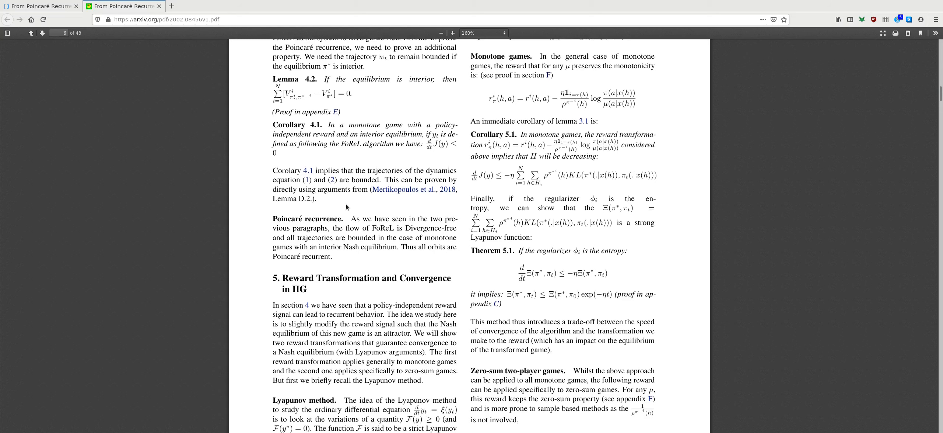
{"action": "scroll", "scroll_direction": "up", "scroll_amount": 3}
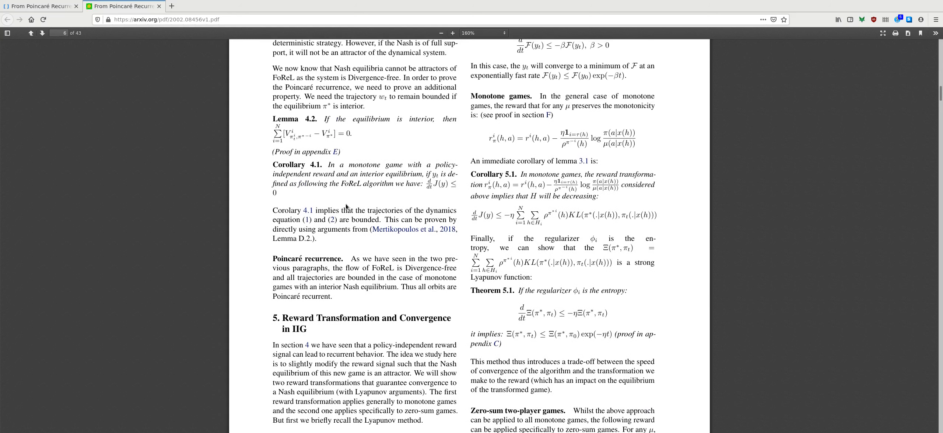
{"action": "scroll", "scroll_direction": "up", "scroll_amount": 3}
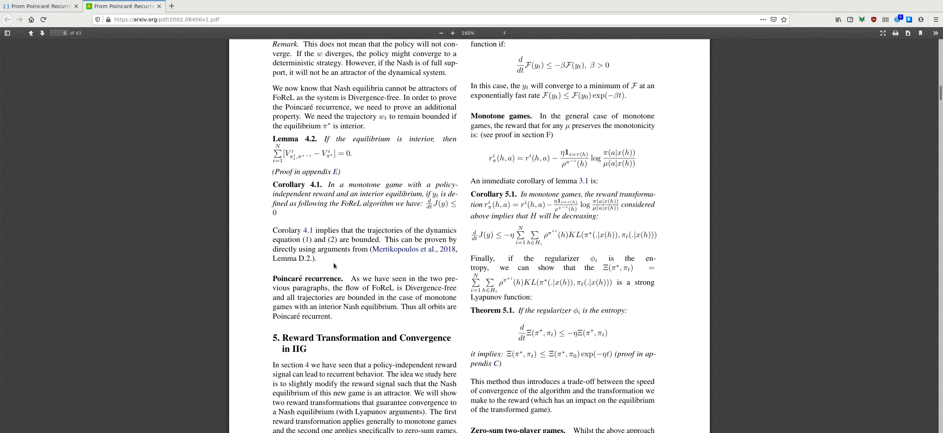
{"action": "mouse_move", "coordinate": [250, 295]}
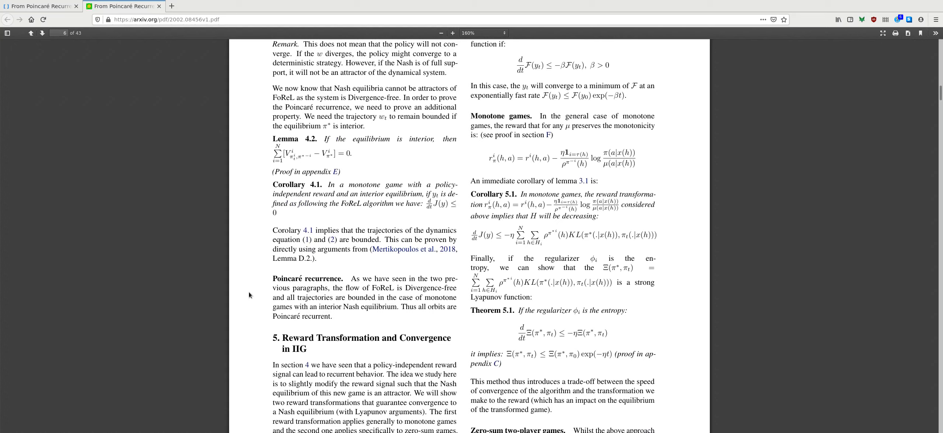
{"action": "mouse_move", "coordinate": [255, 218]}
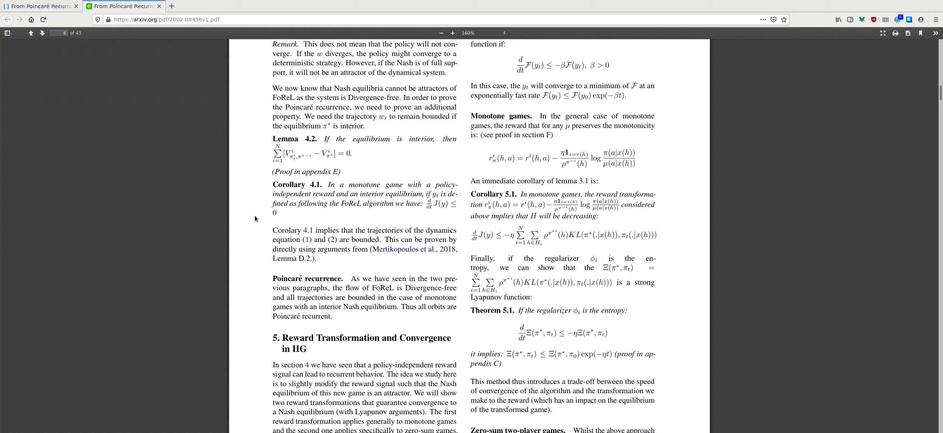
{"action": "mouse_move", "coordinate": [150, 166]}
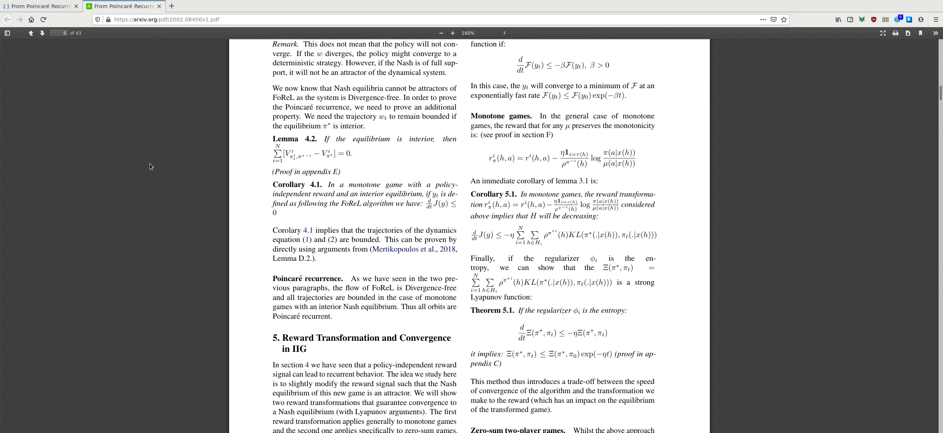
{"action": "mouse_move", "coordinate": [256, 220]}
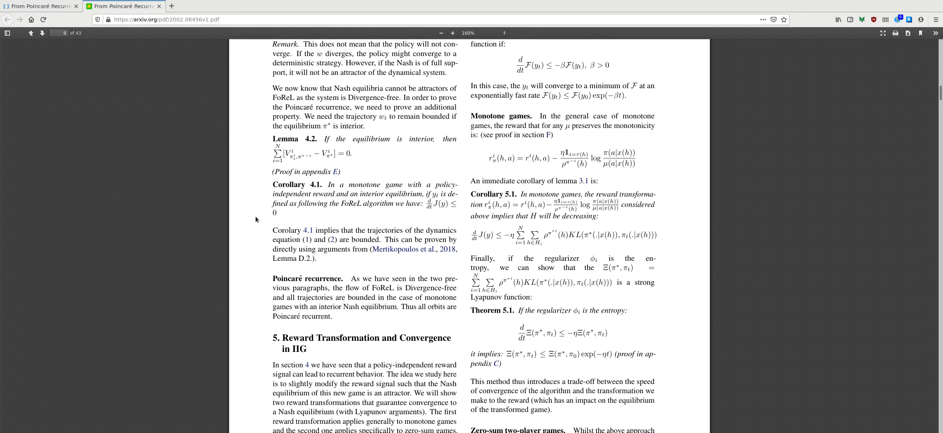
{"action": "mouse_move", "coordinate": [352, 260]}
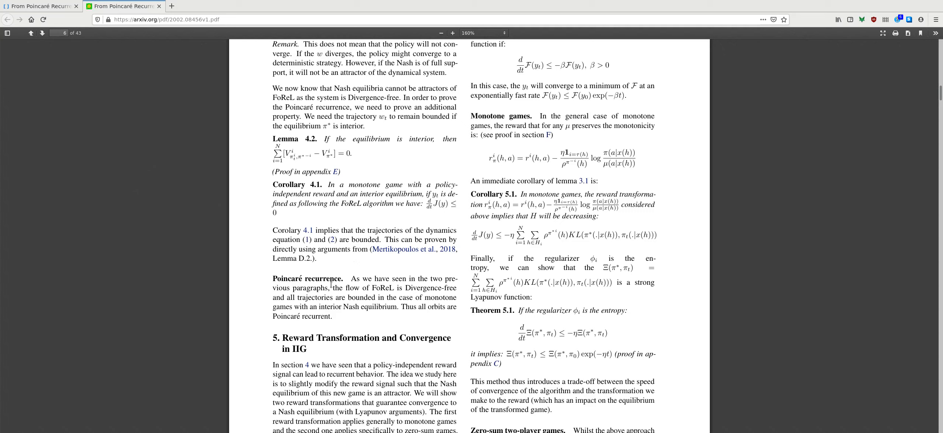
{"action": "scroll", "scroll_direction": "down", "scroll_amount": 3}
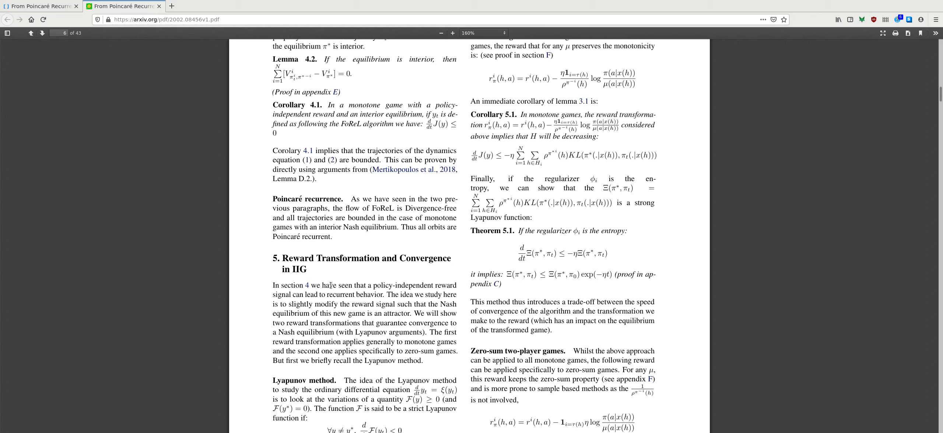
{"action": "scroll", "scroll_direction": "down", "scroll_amount": 3}
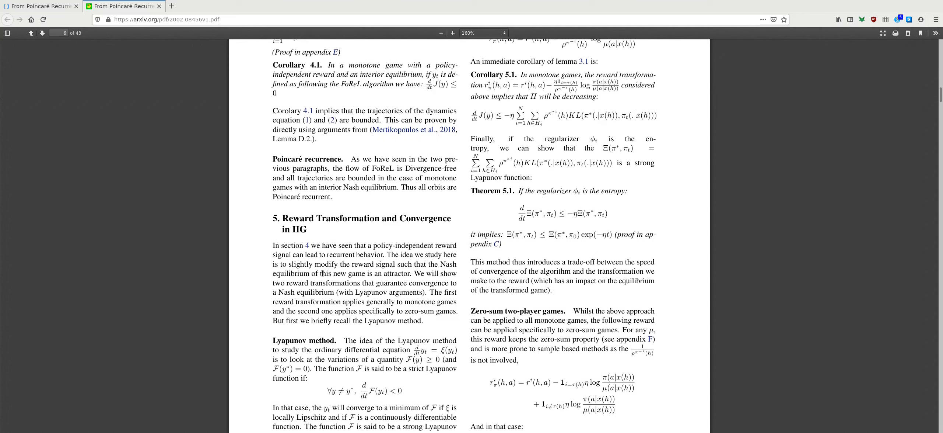
{"action": "scroll", "scroll_direction": "up", "scroll_amount": 3}
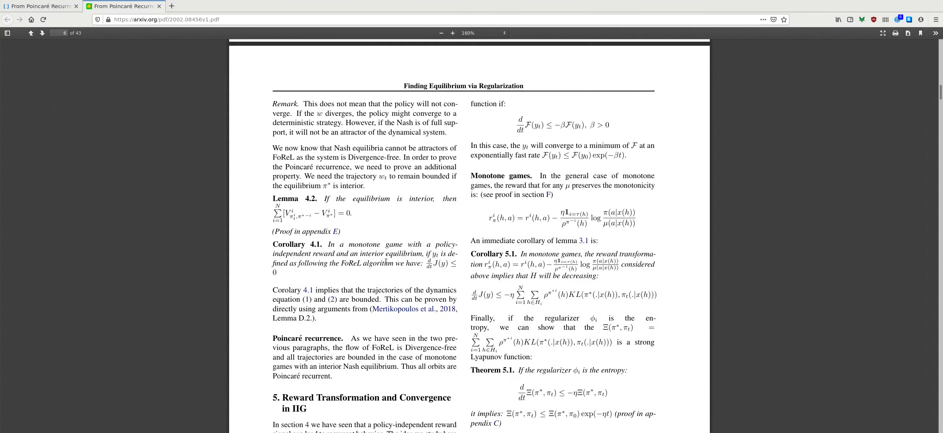
{"action": "scroll", "scroll_direction": "down", "scroll_amount": 3}
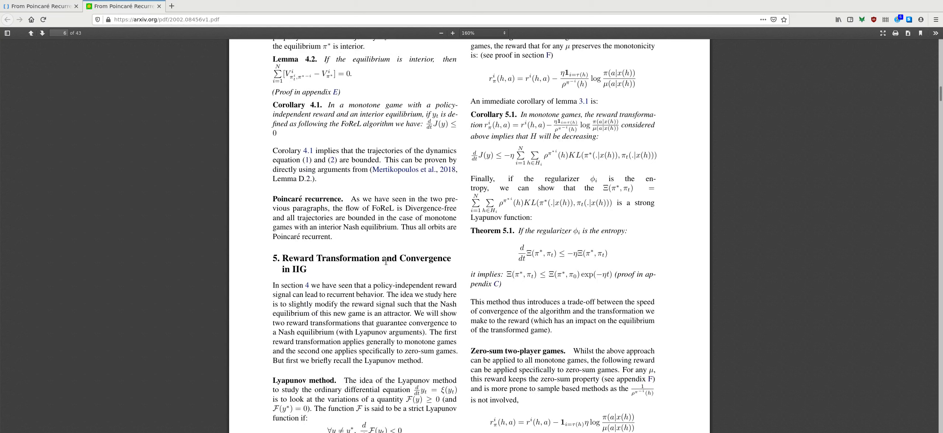
{"action": "scroll", "scroll_direction": "down", "scroll_amount": 3}
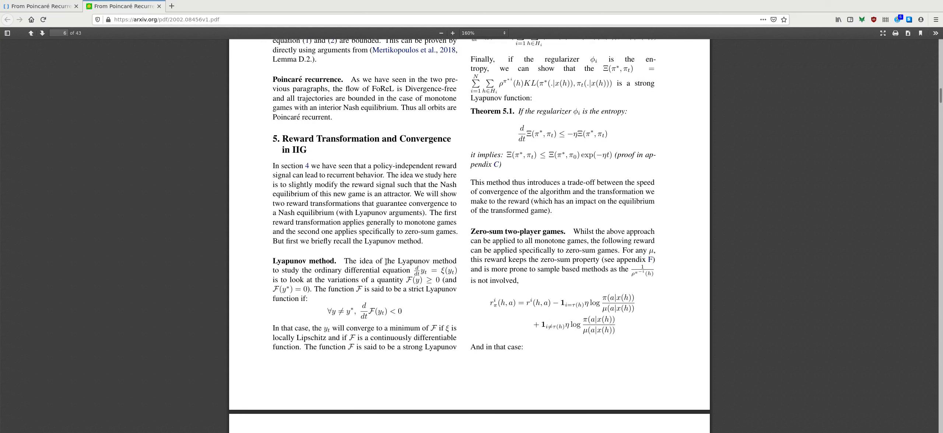
{"action": "scroll", "scroll_direction": "down", "scroll_amount": 3}
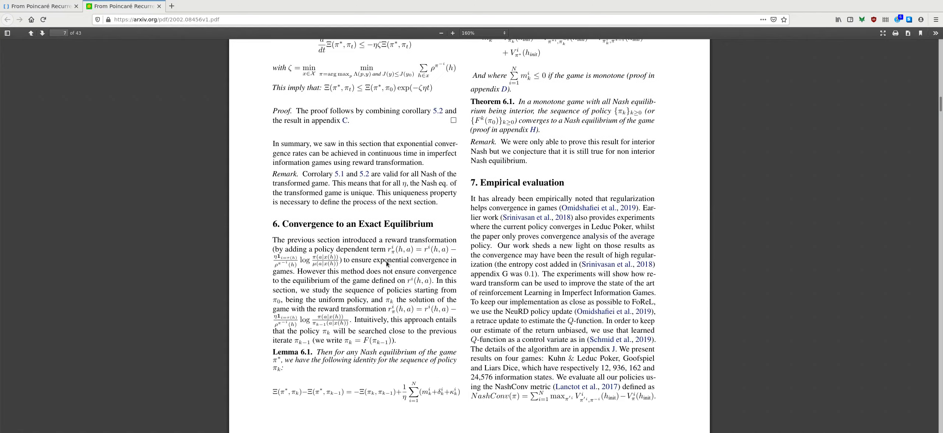
{"action": "scroll", "scroll_direction": "down", "scroll_amount": 3}
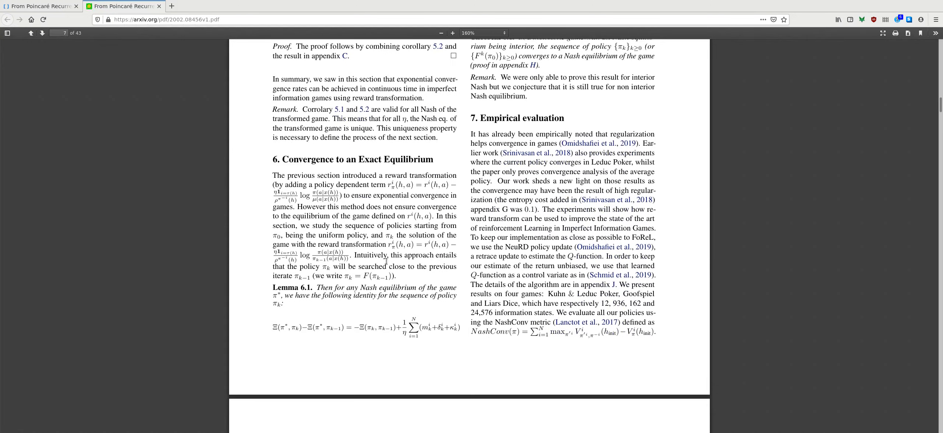
{"action": "scroll", "scroll_direction": "down", "scroll_amount": 3}
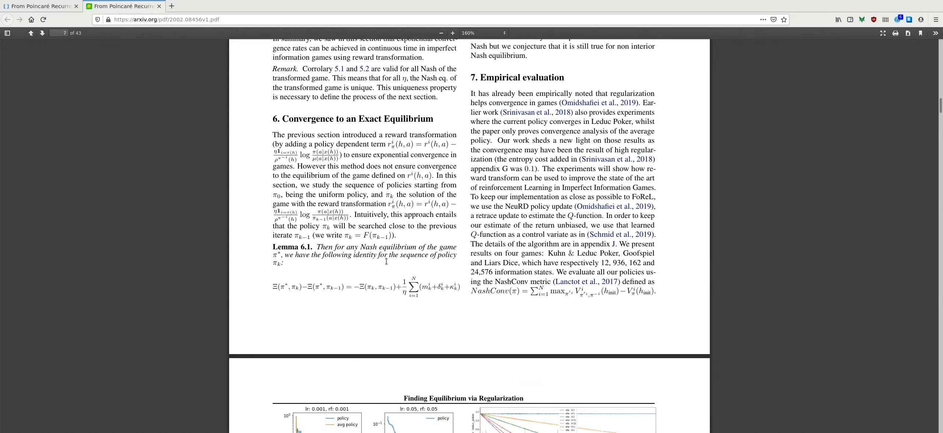
{"action": "scroll", "scroll_direction": "down", "scroll_amount": 3}
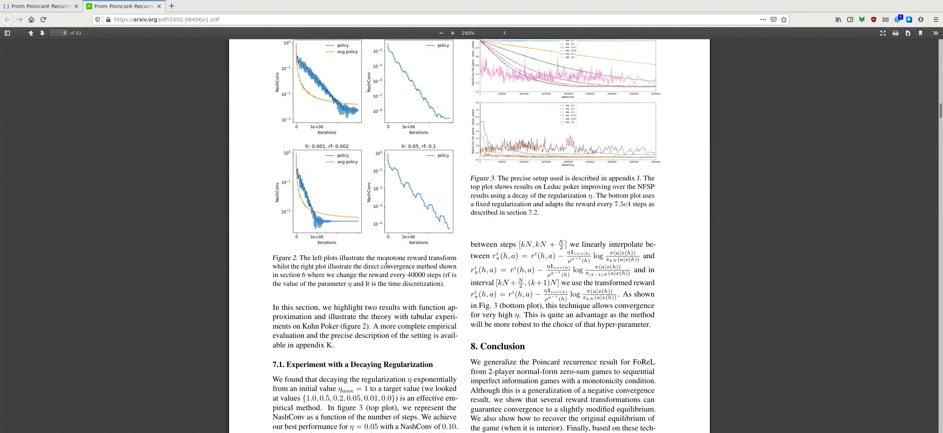
{"action": "scroll", "scroll_direction": "down", "scroll_amount": 3}
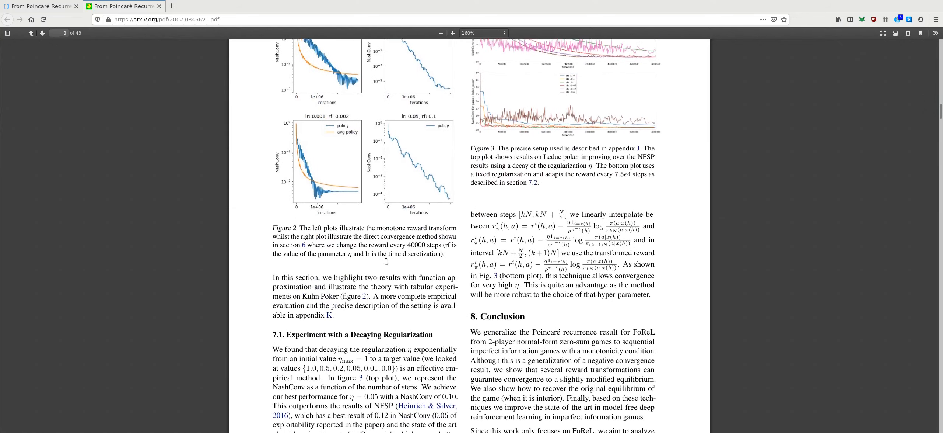
{"action": "scroll", "scroll_direction": "down", "scroll_amount": 3}
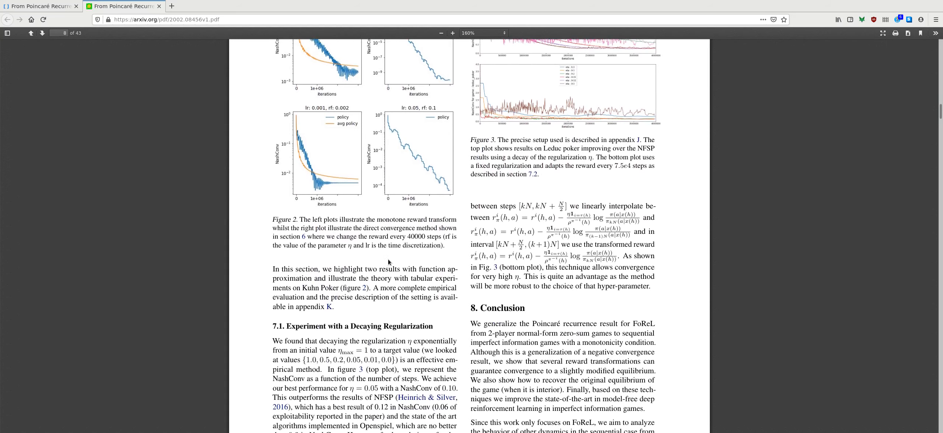
{"action": "scroll", "scroll_direction": "up", "scroll_amount": 3}
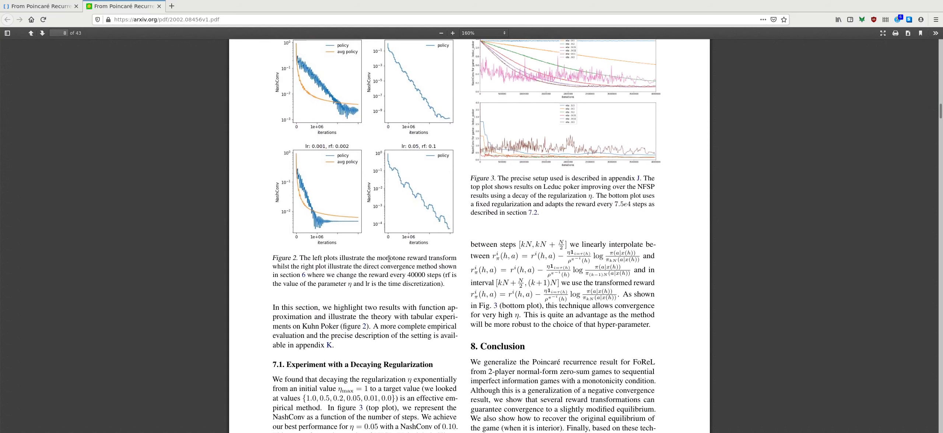
{"action": "mouse_move", "coordinate": [557, 204]}
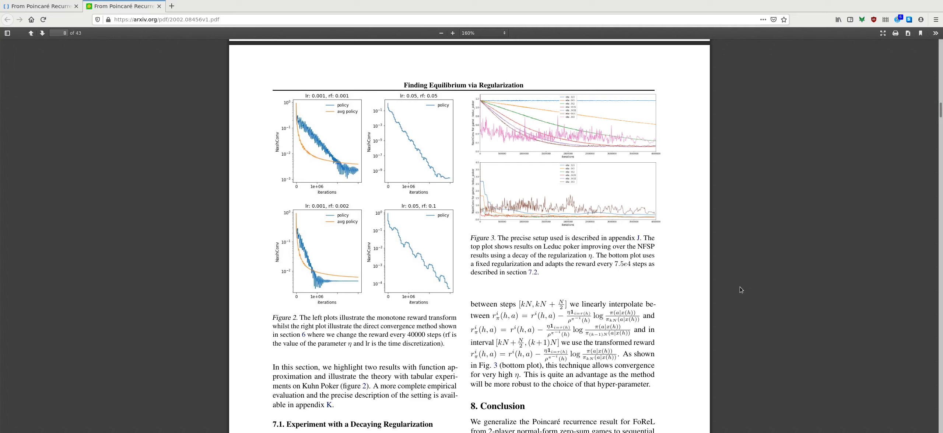
{"action": "mouse_move", "coordinate": [576, 363]}
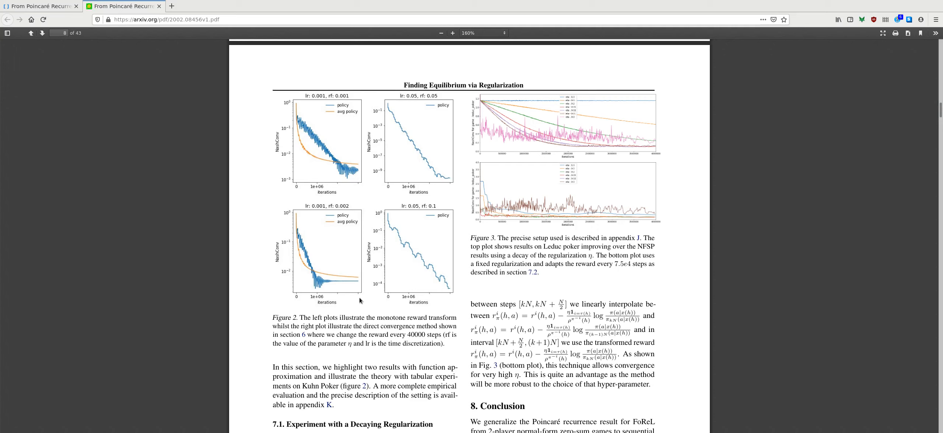
{"action": "mouse_move", "coordinate": [638, 316]}
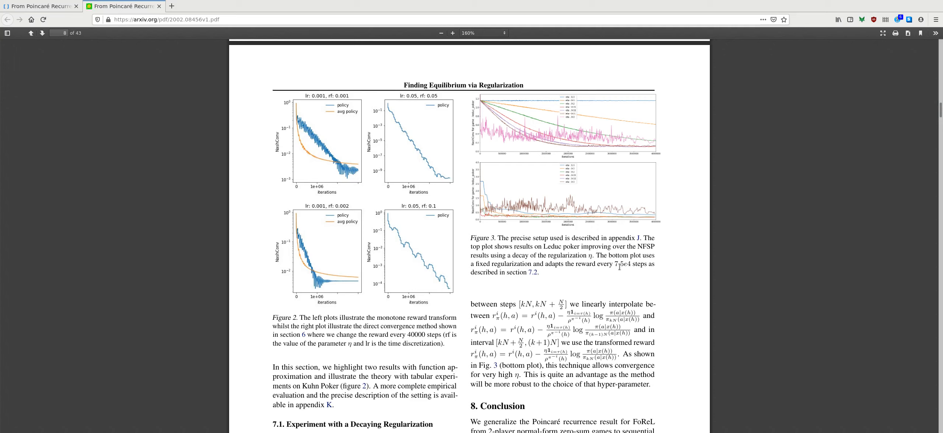
{"action": "mouse_move", "coordinate": [643, 277]}
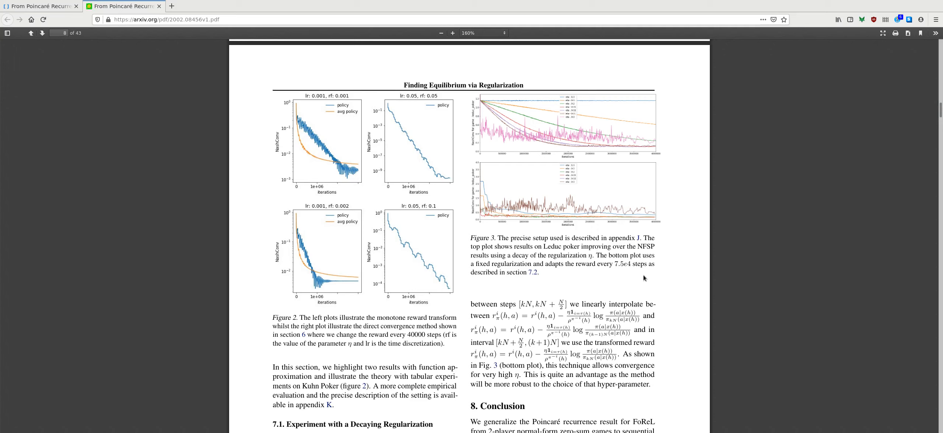
{"action": "mouse_move", "coordinate": [559, 292]}
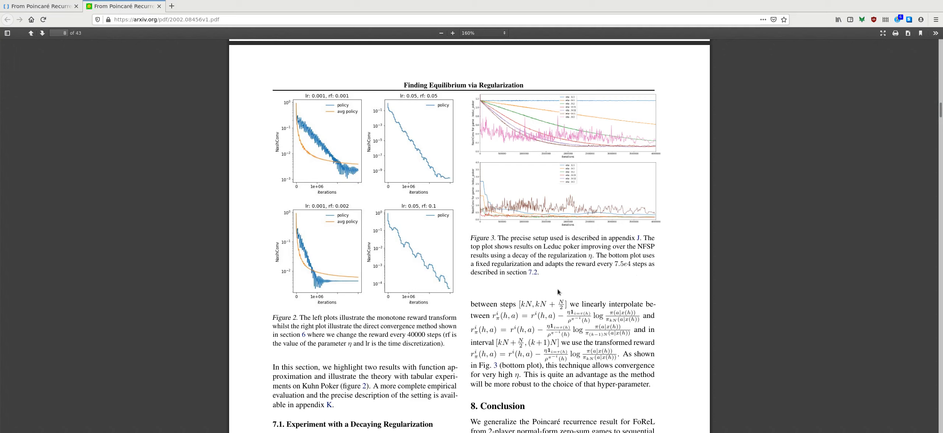
{"action": "mouse_move", "coordinate": [547, 294]}
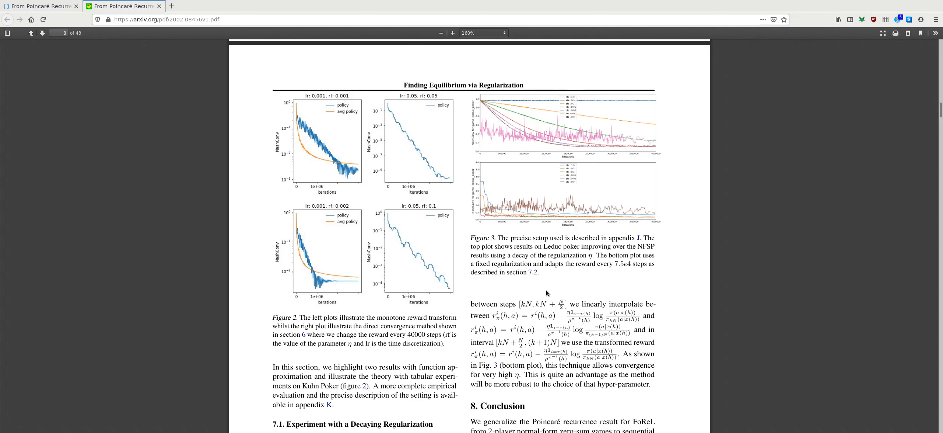
{"action": "scroll", "scroll_direction": "down", "scroll_amount": 3}
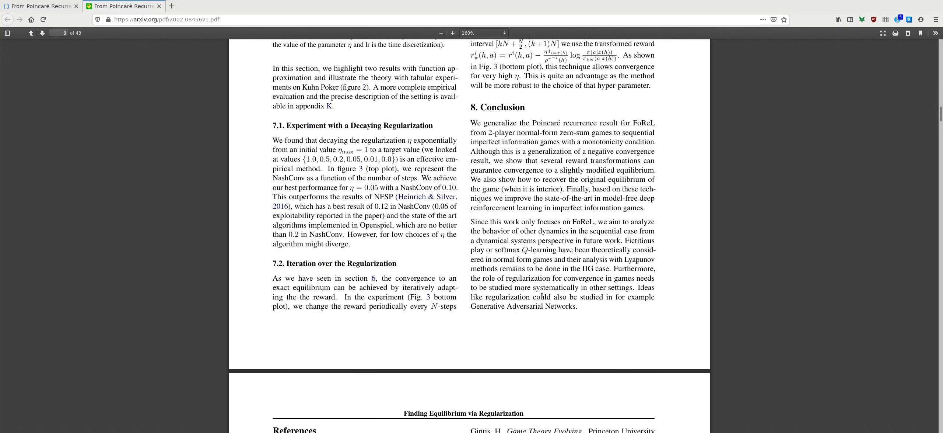
{"action": "scroll", "scroll_direction": "down", "scroll_amount": 3}
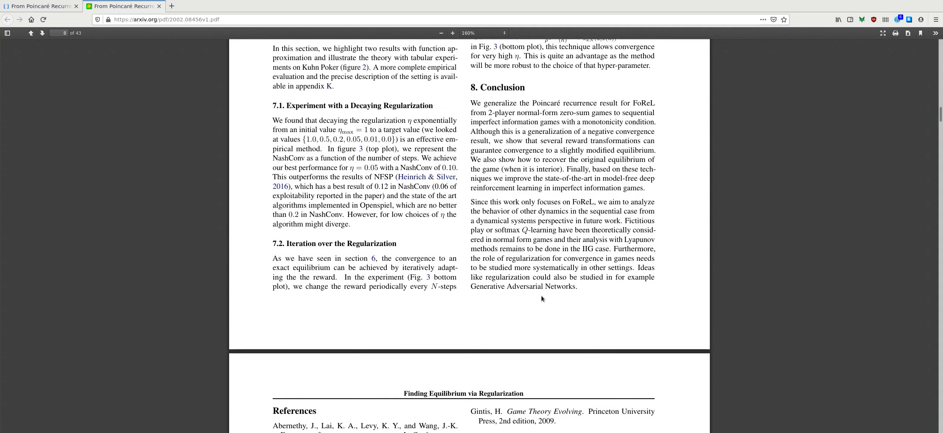
{"action": "scroll", "scroll_direction": "up", "scroll_amount": 3}
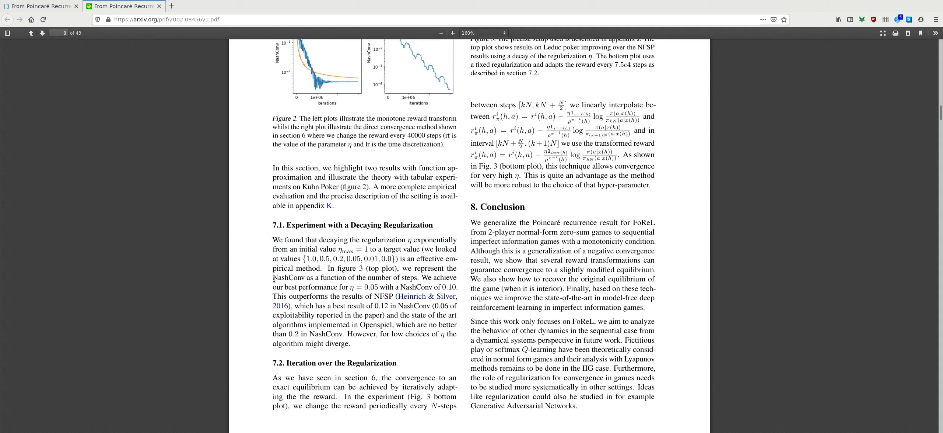
{"action": "mouse_move", "coordinate": [600, 279]}
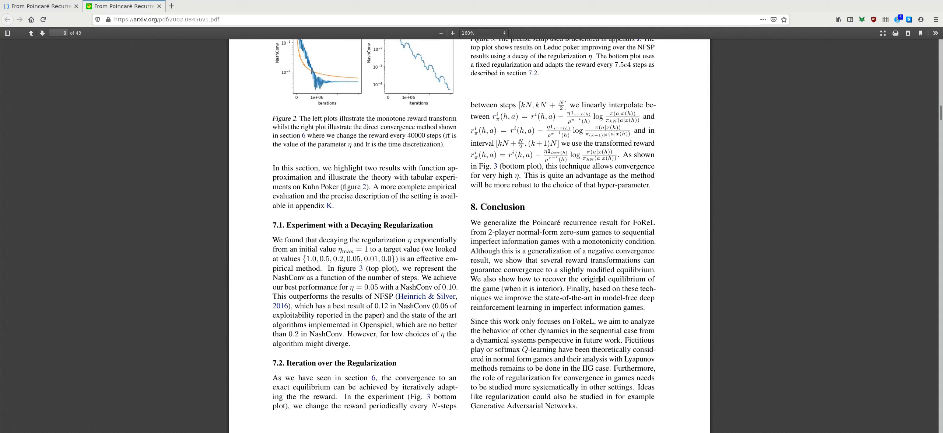
{"action": "mouse_move", "coordinate": [677, 277]}
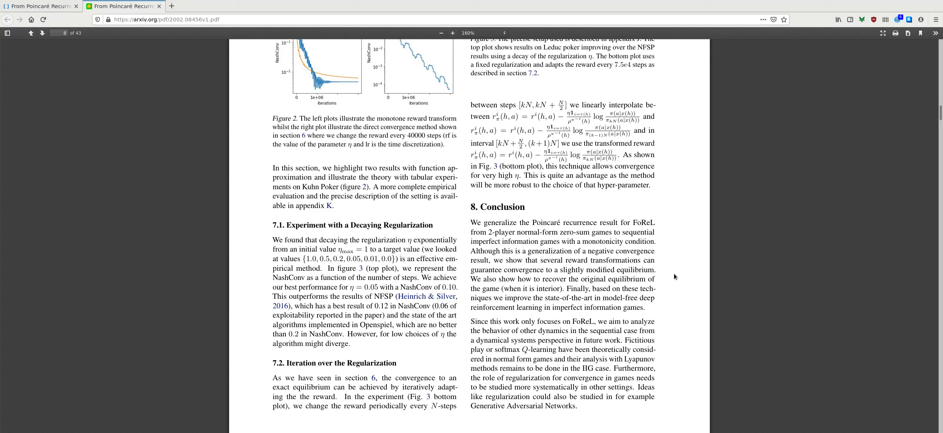
{"action": "scroll", "scroll_direction": "down", "scroll_amount": 3}
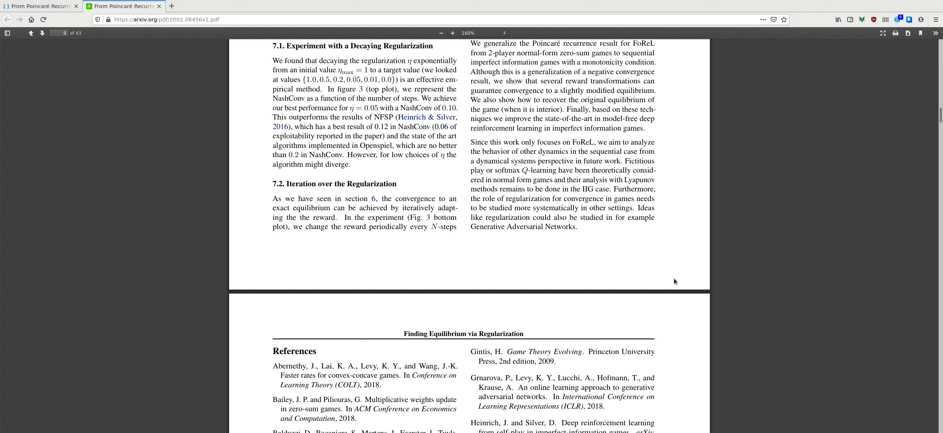
{"action": "mouse_move", "coordinate": [670, 275]}
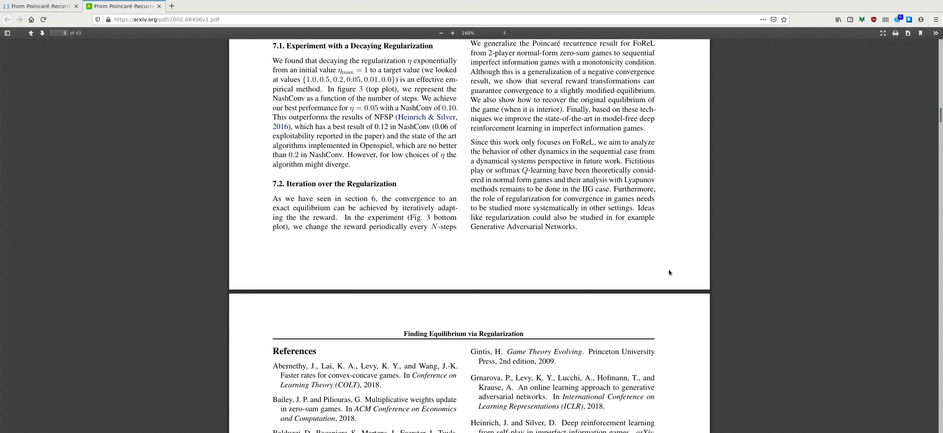
{"action": "mouse_move", "coordinate": [654, 276]}
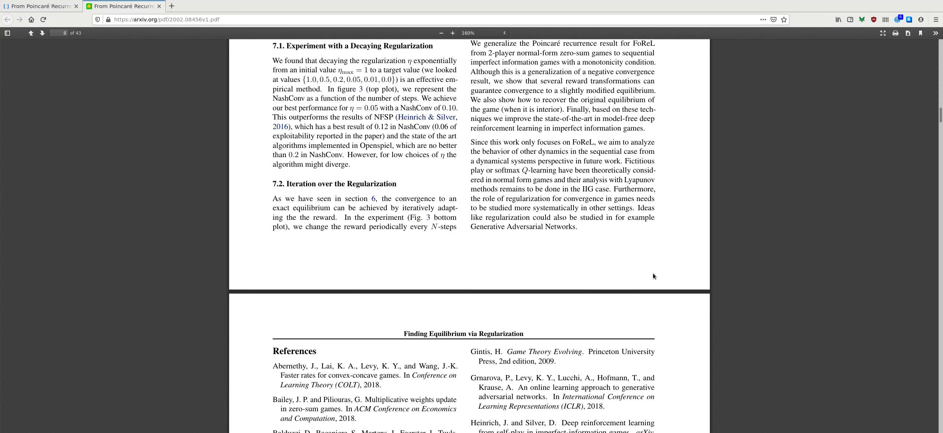
{"action": "scroll", "scroll_direction": "down", "scroll_amount": 3}
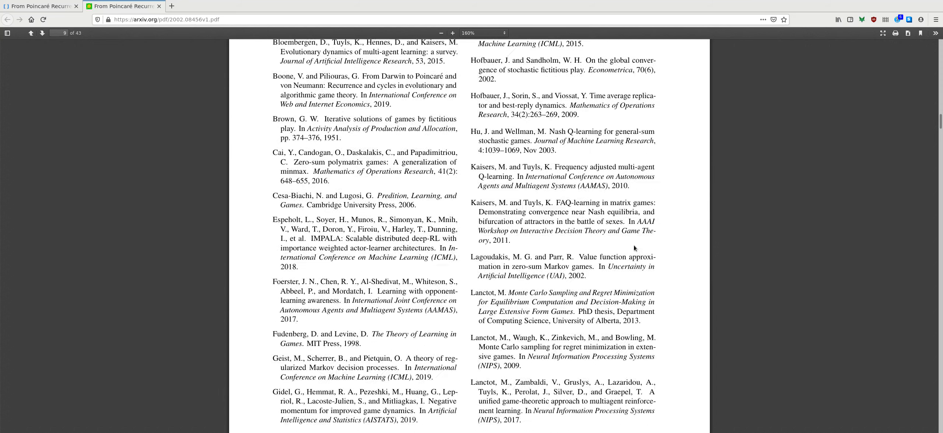
{"action": "scroll", "scroll_direction": "down", "scroll_amount": 3}
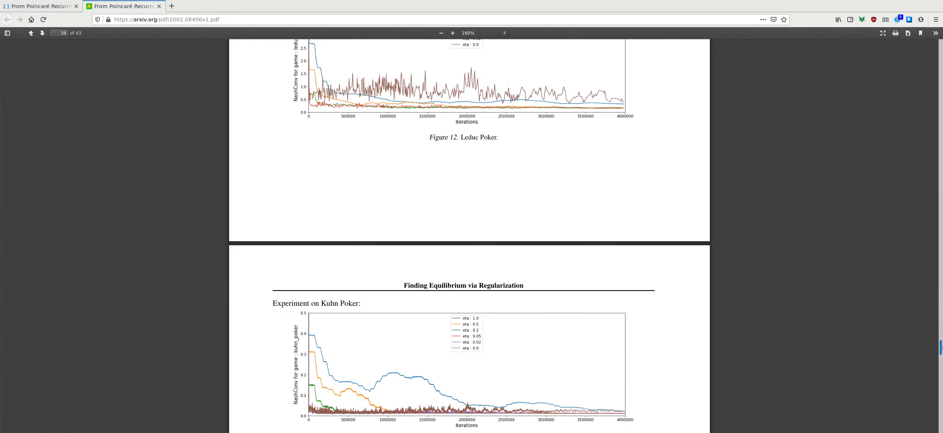
{"action": "scroll", "scroll_direction": "down", "scroll_amount": 3}
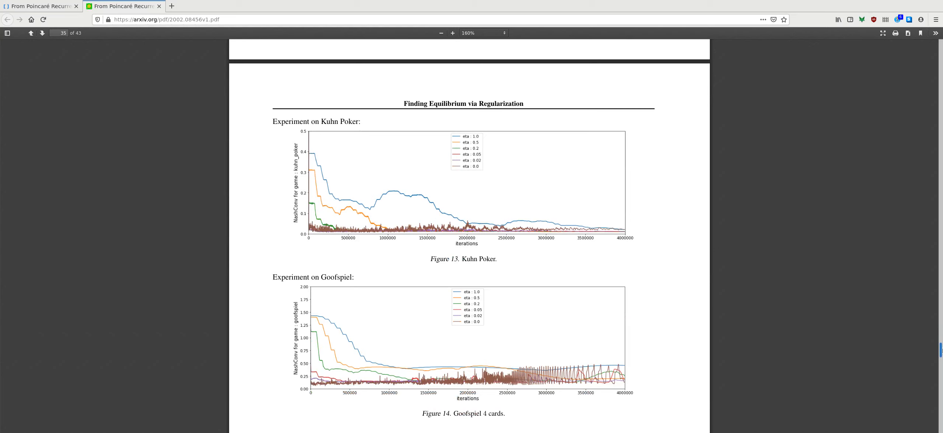
{"action": "scroll", "scroll_direction": "up", "scroll_amount": 3}
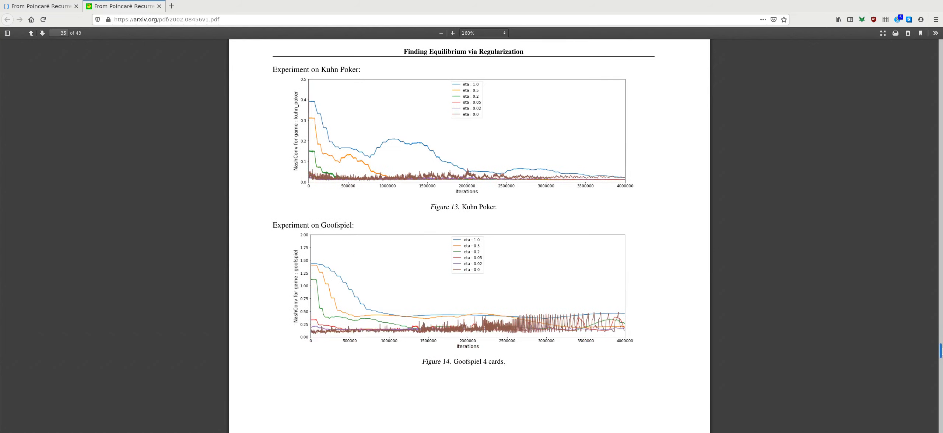
{"action": "scroll", "scroll_direction": "up", "scroll_amount": 3}
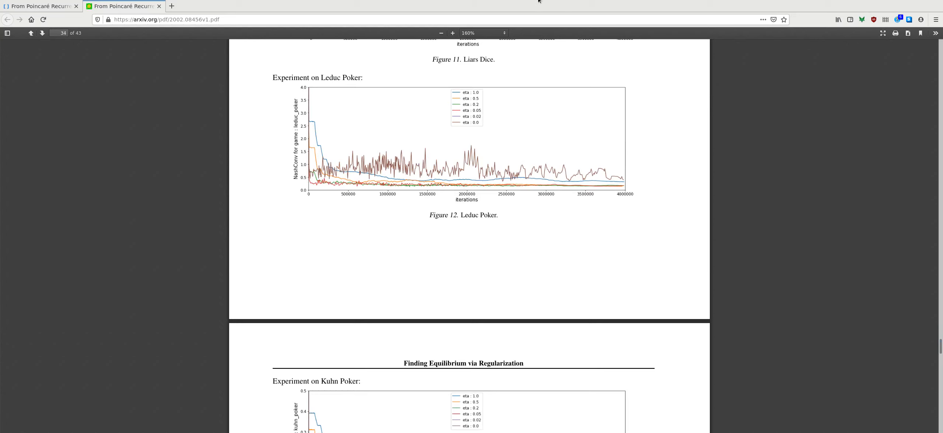
{"action": "scroll", "scroll_direction": "down", "scroll_amount": 3}
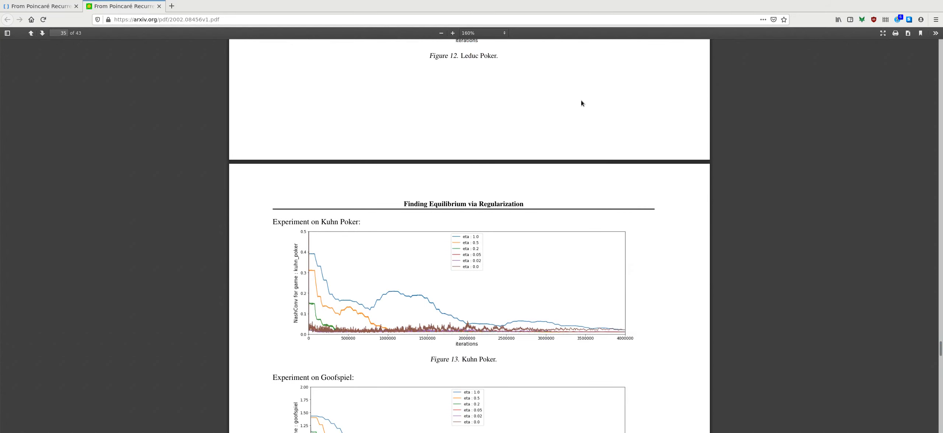
{"action": "mouse_move", "coordinate": [576, 31]}
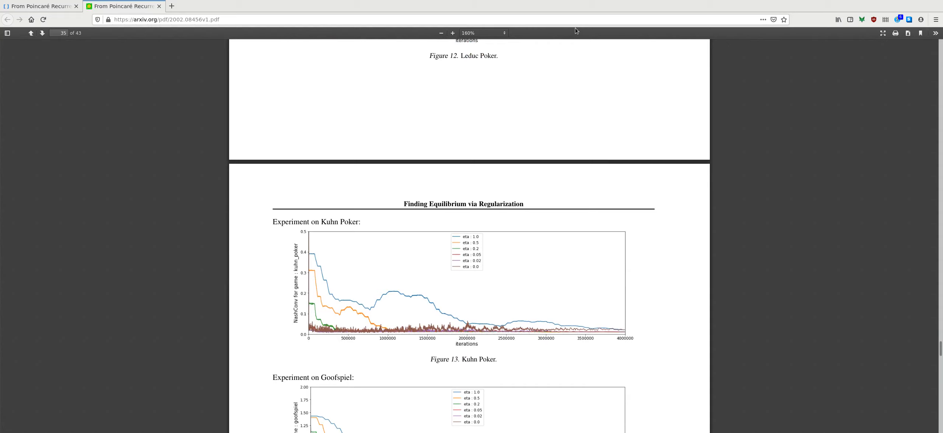
{"action": "mouse_move", "coordinate": [673, 2]}
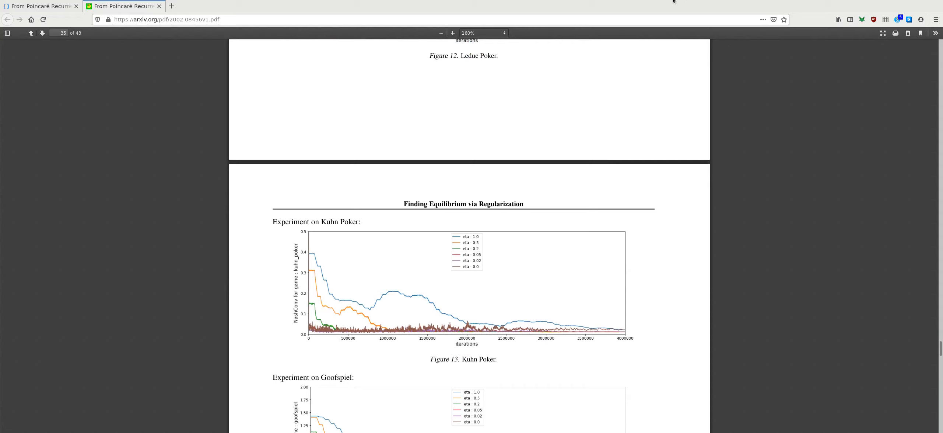